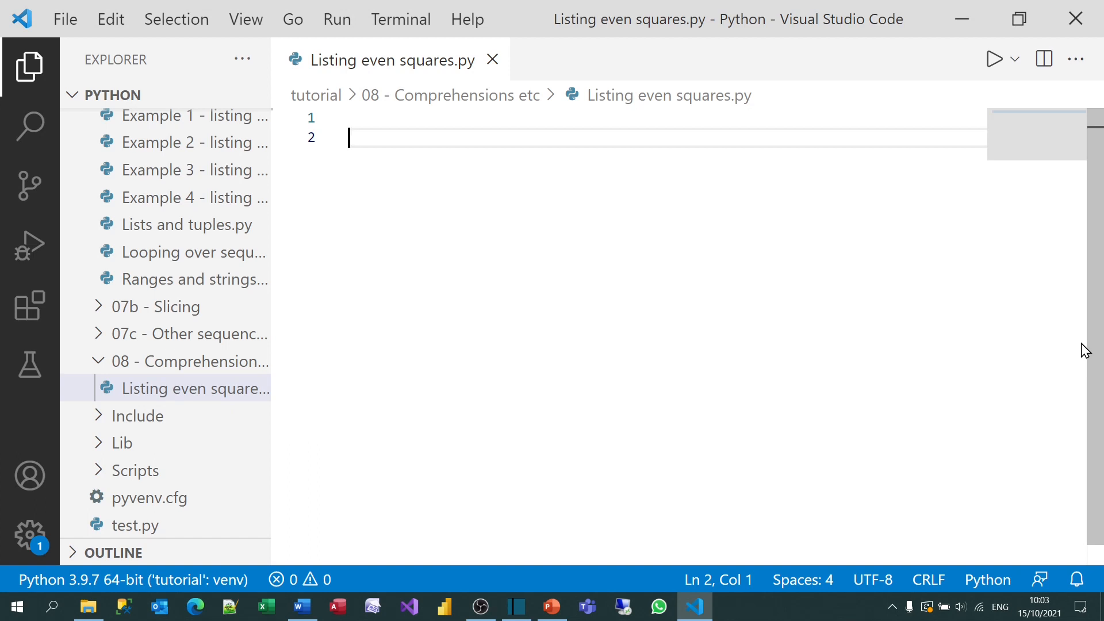
# Add a 'listing' comment and start a for loop over num in range(1,21).
pyautogui.write('# listing squares - basic')
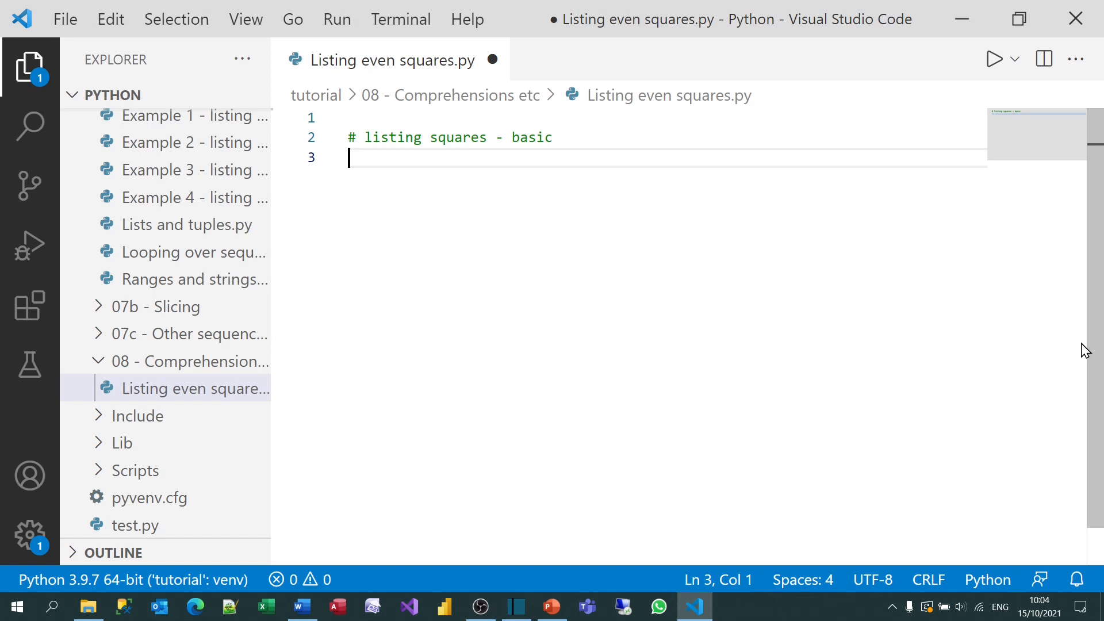
pyautogui.write('forn')
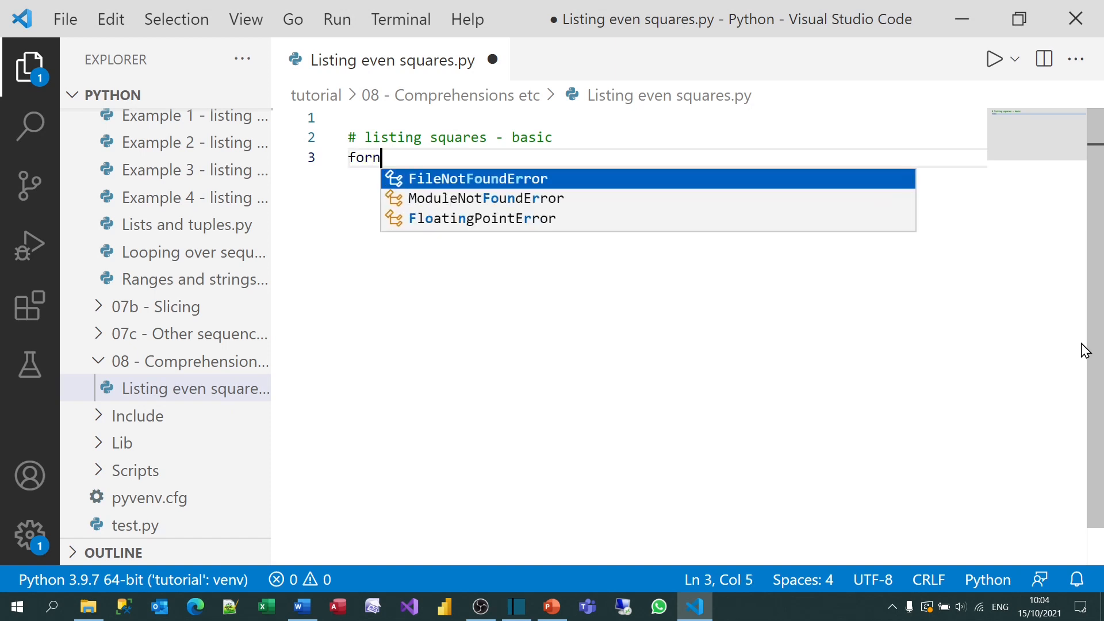
pyautogui.write('num in')
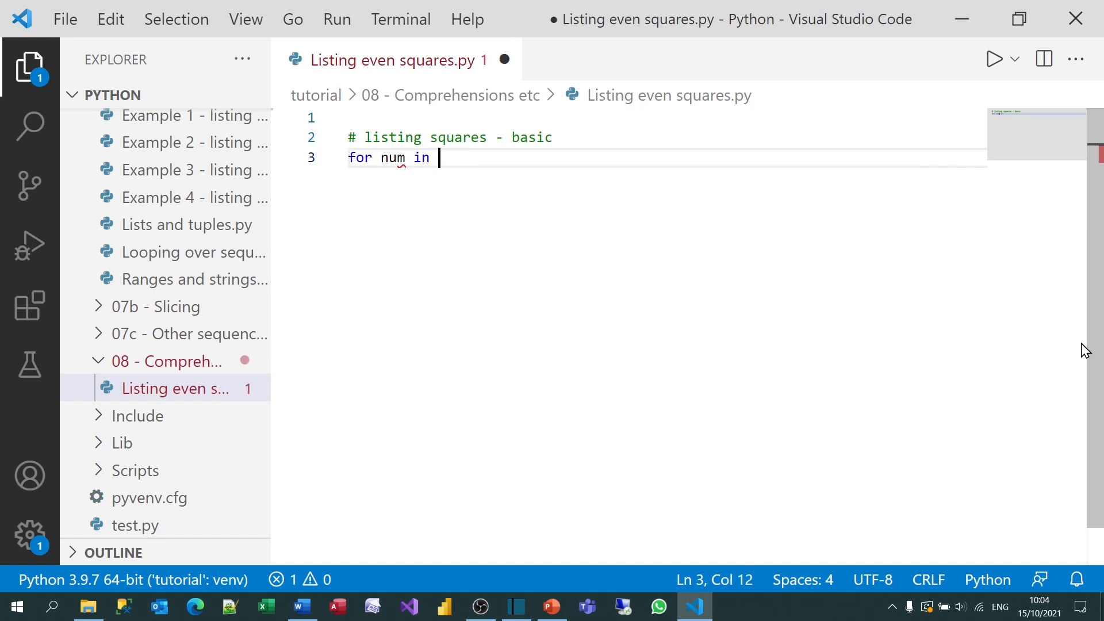
pyautogui.write('range(1')
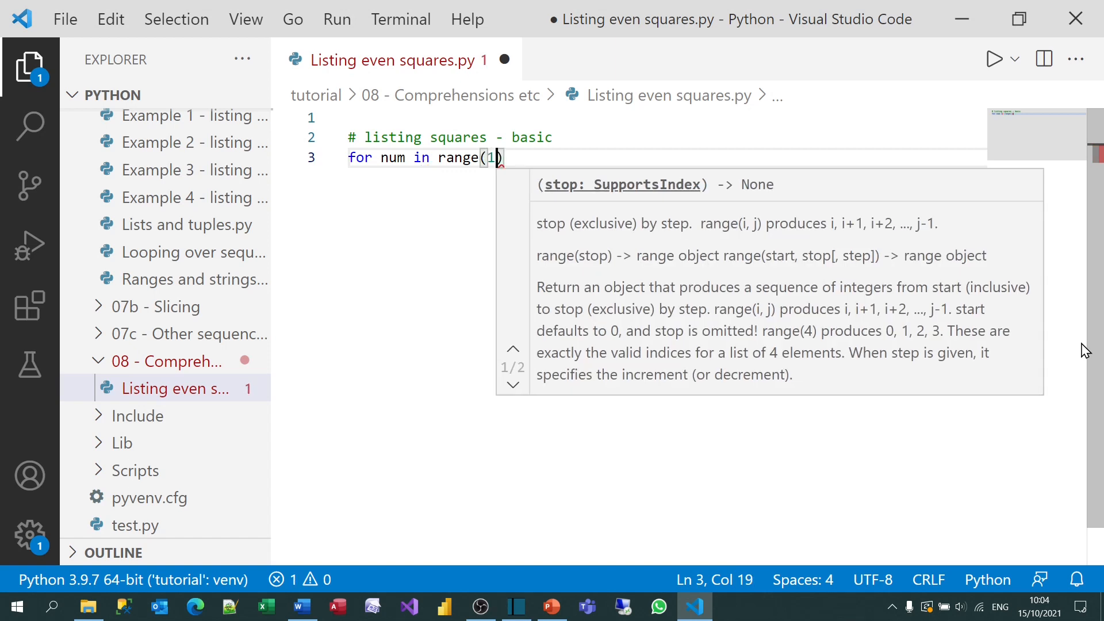
pyautogui.write(',21')
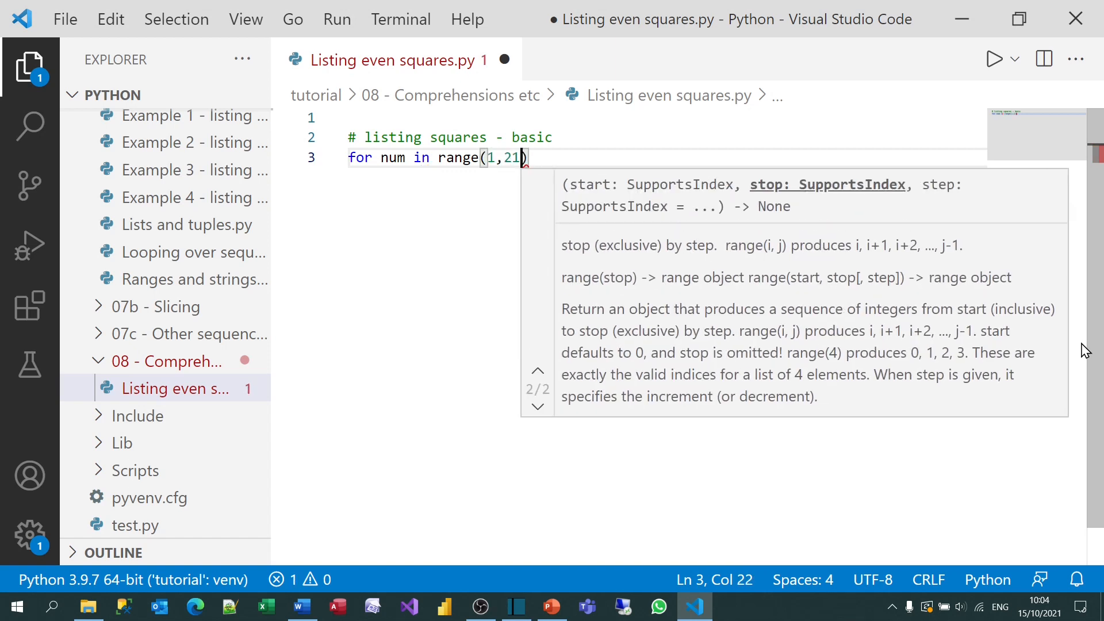
pyautogui.write('L')
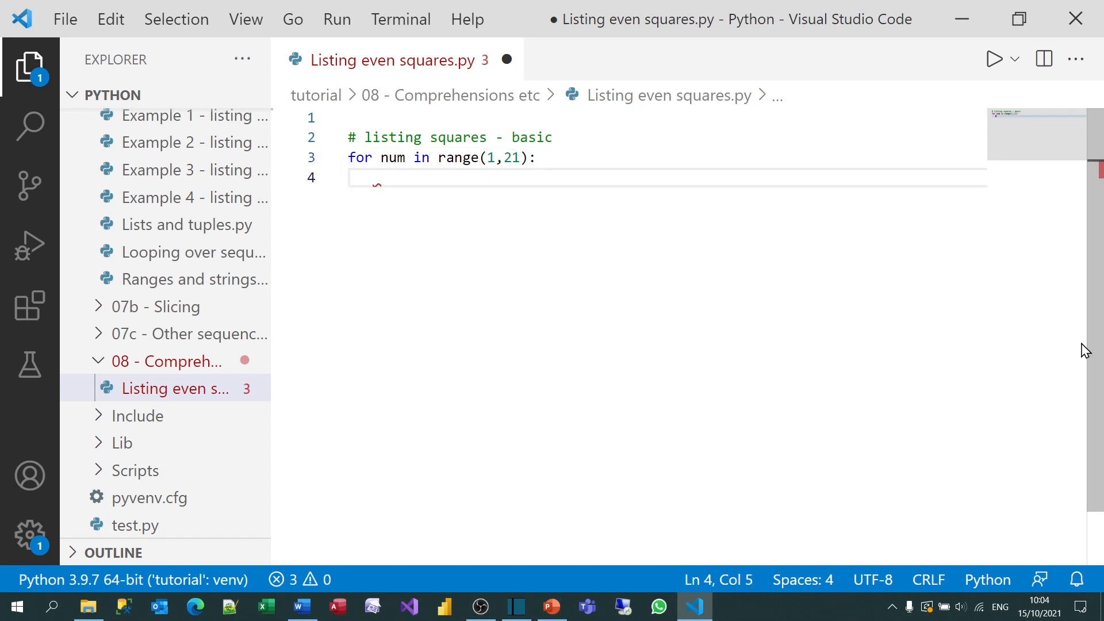
# Inside the loop, check if num % 2 == 0 and print(num ** 2).
pyautogui.write('if num')
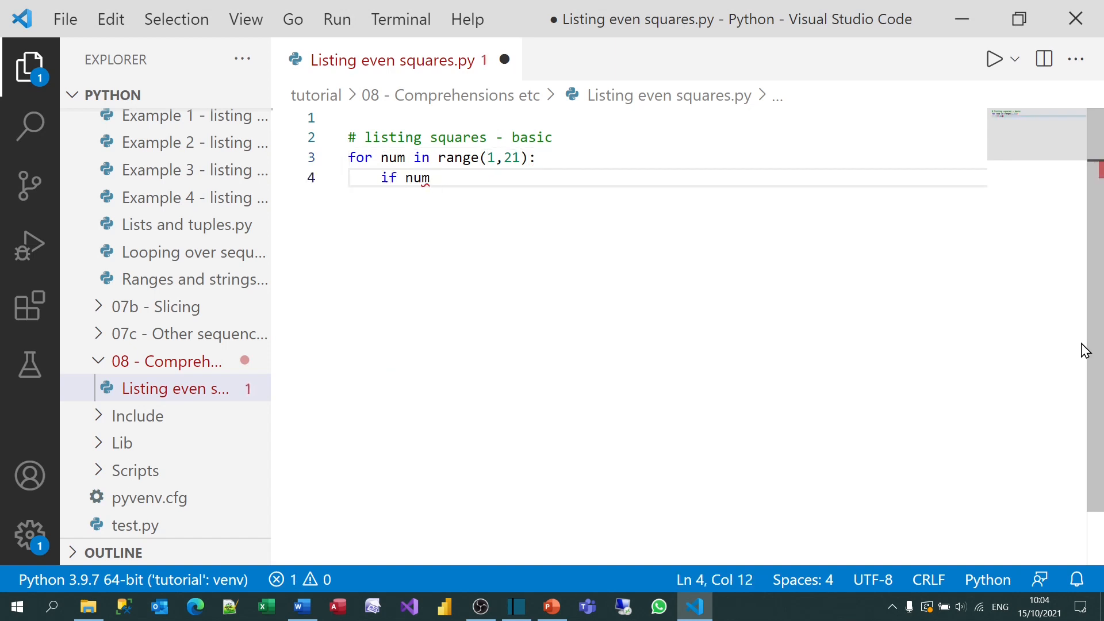
pyautogui.write('% 2')
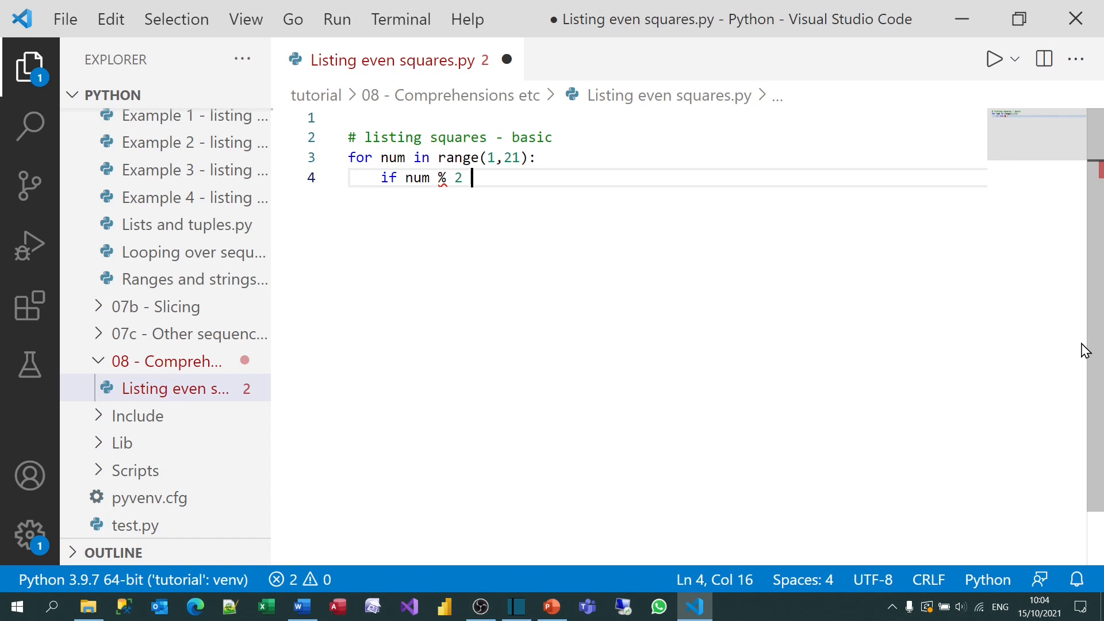
pyautogui.write('== 0:')
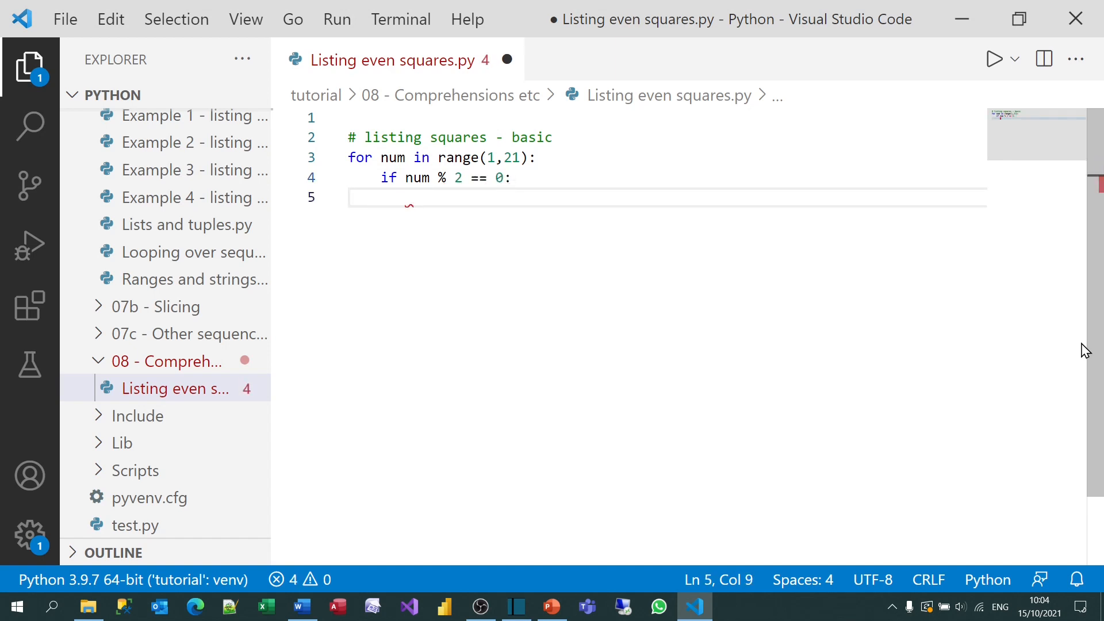
pyautogui.write('print(')
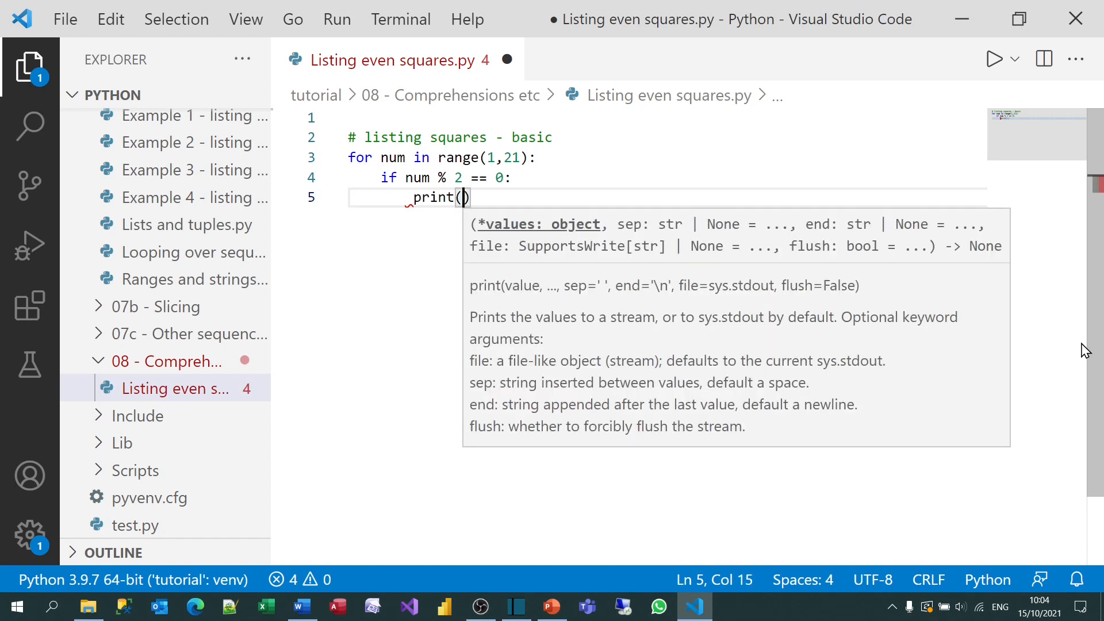
pyautogui.write('num')
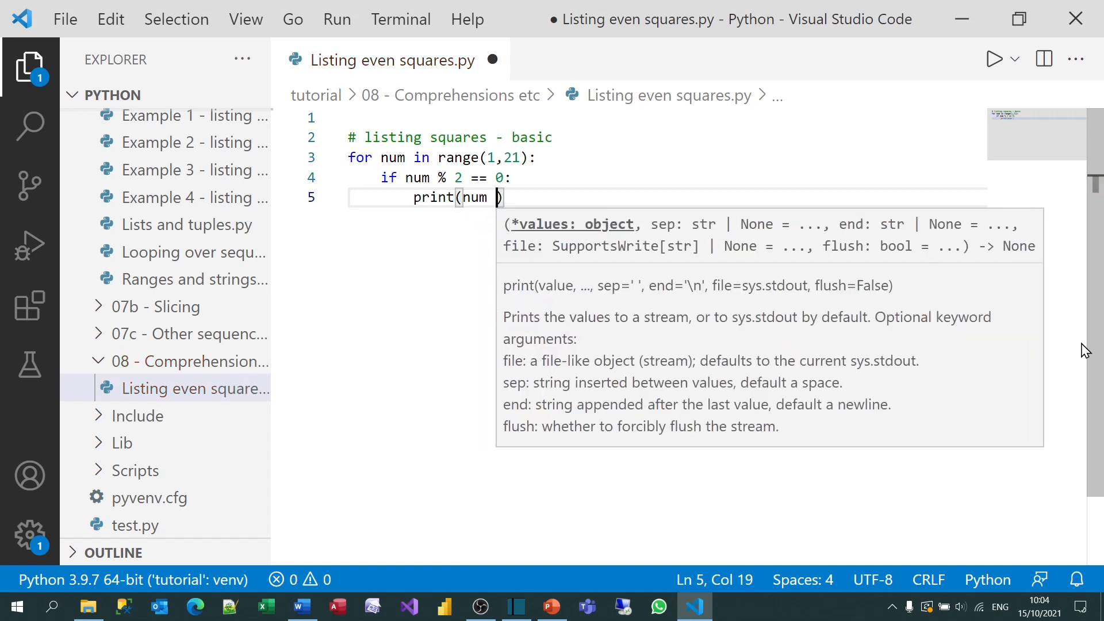
pyautogui.write('** 2')
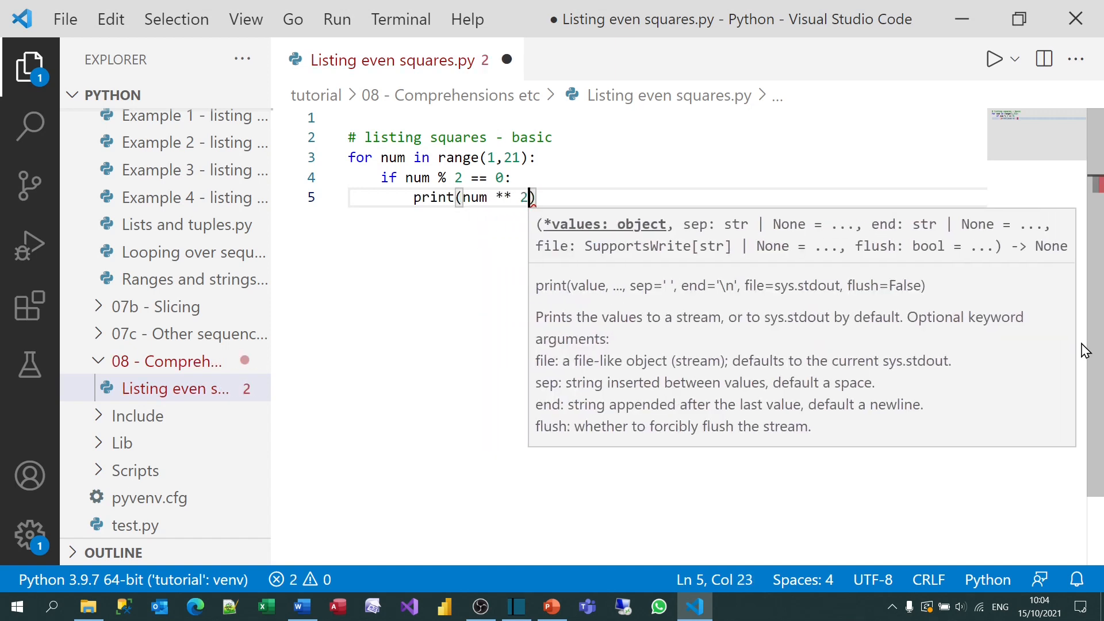
pyautogui.press('Enter')
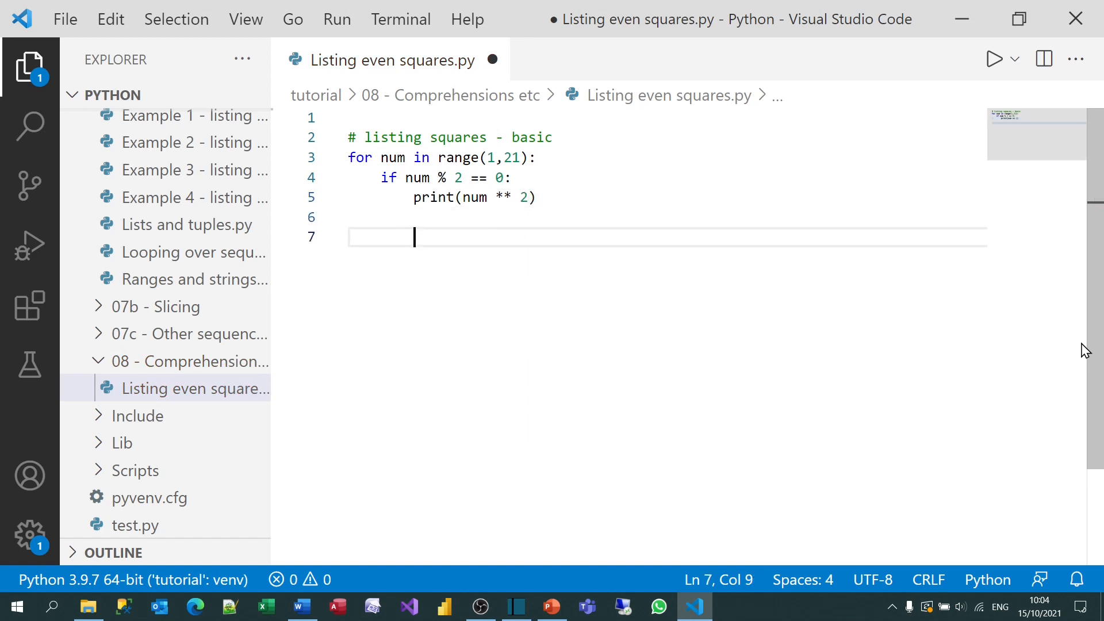
pyautogui.press('Home')
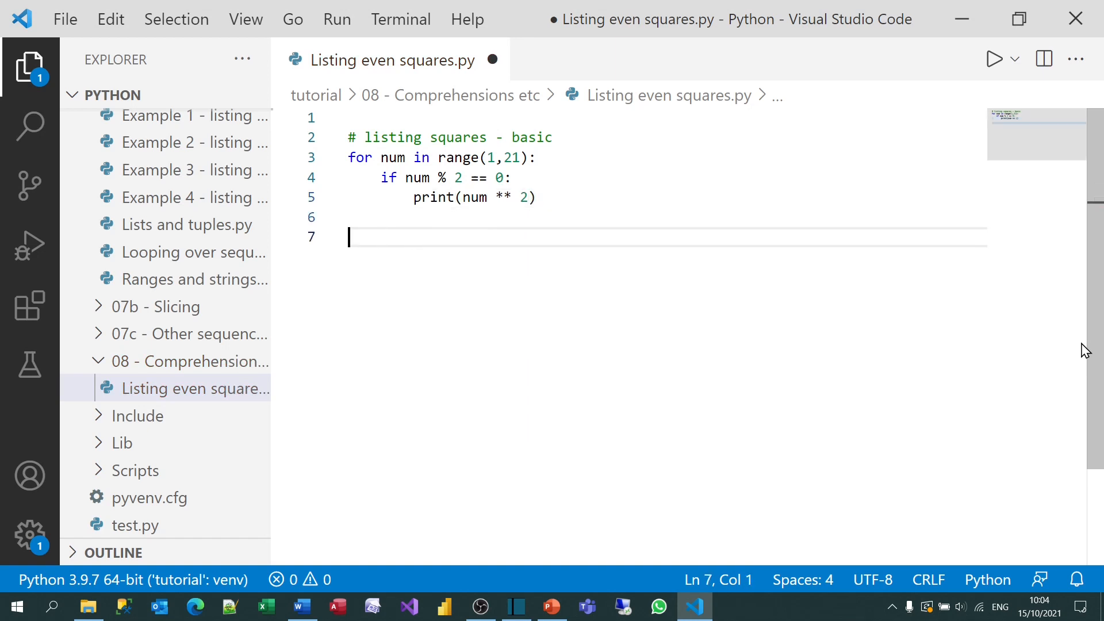
# Run the script to print the even squares 4–400, then review the range call and num ** 2.
pyautogui.press('ctrl+alt+n')
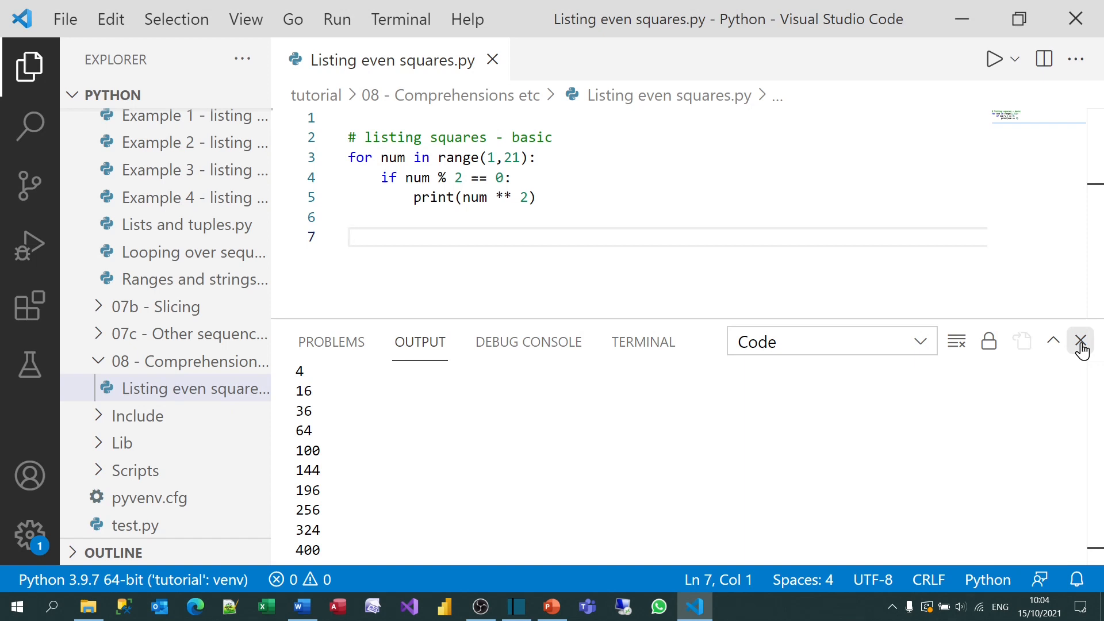
pyautogui.moveTo(437, 159)
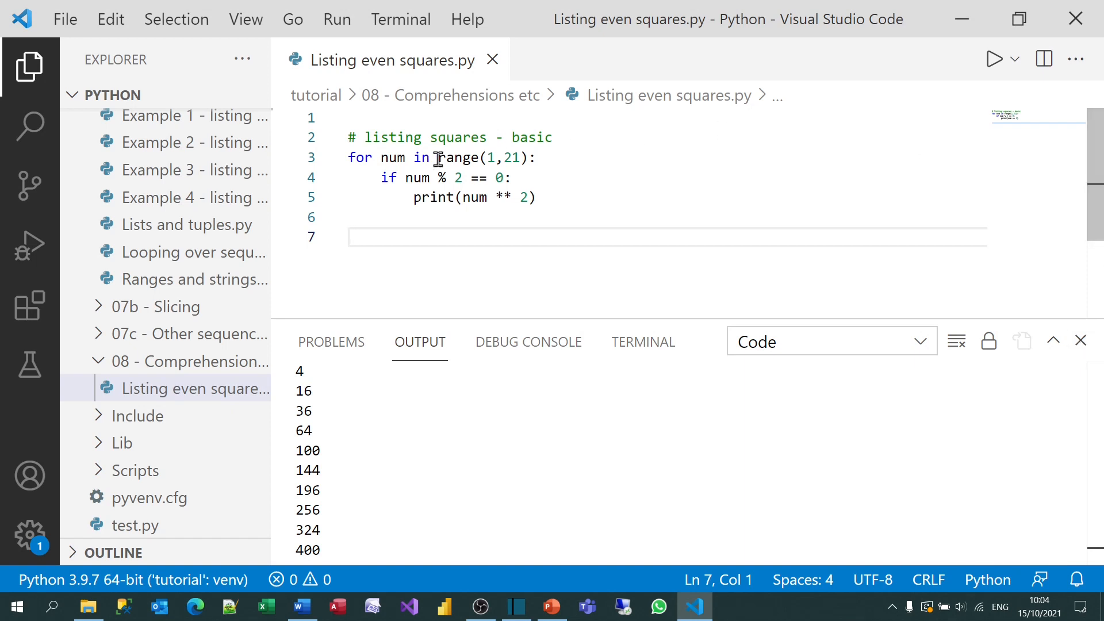
pyautogui.doubleClick(459, 158)
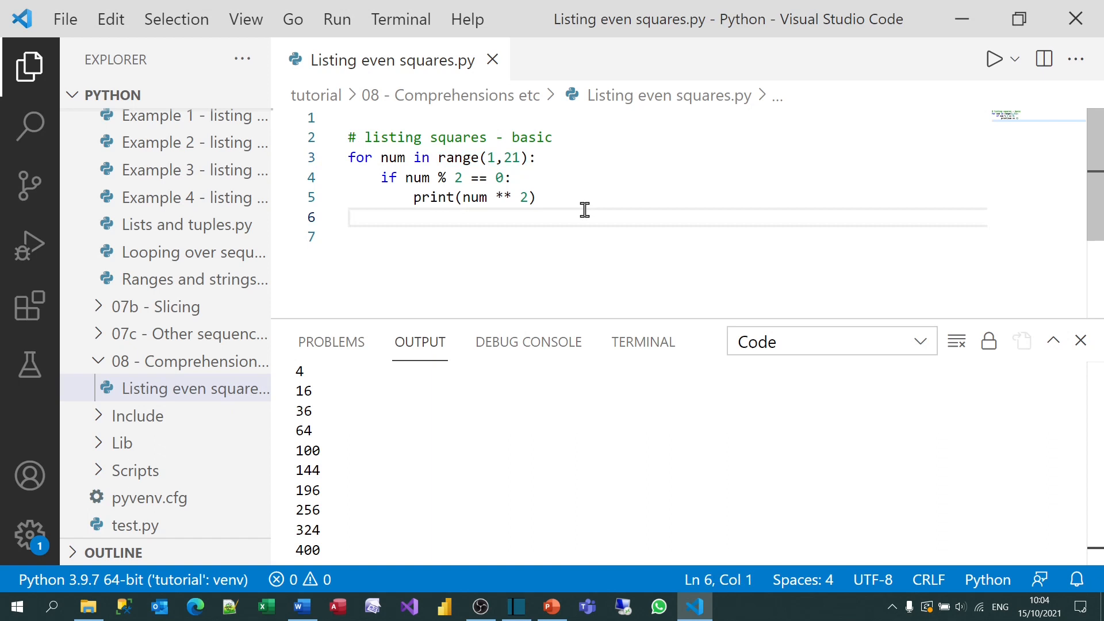
pyautogui.click(1081, 341)
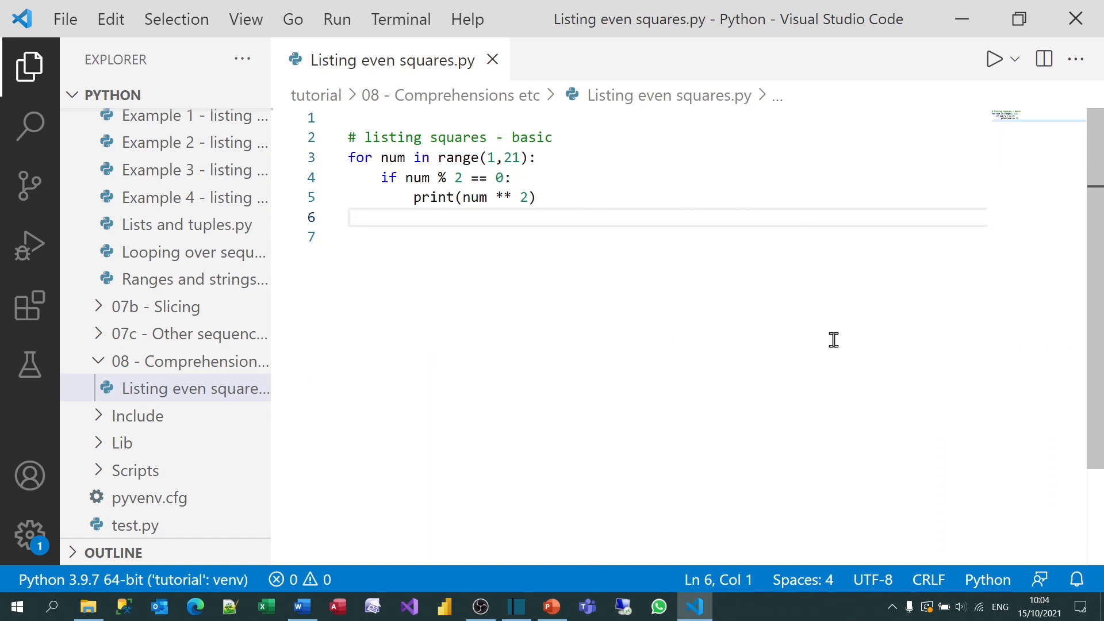
pyautogui.moveTo(437, 158)
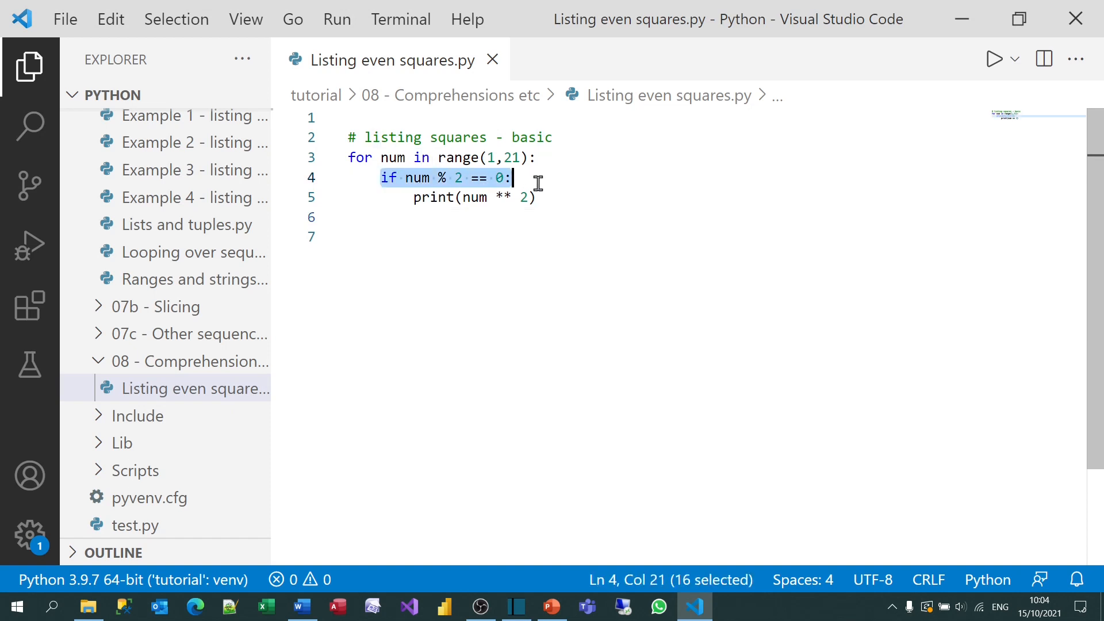
pyautogui.moveTo(484, 228)
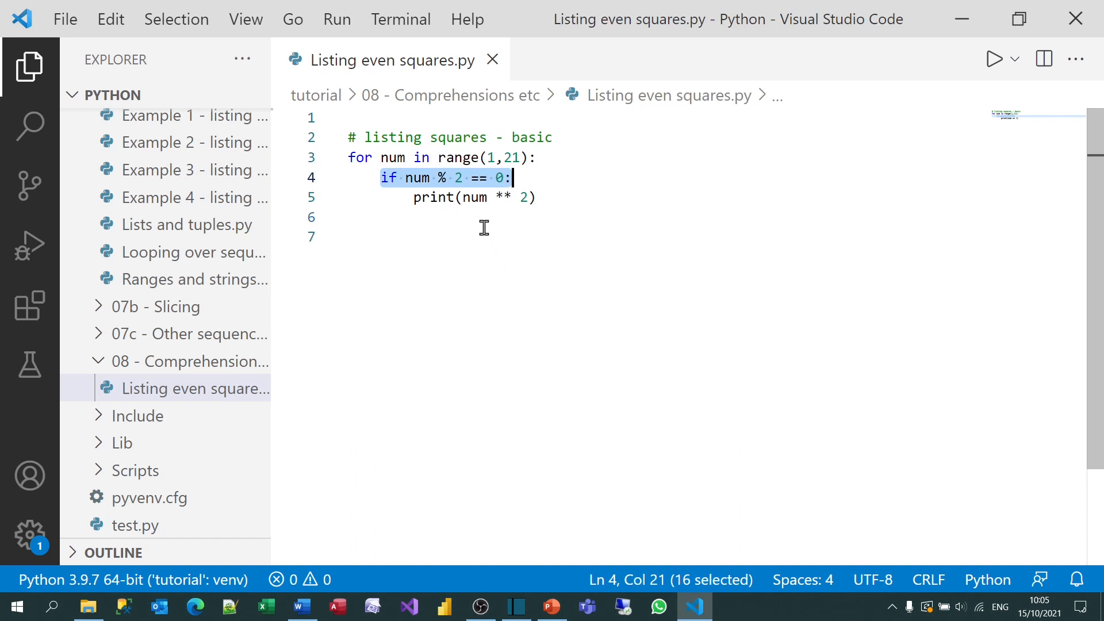
pyautogui.doubleClick(494, 196)
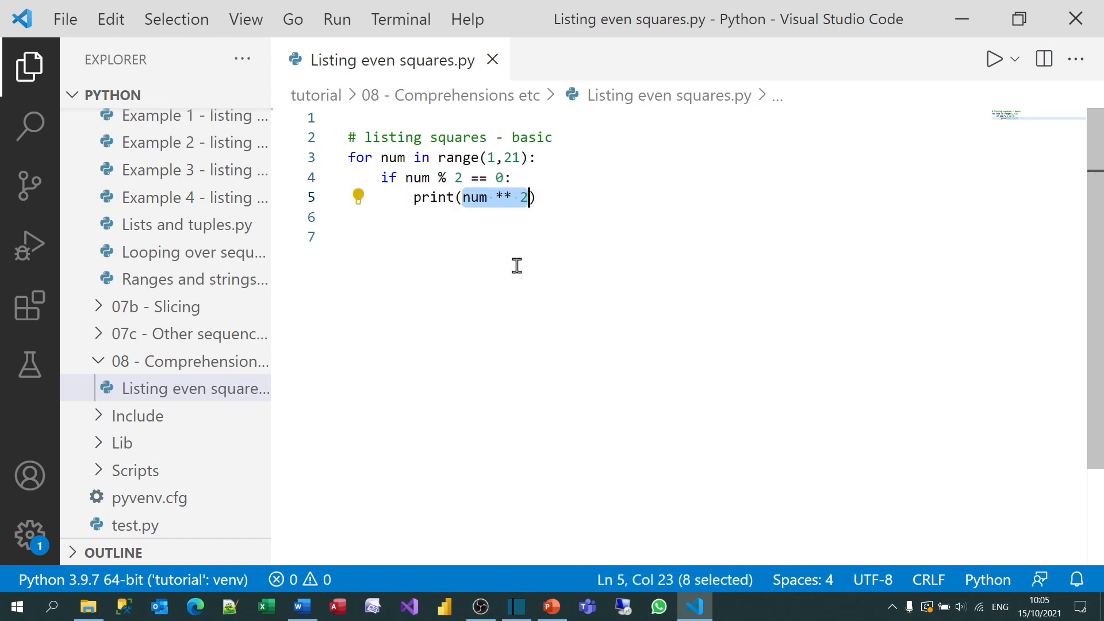
pyautogui.moveTo(495, 373)
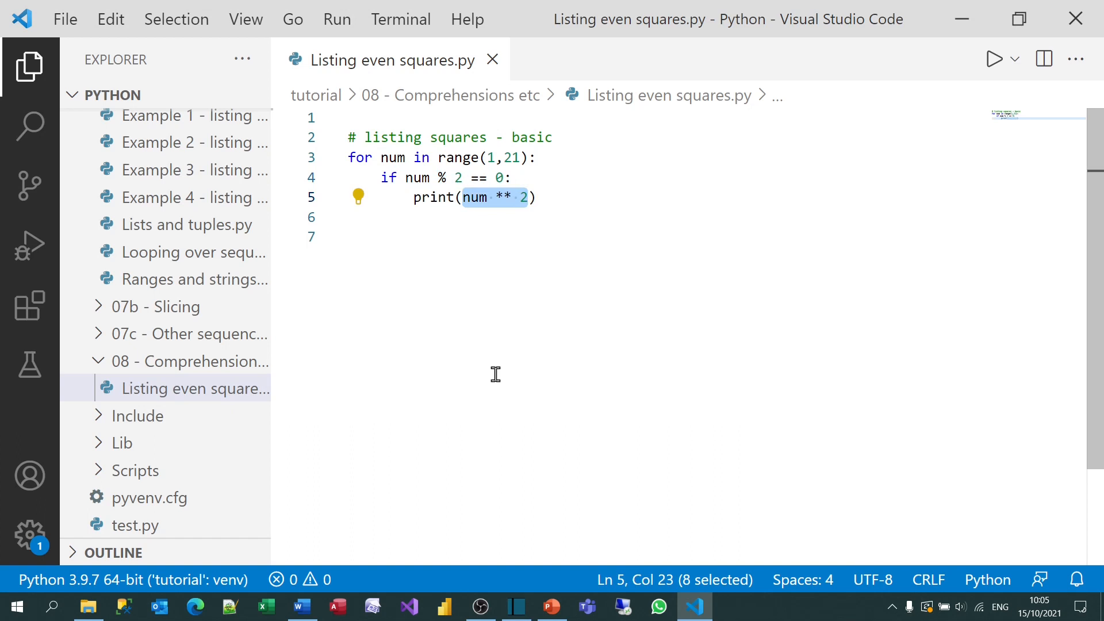
pyautogui.moveTo(593, 212)
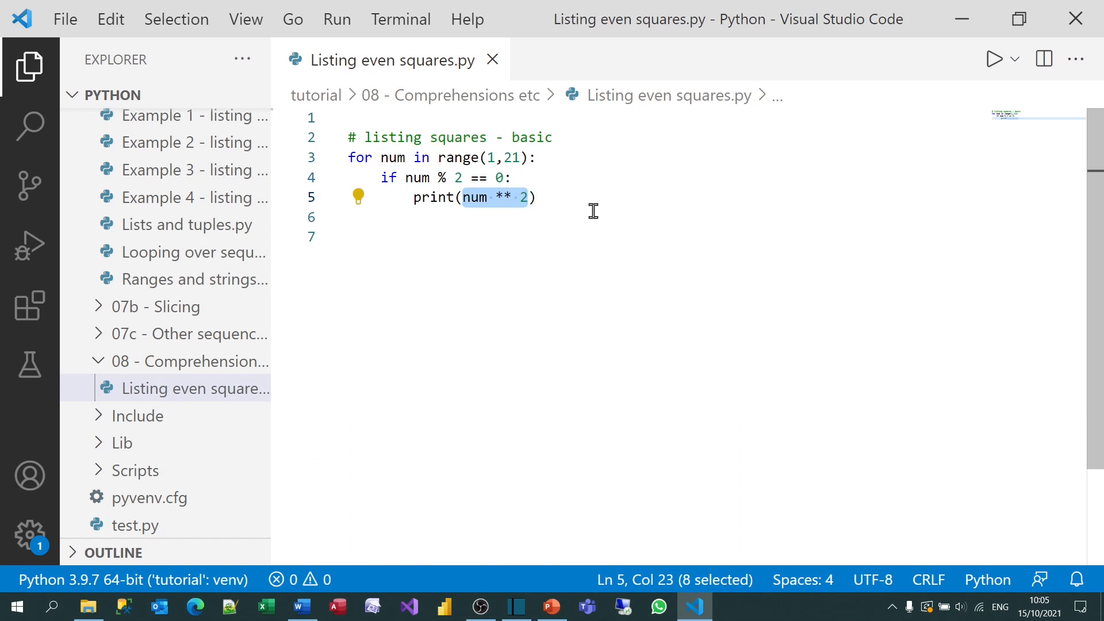
# Add a '# listing squares - list comprehension' heading and comment out the basic loop lines.
pyautogui.press('Enter')
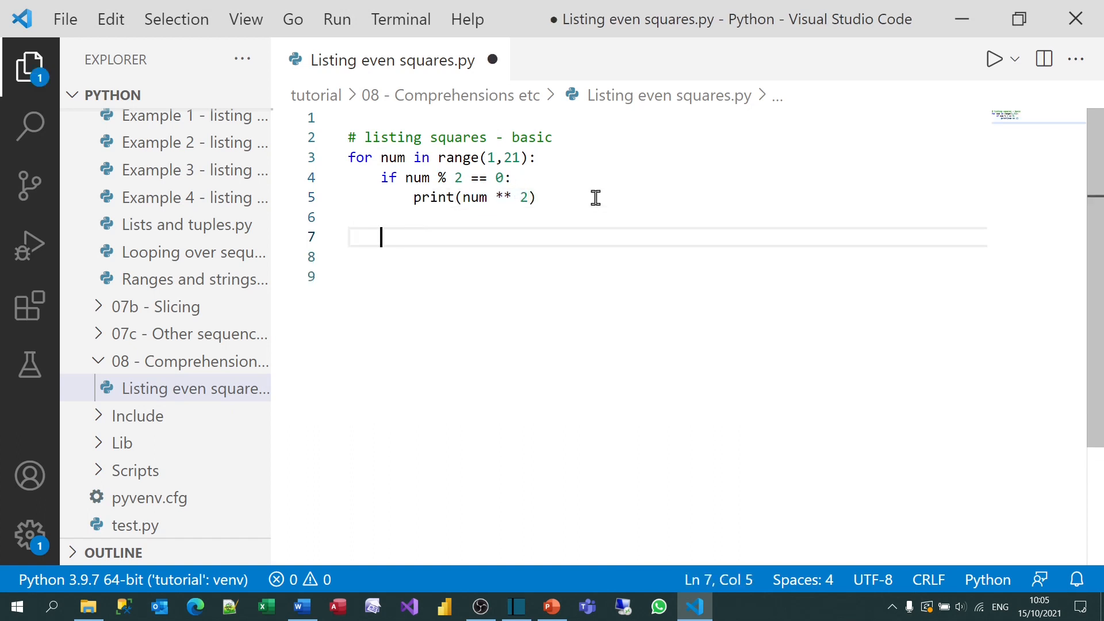
pyautogui.write('#')
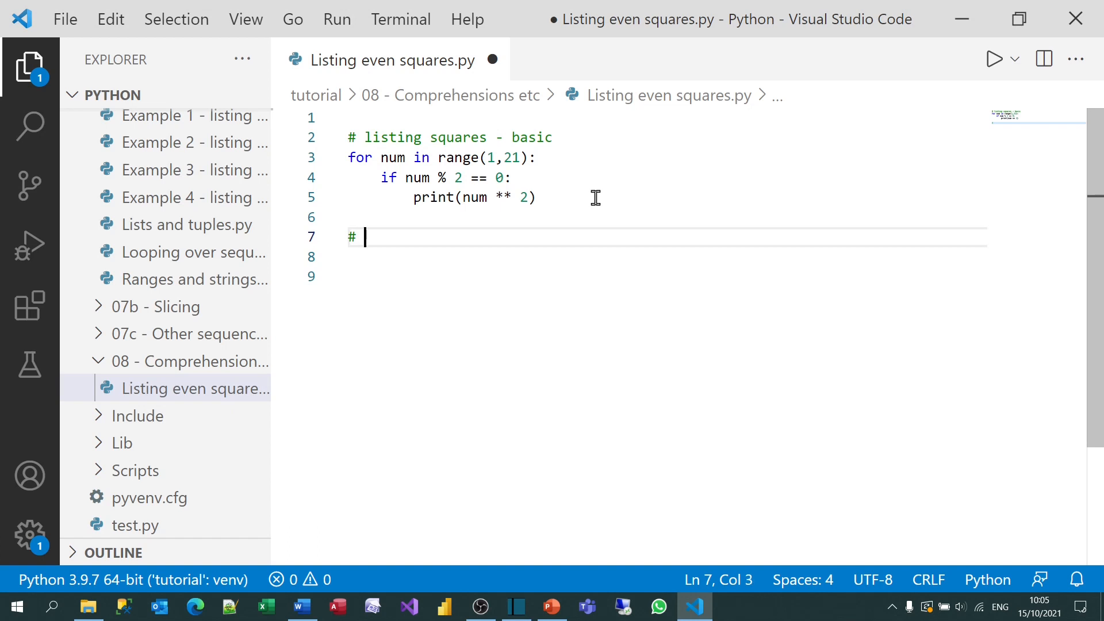
pyautogui.write('listing s')
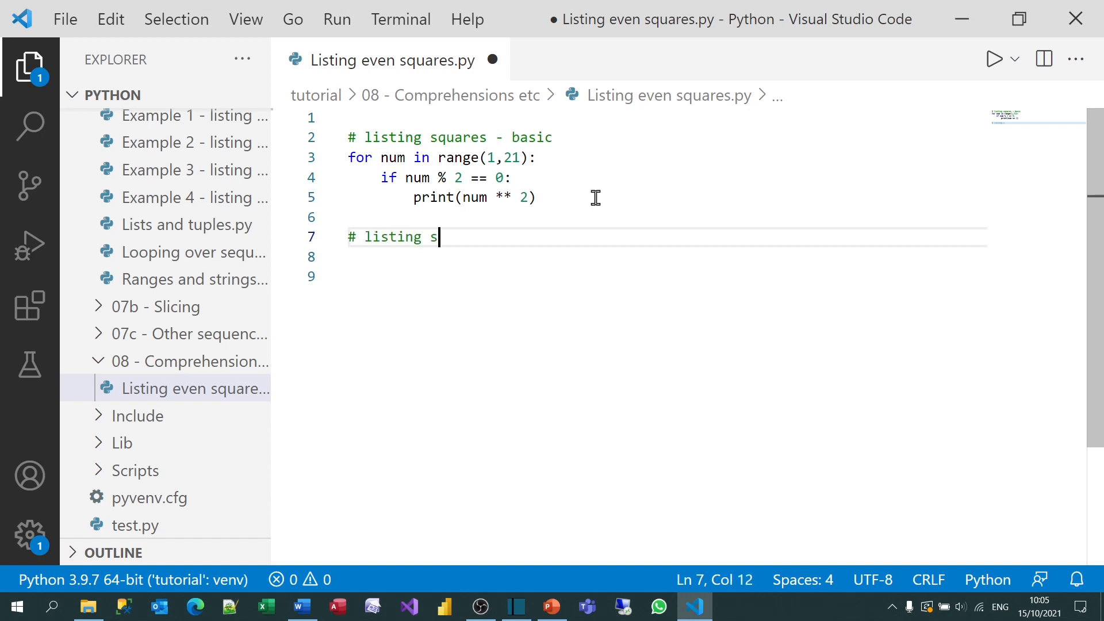
pyautogui.write('quares - list')
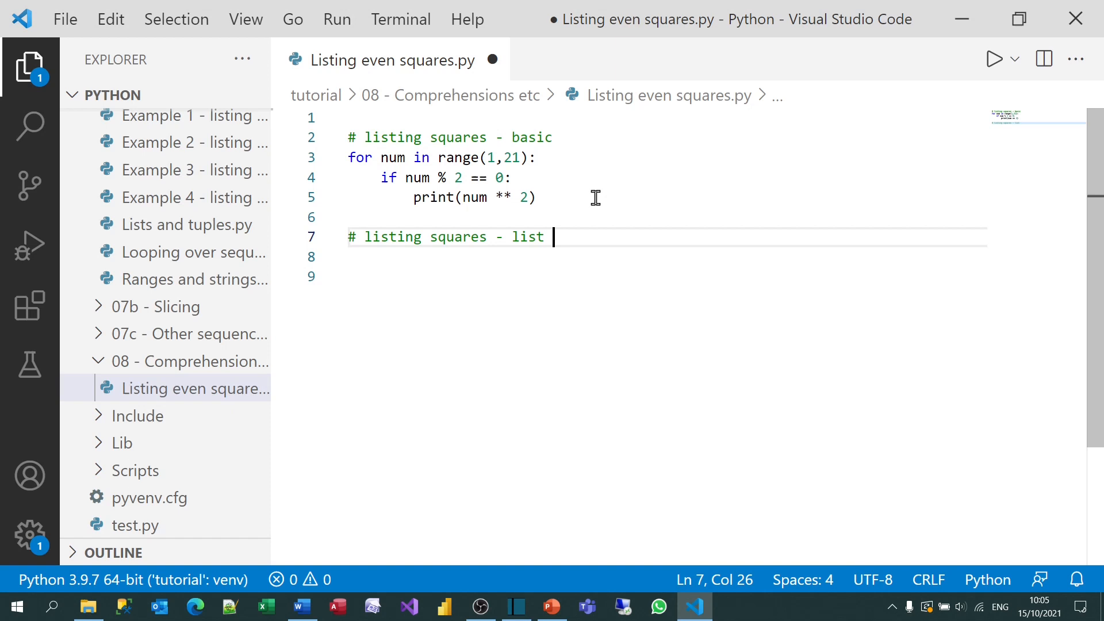
pyautogui.write('comprehension')
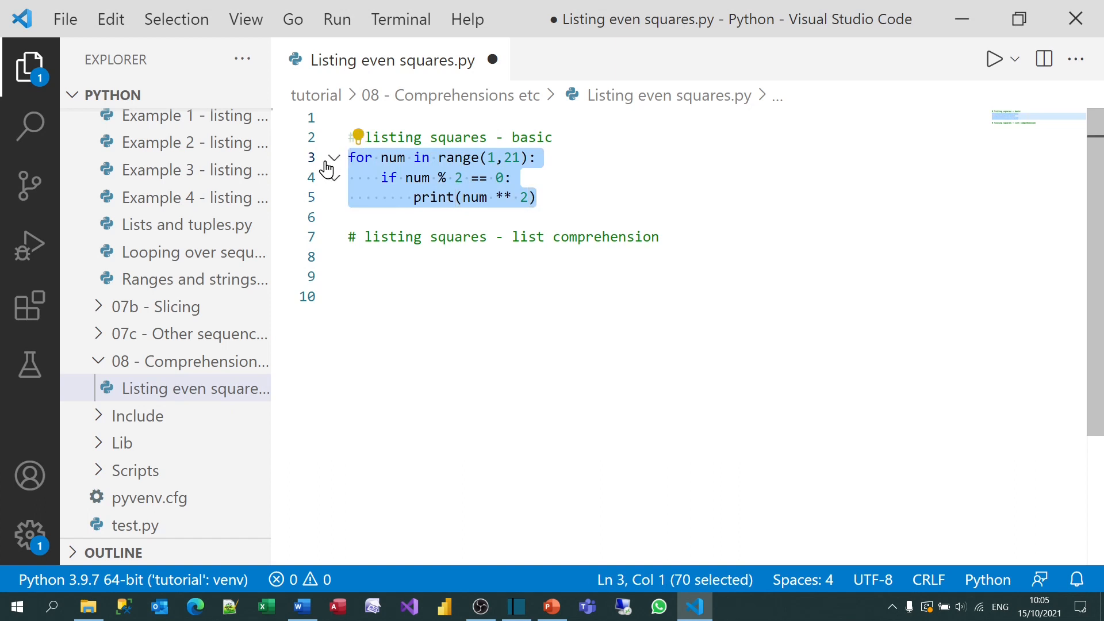
pyautogui.press('ctrl+/')
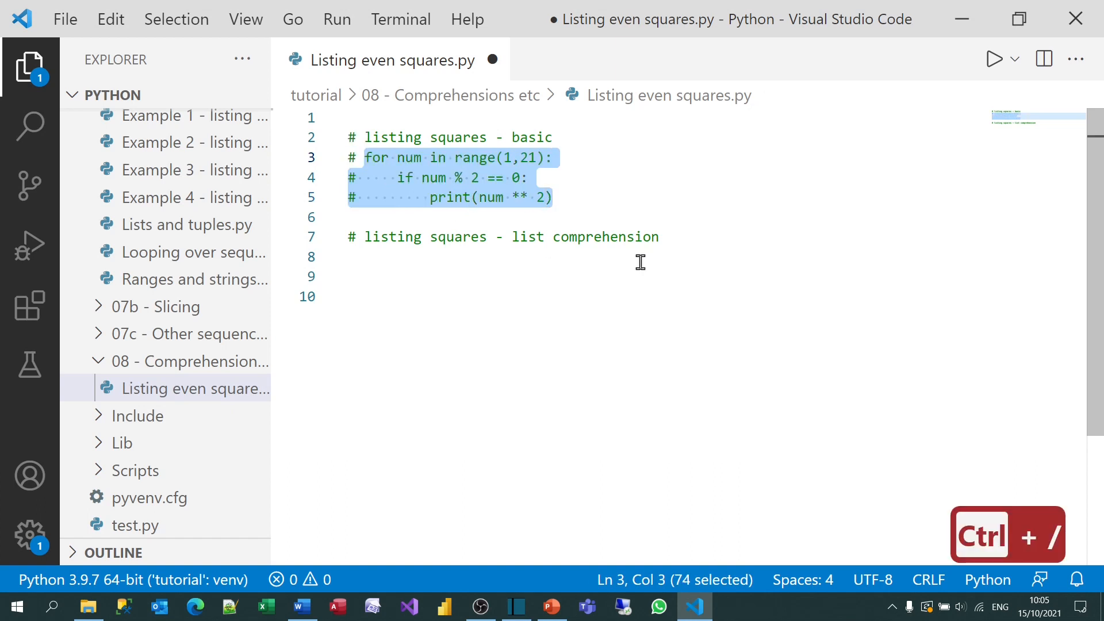
pyautogui.press('ctrl+/')
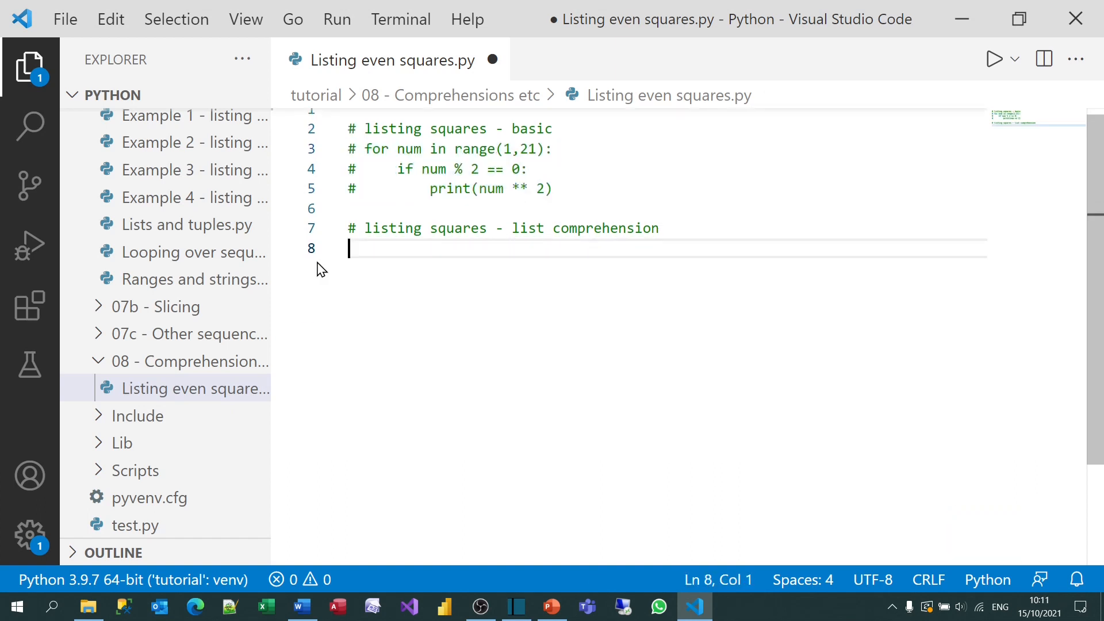
# Write numbers = [x for x in range(1,21)] with print(numbers) and run it.
pyautogui.write('numb')
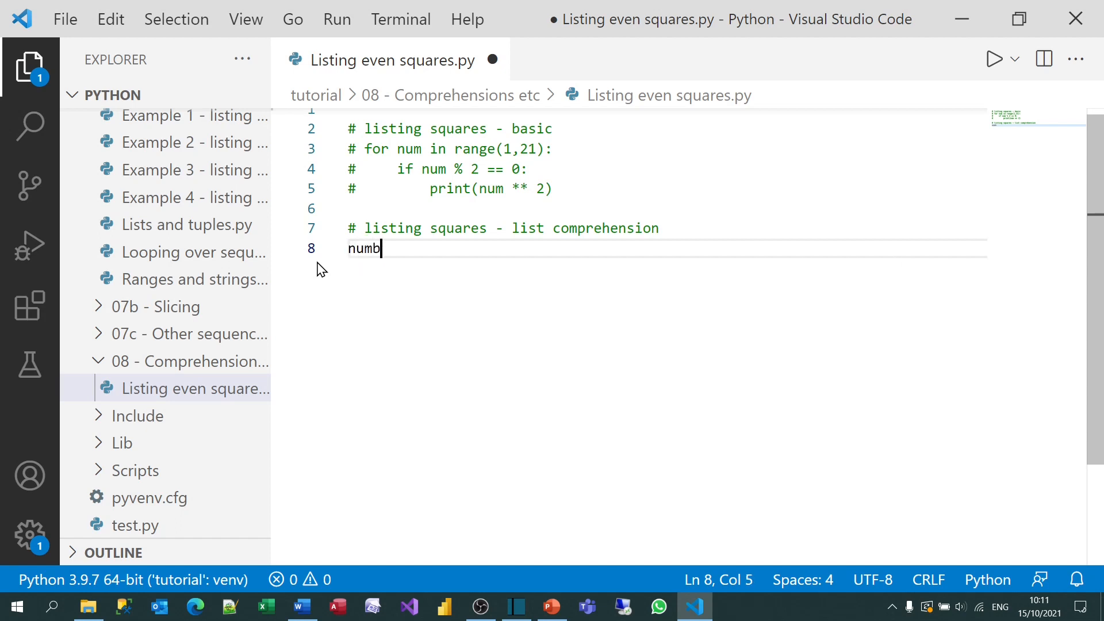
pyautogui.write('ers =')
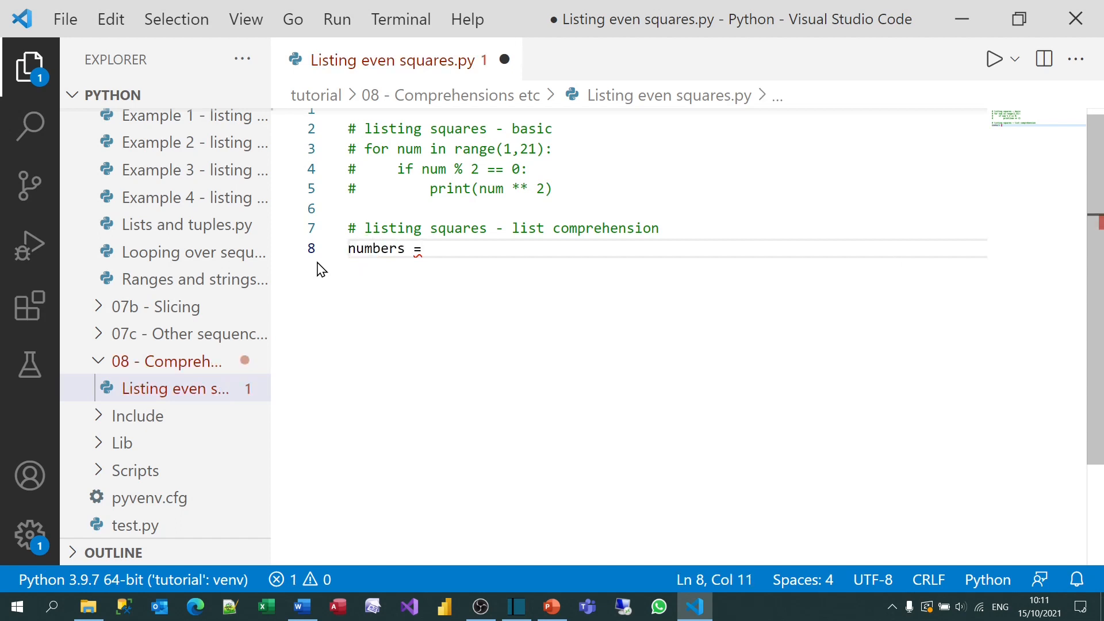
pyautogui.write('[]')
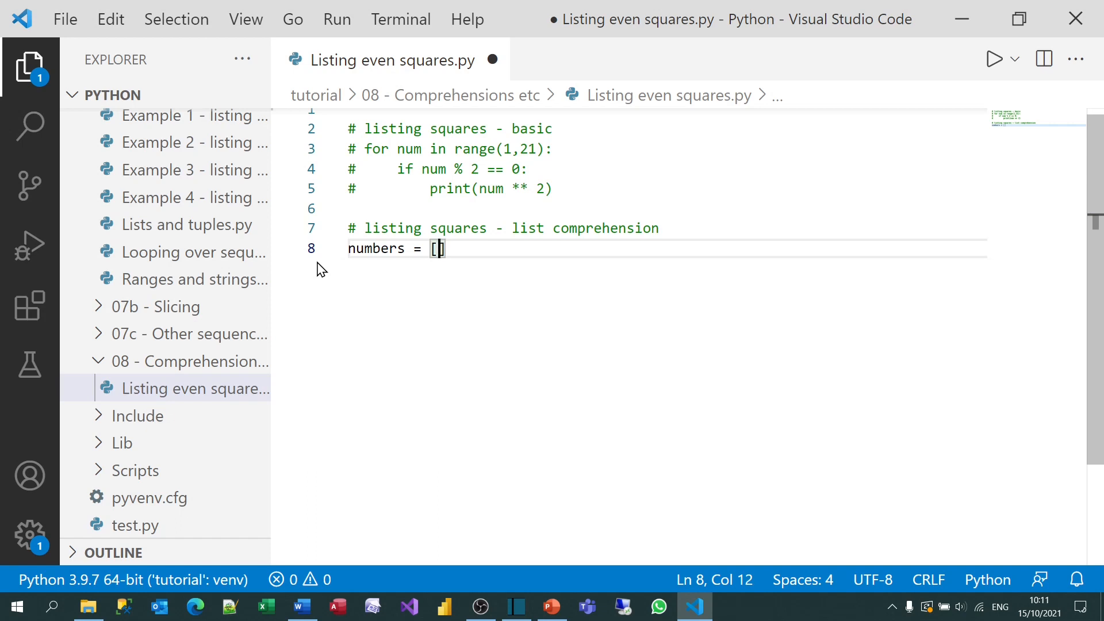
pyautogui.write('for')
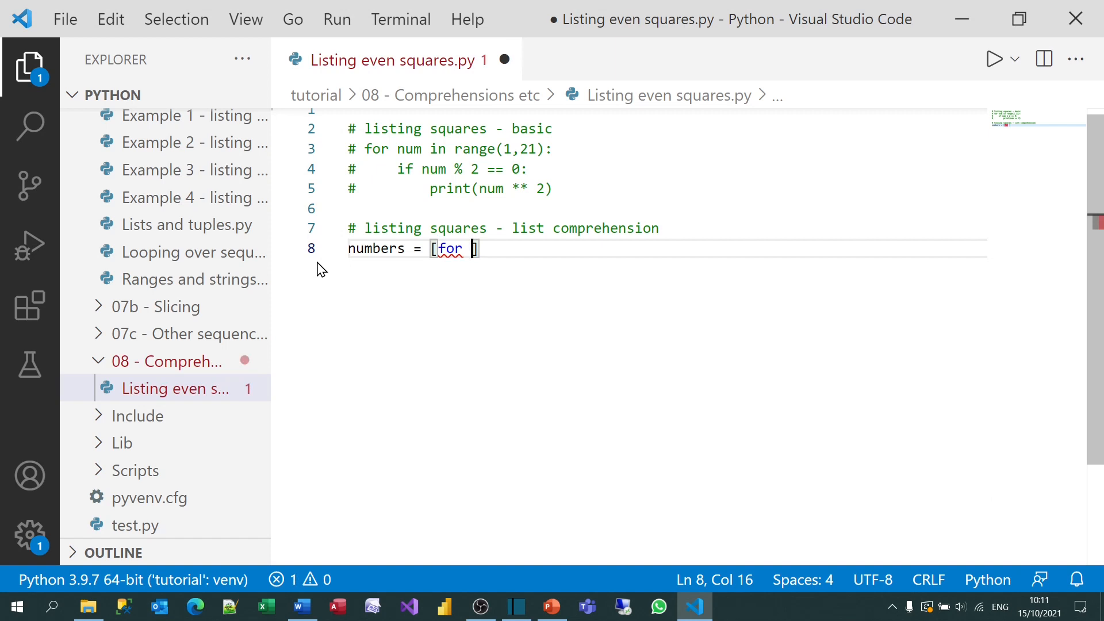
pyautogui.write('x in')
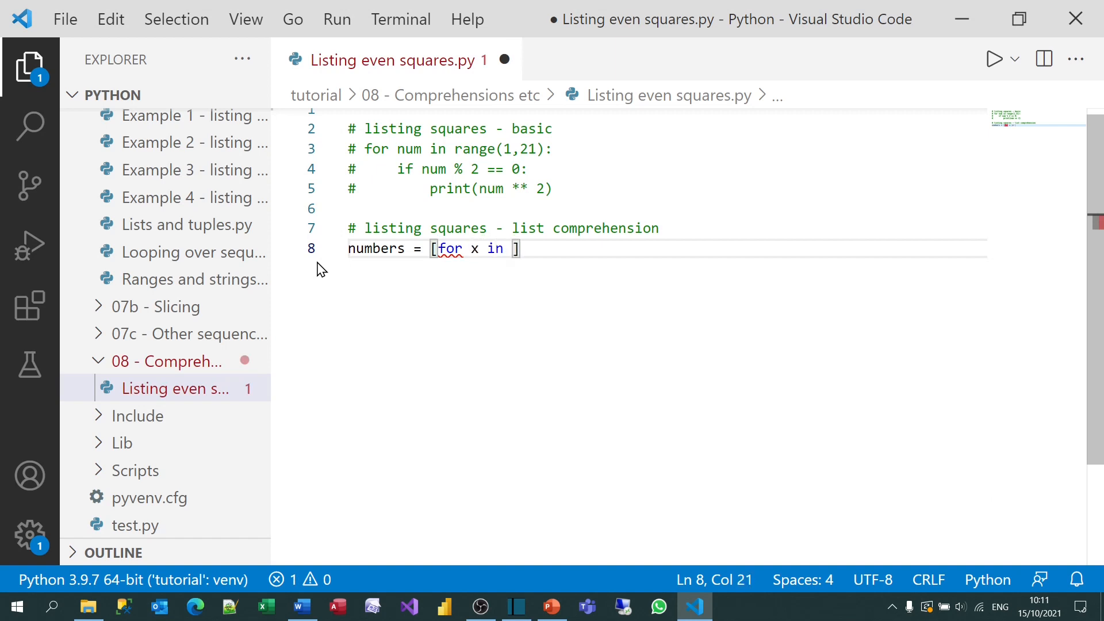
pyautogui.write('range(1,121')
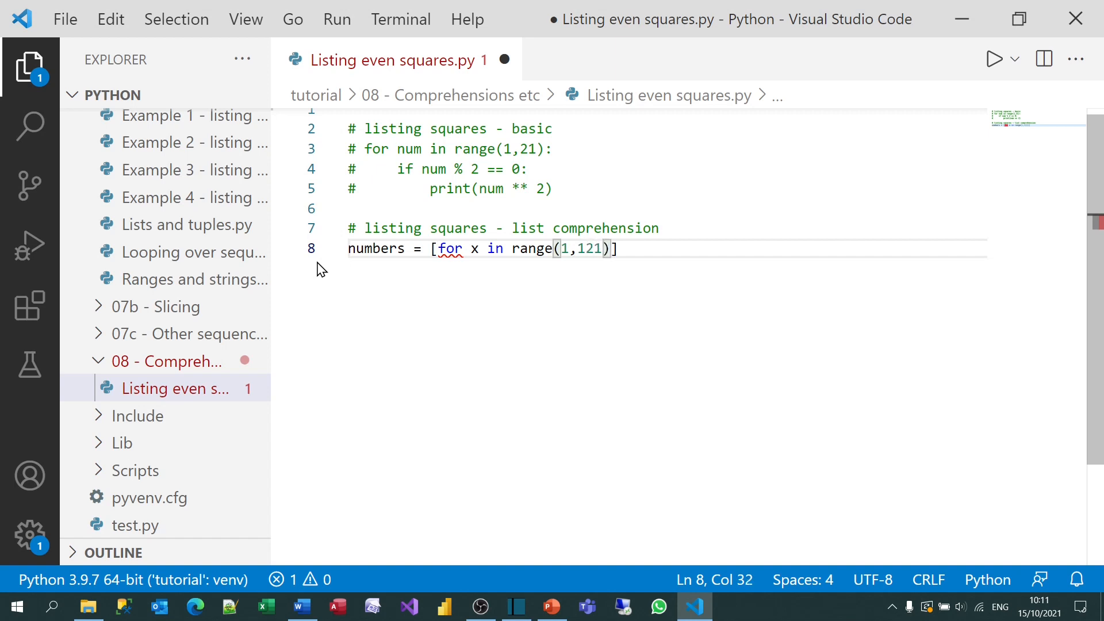
pyautogui.press('Backspace')
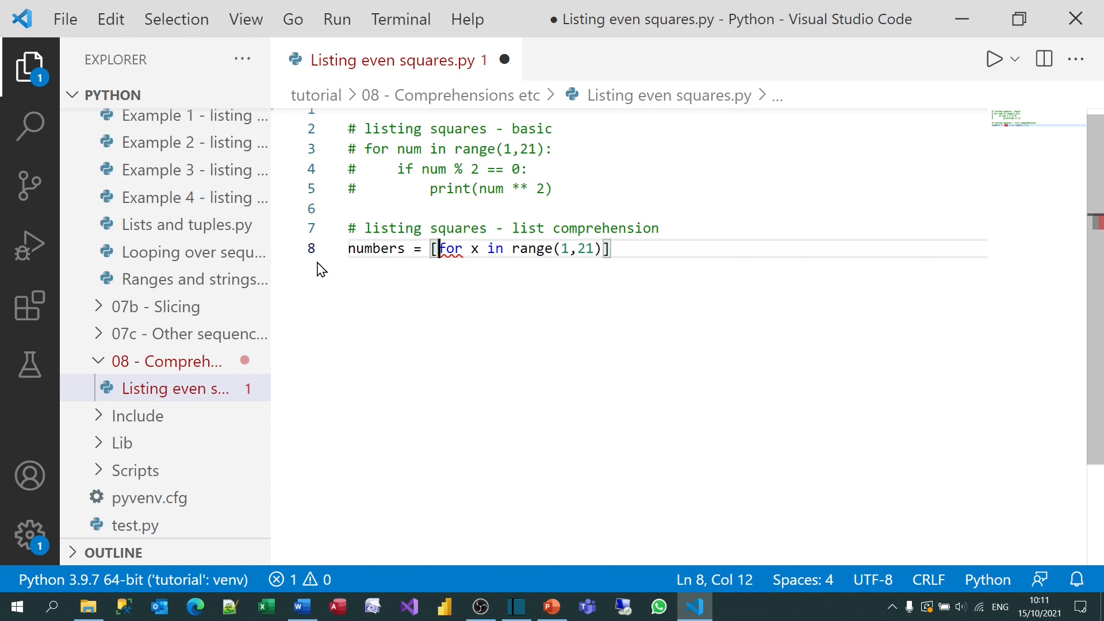
pyautogui.write('x')
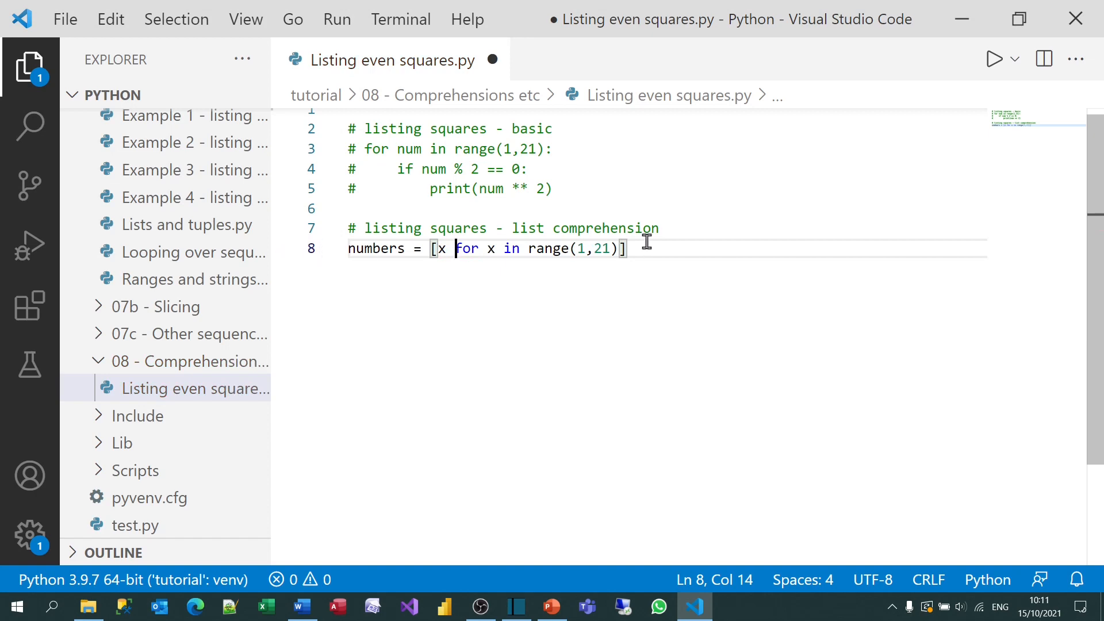
pyautogui.press('Return')
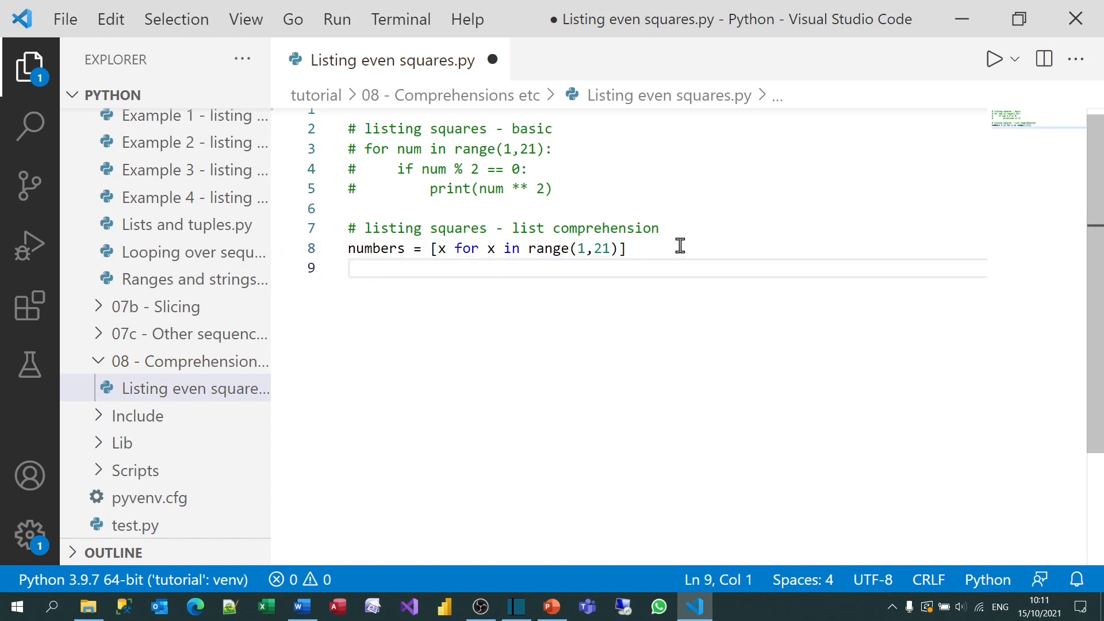
pyautogui.write('print(numbers')
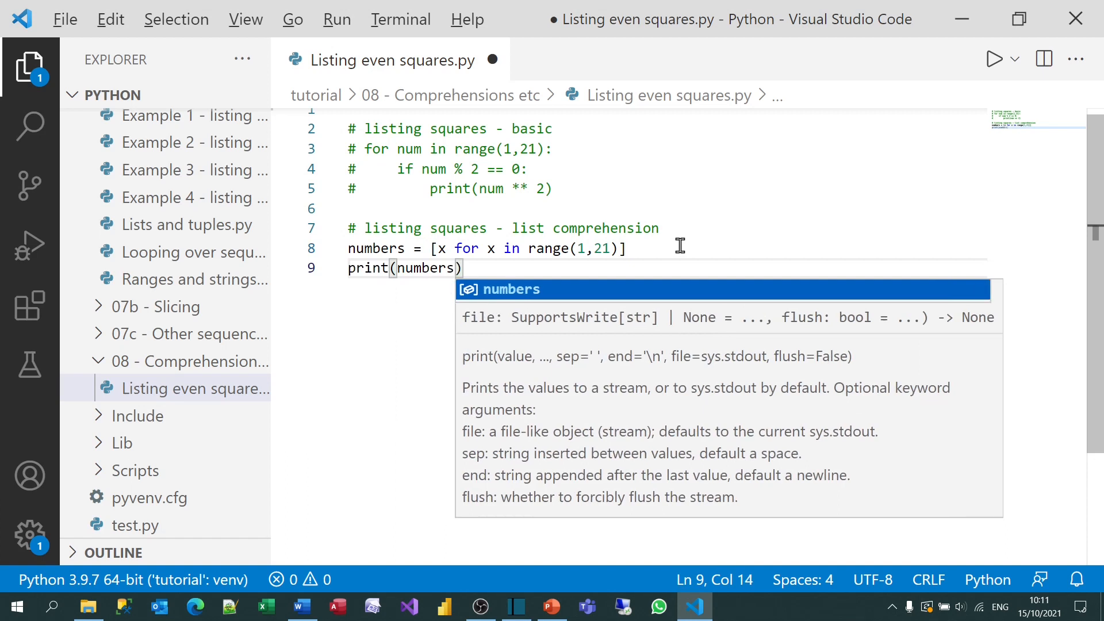
pyautogui.press('ctrl+alt+n')
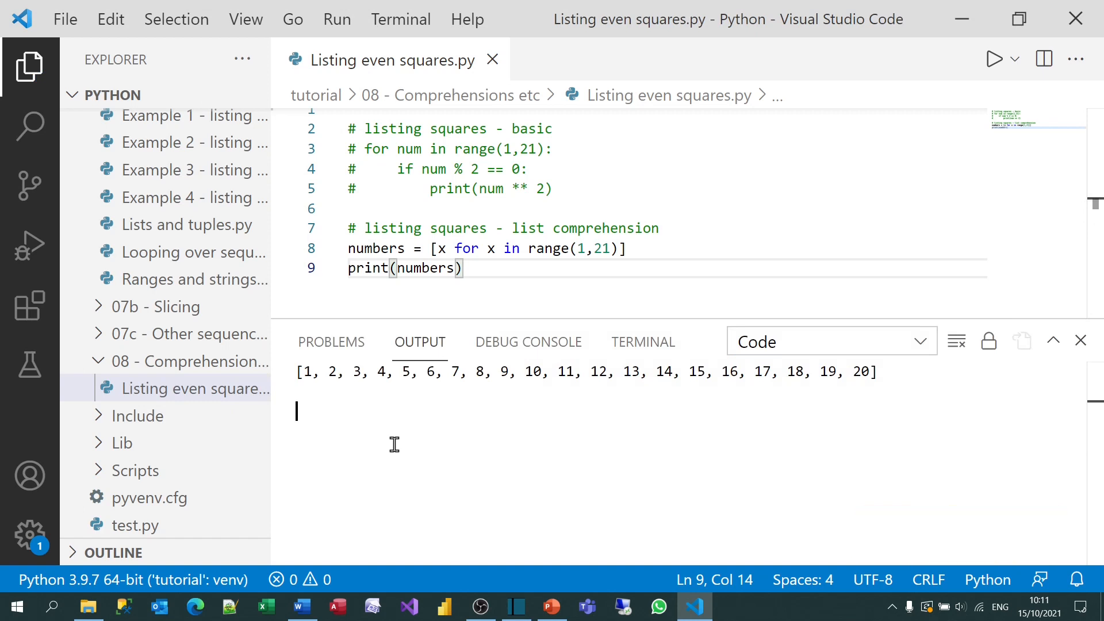
# Change the comprehension to x ** 2 and run it to print squares 1 through 400.
pyautogui.click(439, 248)
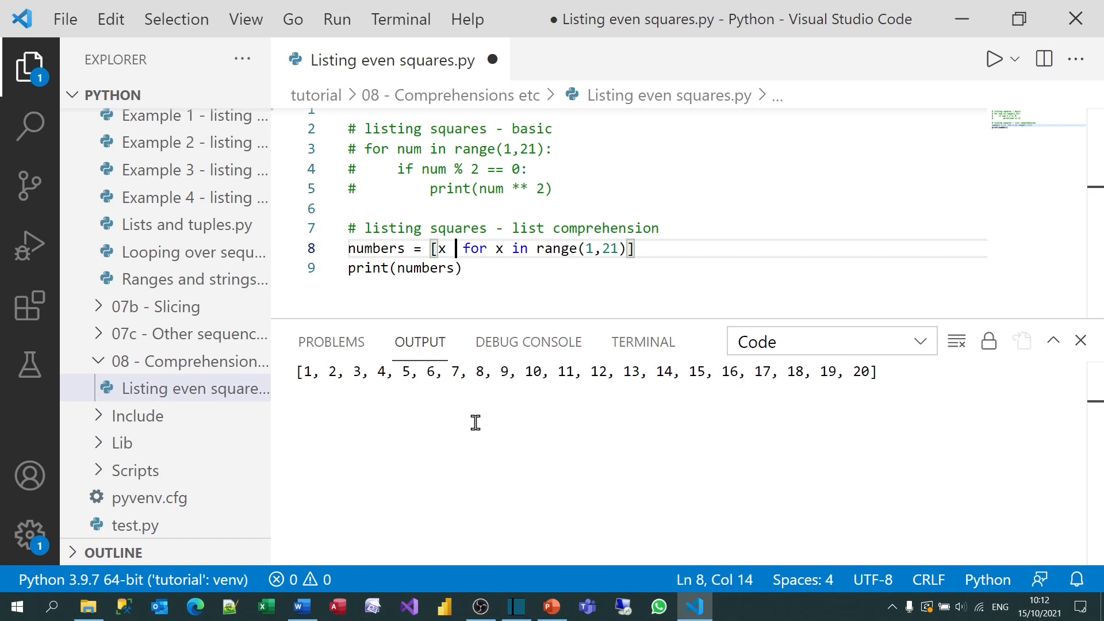
pyautogui.write('** 2')
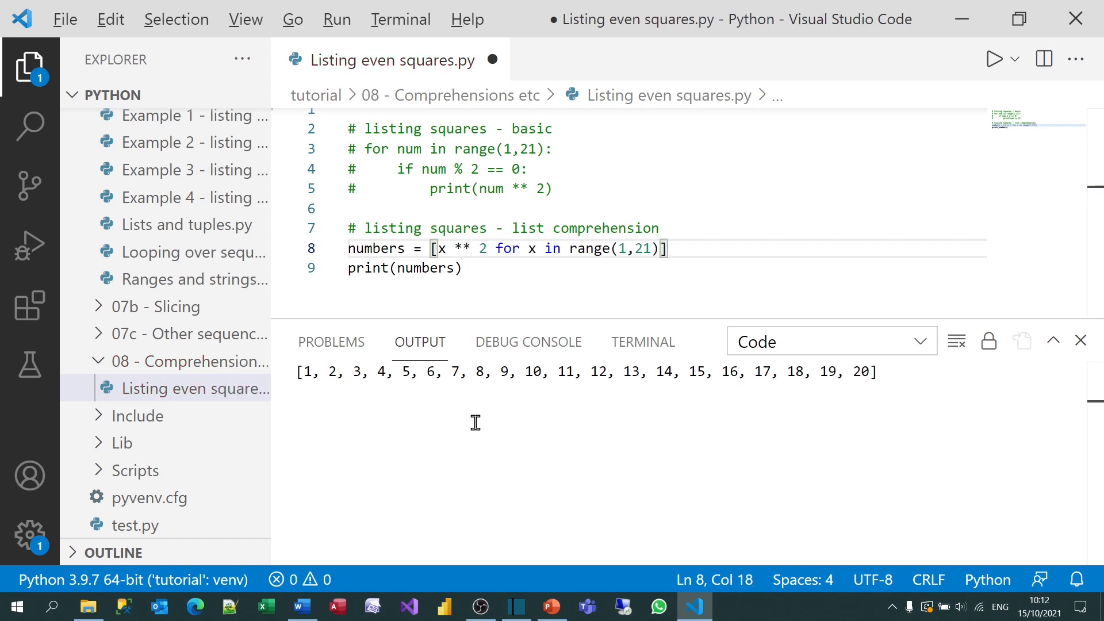
pyautogui.press('ctrl+alt+n')
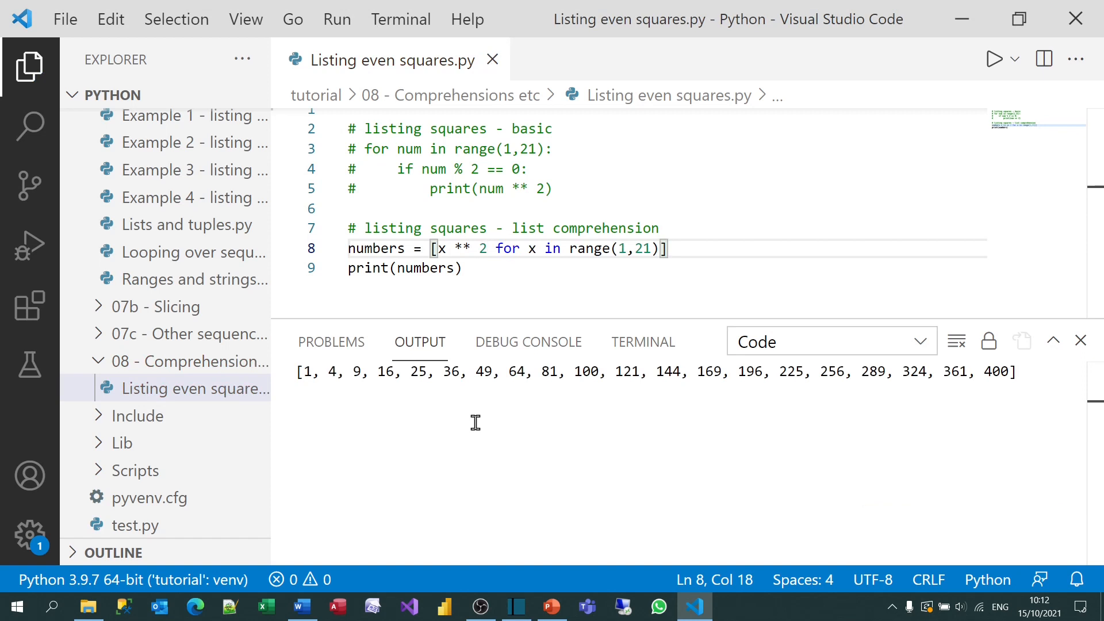
pyautogui.moveTo(1079, 344)
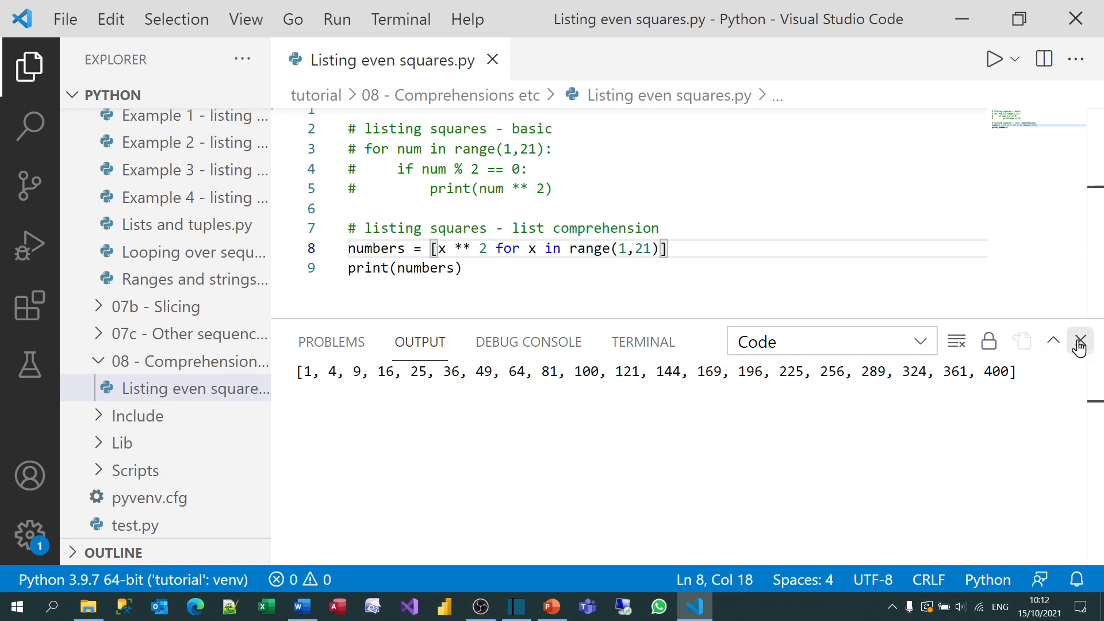
pyautogui.click(1080, 342)
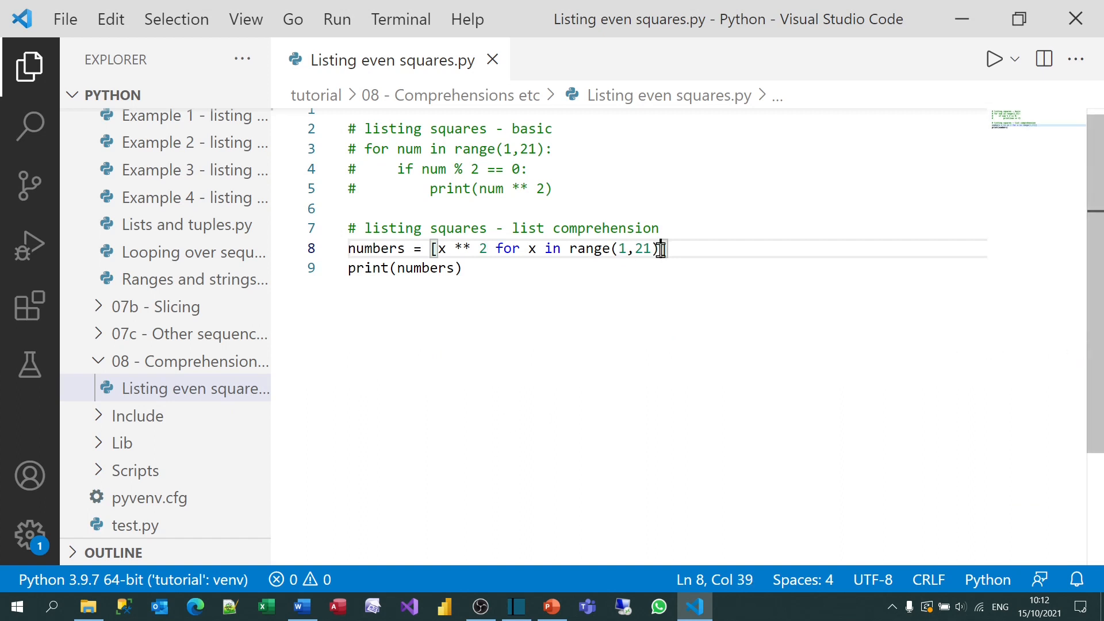
pyautogui.moveTo(654, 365)
pyautogui.write(' if ')
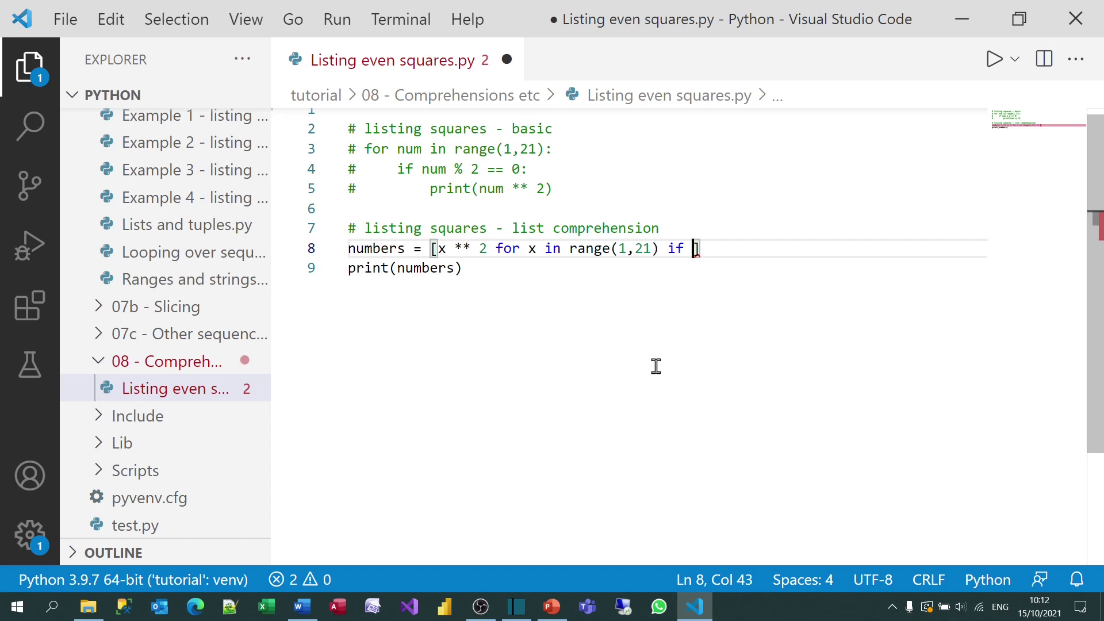
# Filter the comprehension with if x % 2 == 0 and run it to print only even squares 4–400.
pyautogui.write('x')
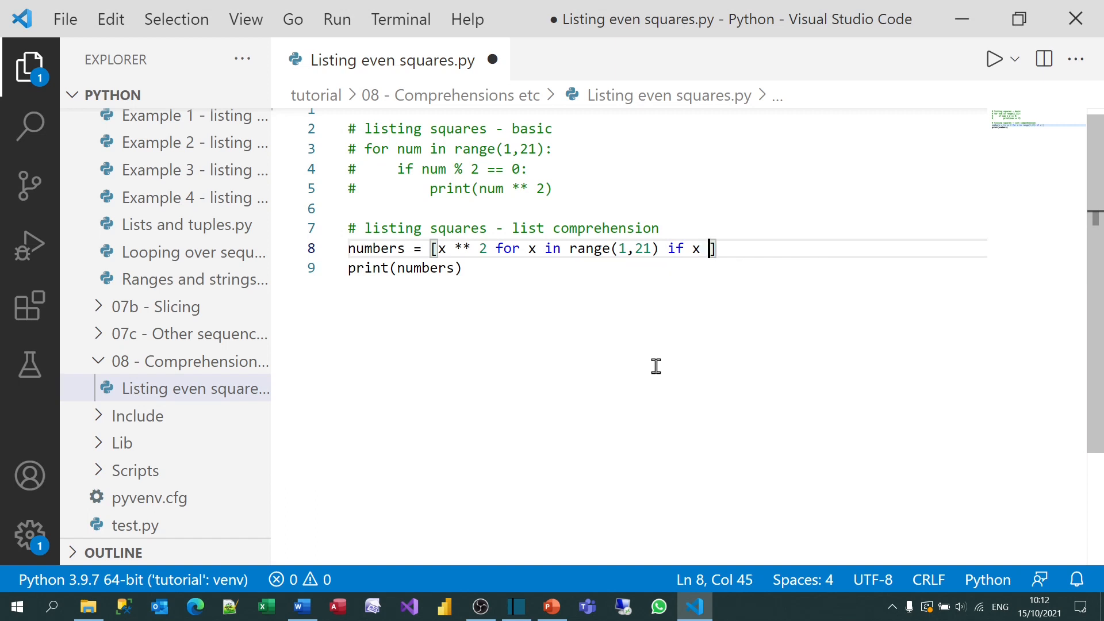
pyautogui.write('% 2 == 0')
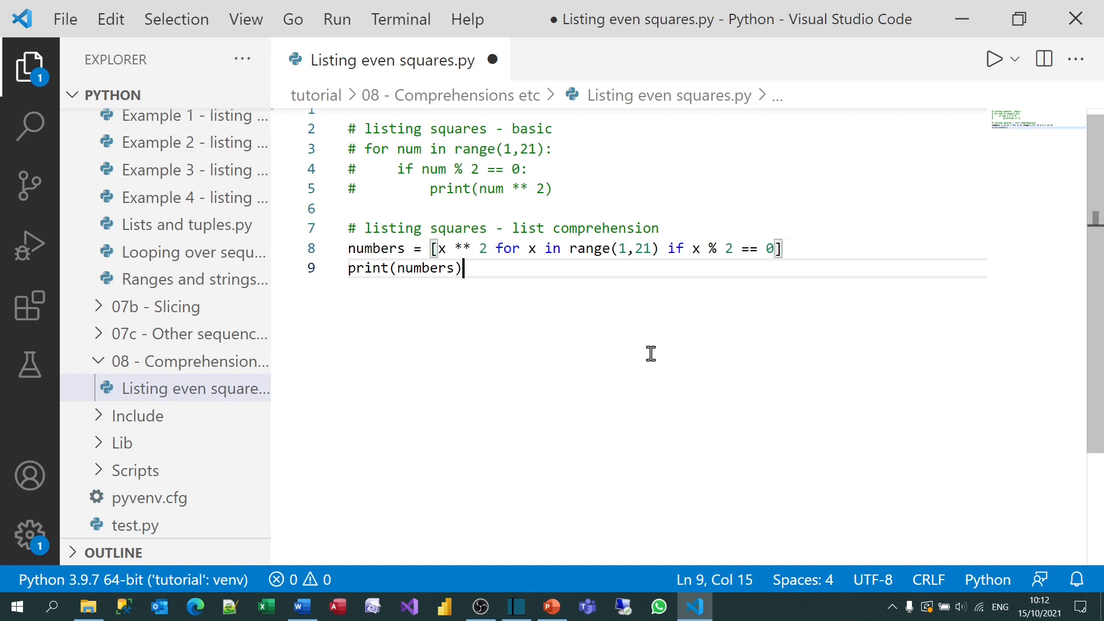
pyautogui.press('ctrl+alt+n')
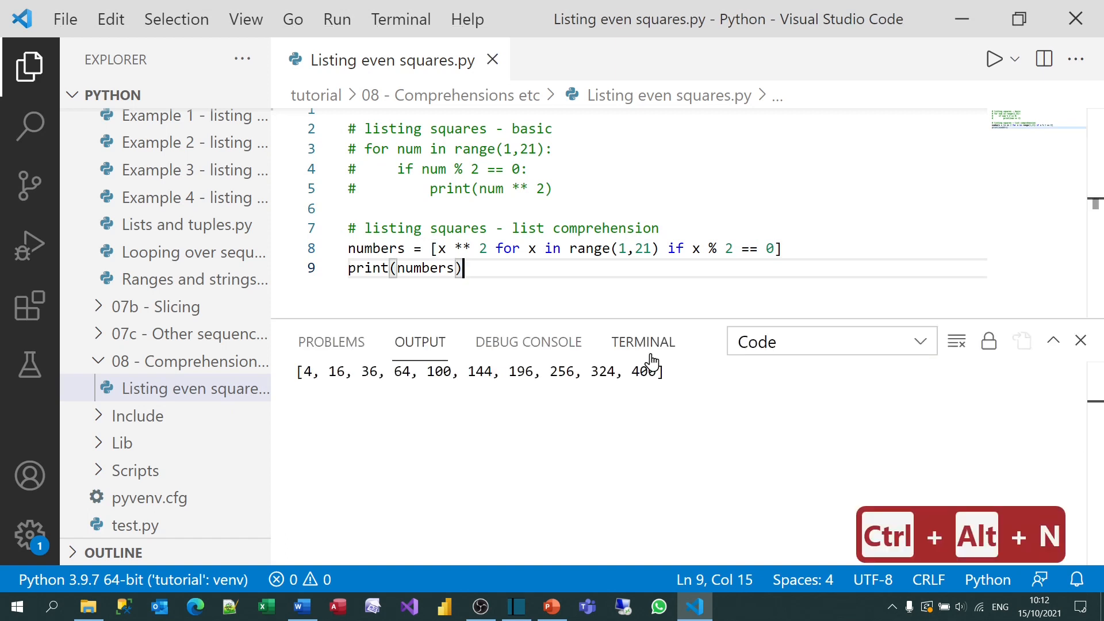
pyautogui.moveTo(642, 341)
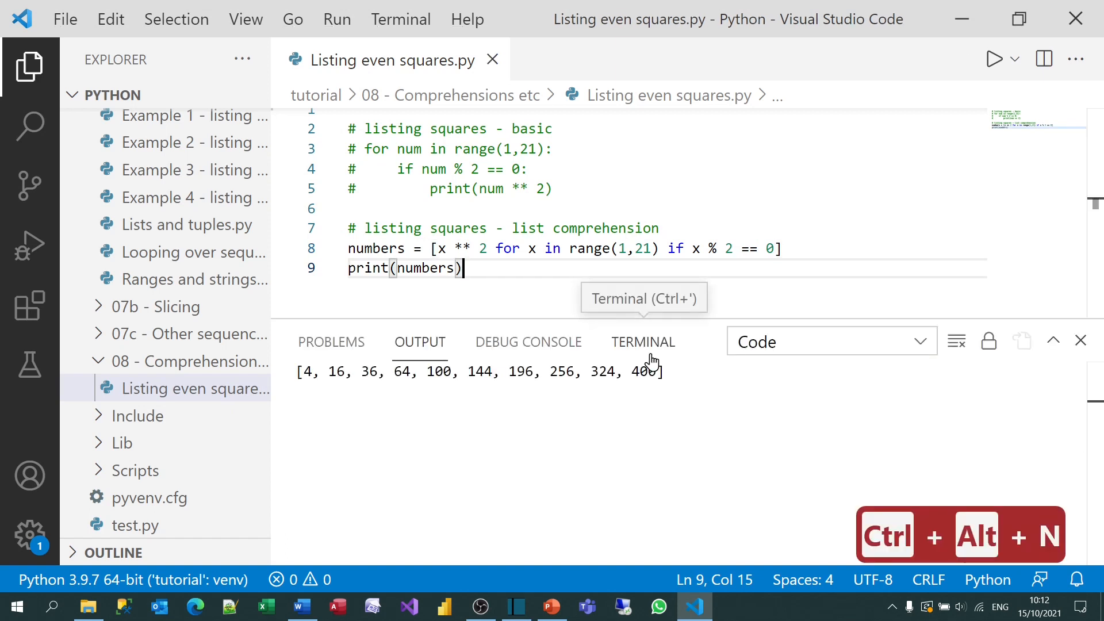
pyautogui.click(1080, 340)
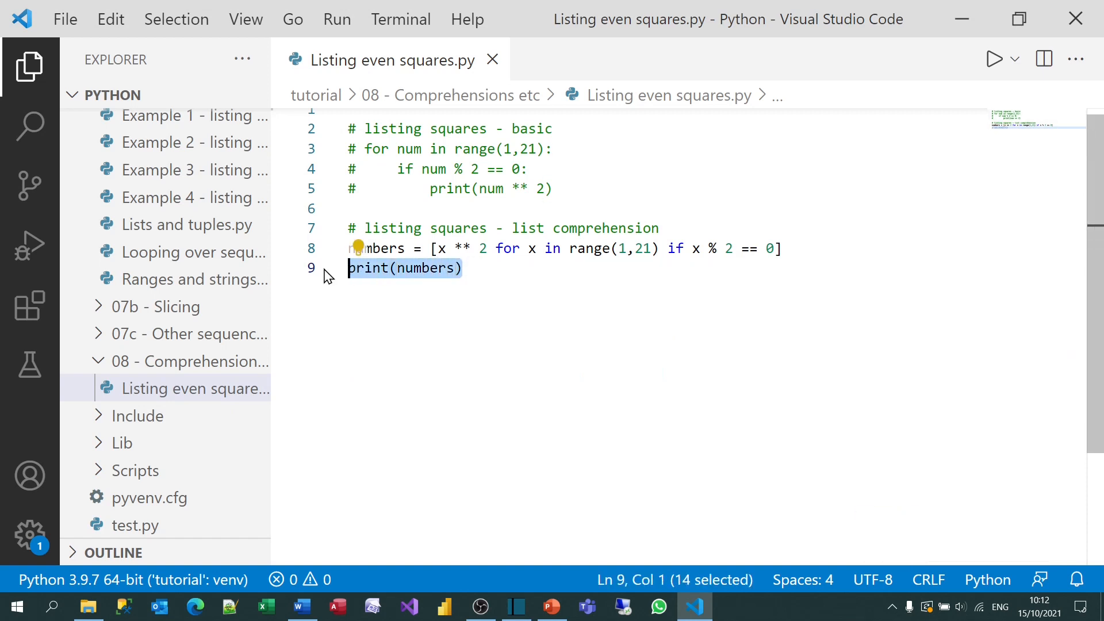
# Replace print(numbers) with for num in numbers: print(num) and run it to list each square separately.
pyautogui.write('for num in nu')
pyautogui.write('print(num)')
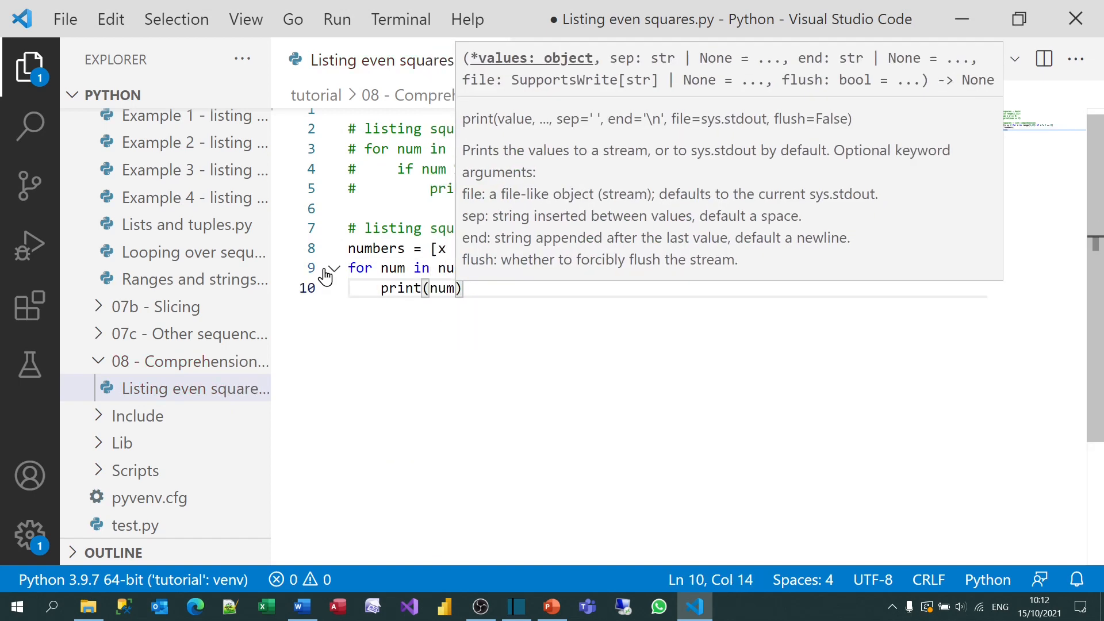
pyautogui.press('ctrl+alt+n')
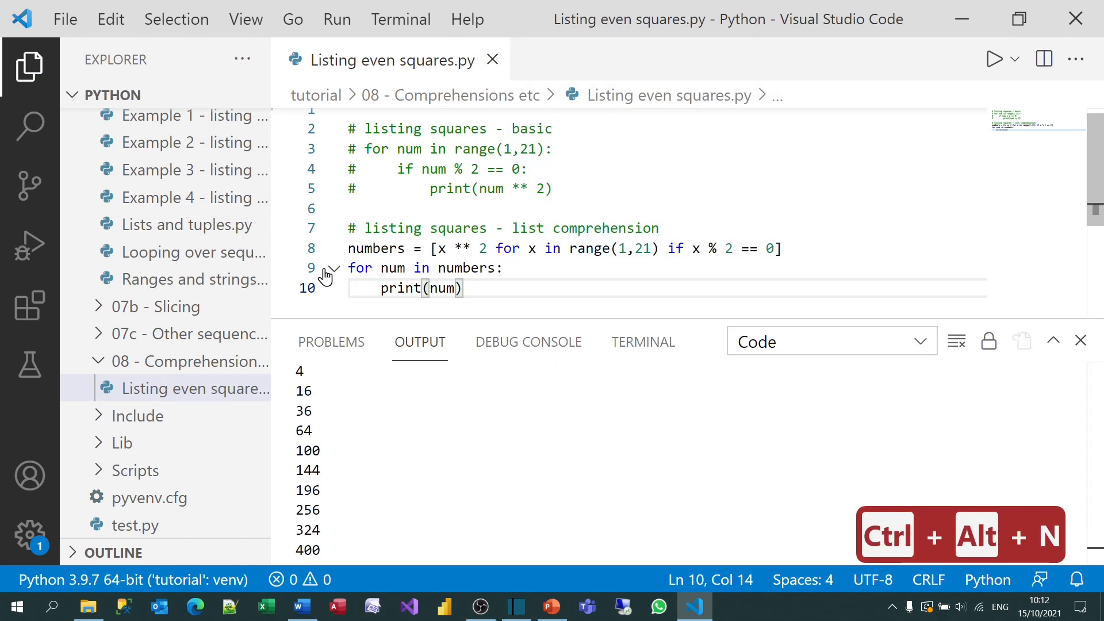
pyautogui.moveTo(767, 247)
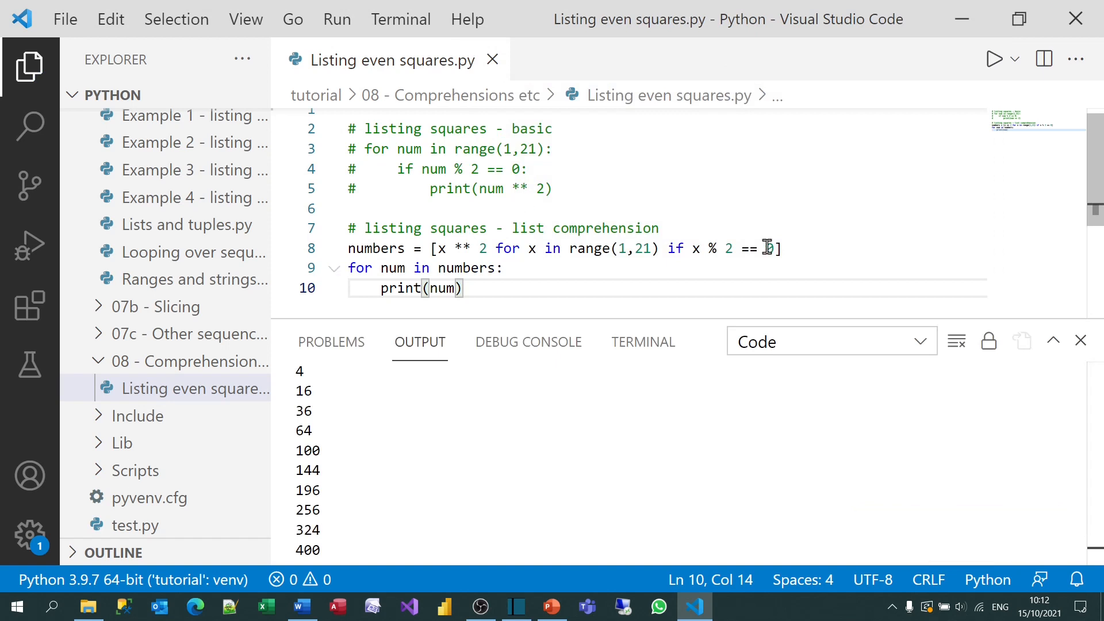
pyautogui.click(1080, 340)
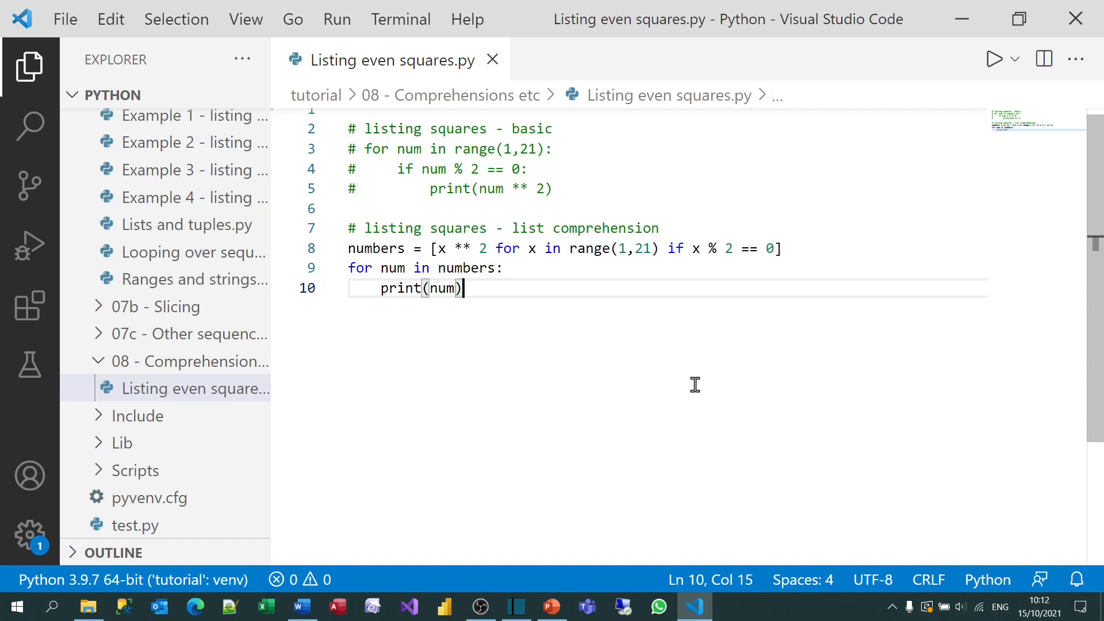
pyautogui.moveTo(430, 251)
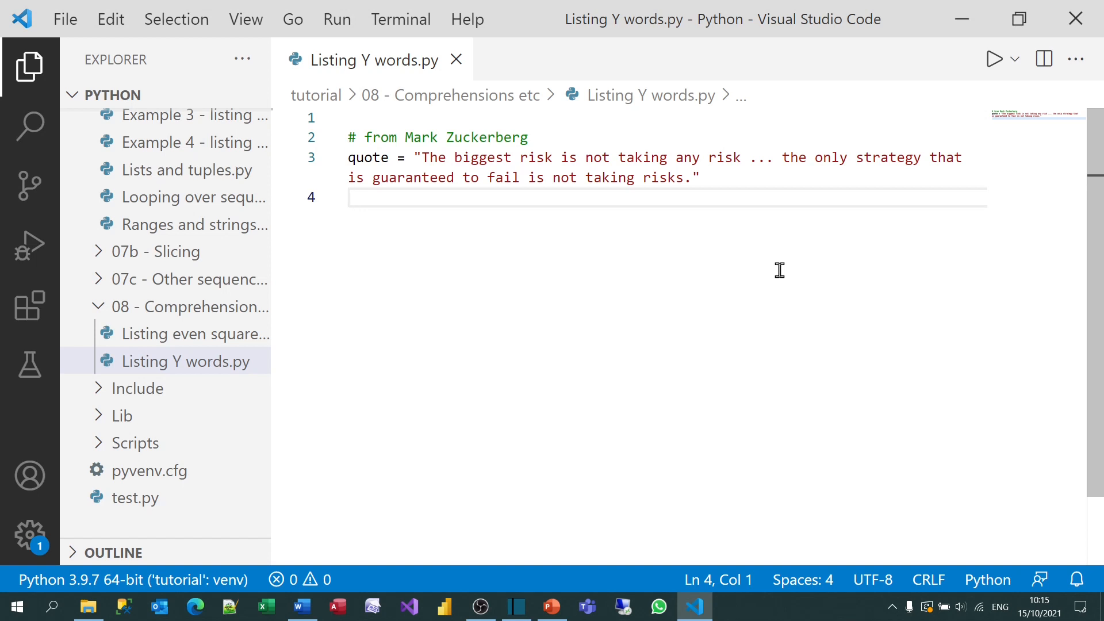
# Under a '# without comprehension' comment, write words = quote.split().
pyautogui.write('#')
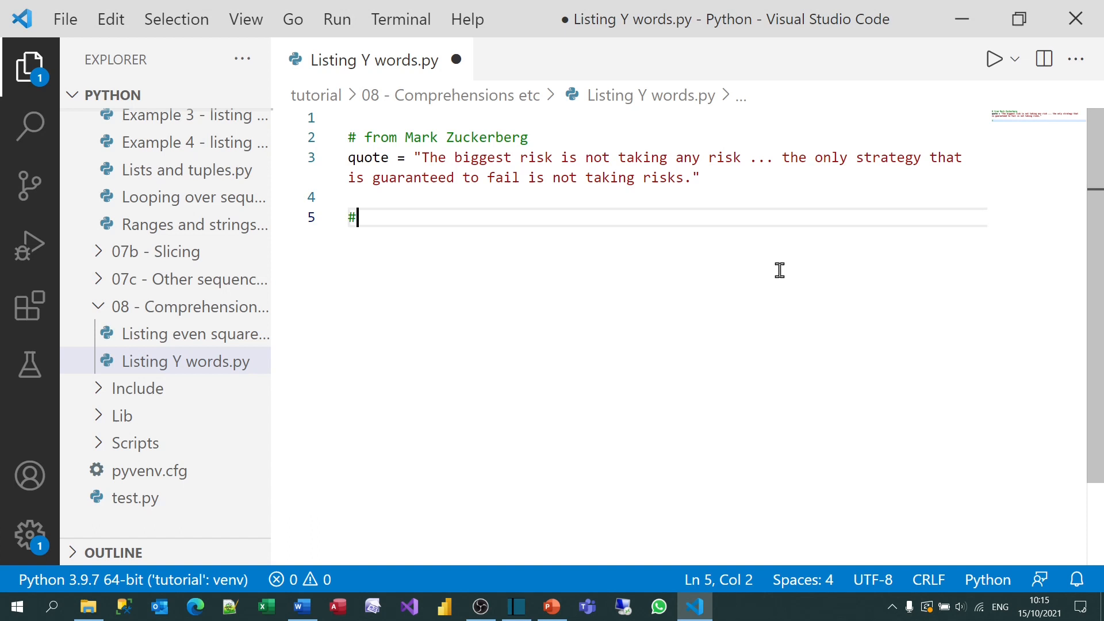
pyautogui.write('w')
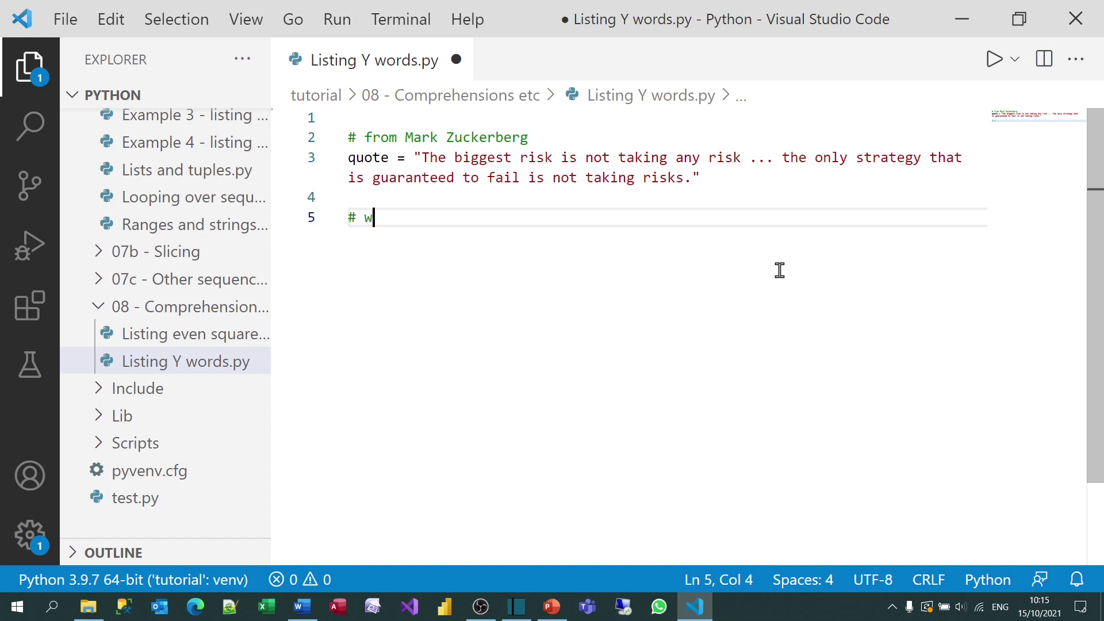
pyautogui.write('ithout comprehension')
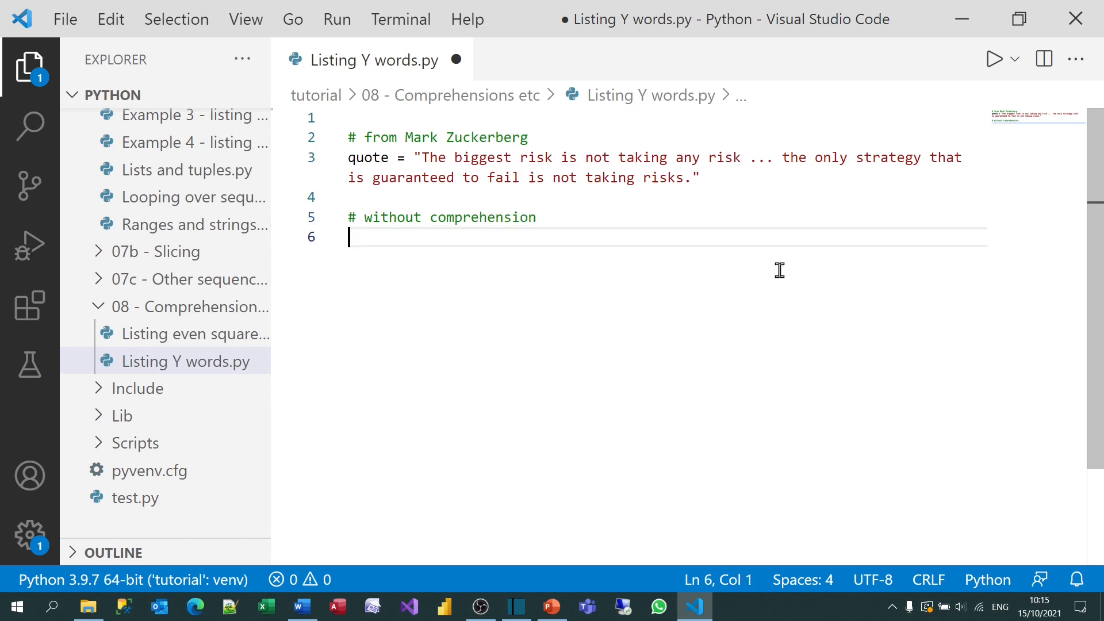
pyautogui.write('words =')
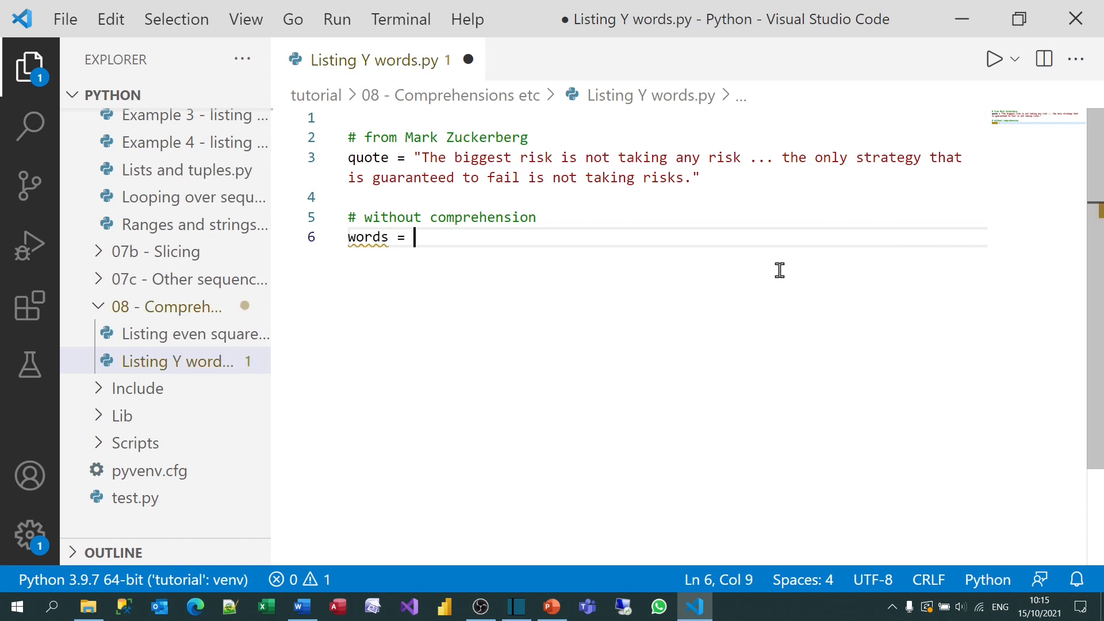
pyautogui.write('quote.split()')
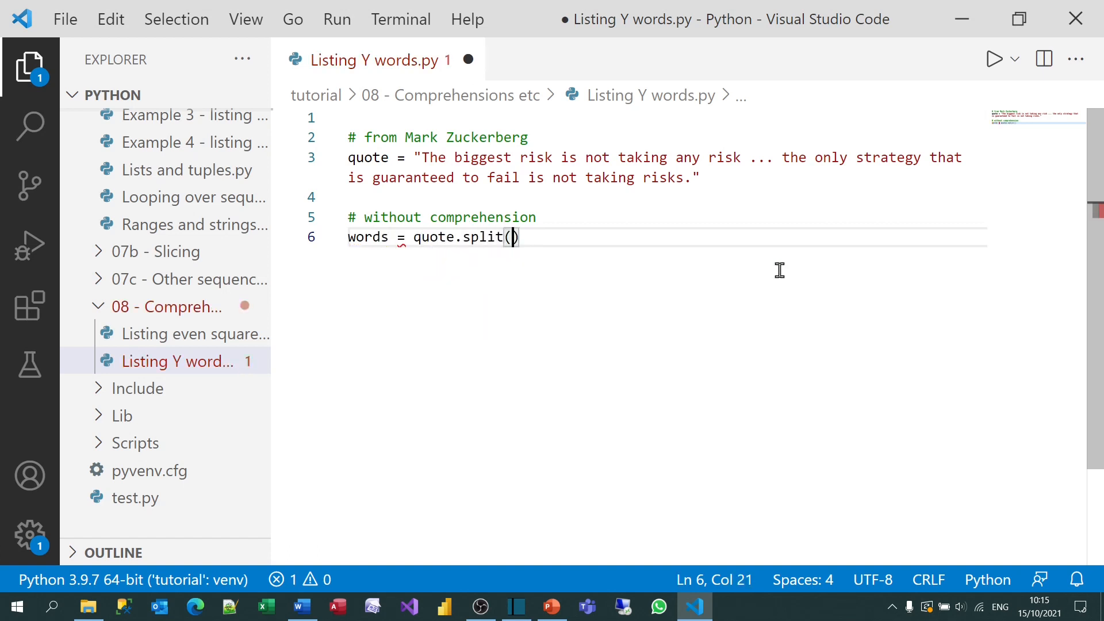
pyautogui.press('Enter')
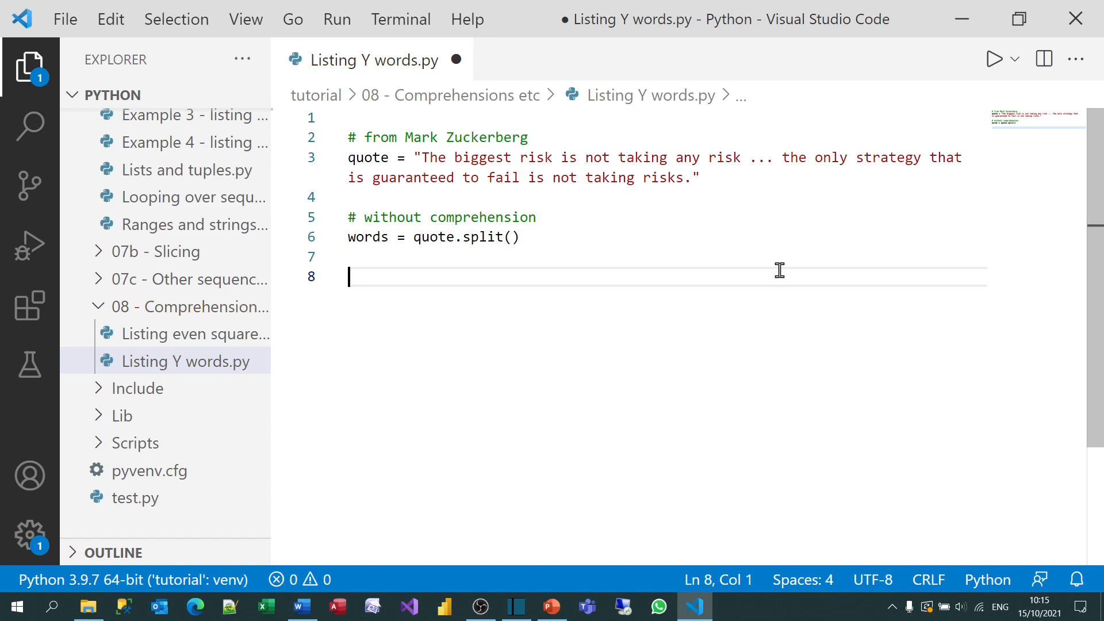
# Write for word in words with an if "y" in word.lower() check.
pyautogui.write('f')
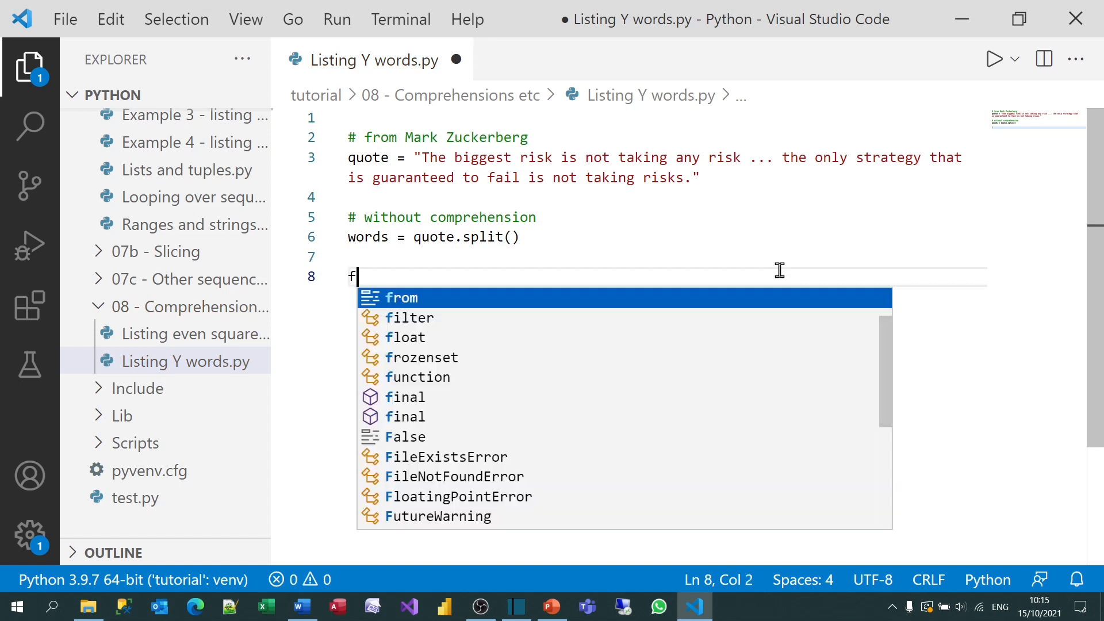
pyautogui.write('or word in words:')
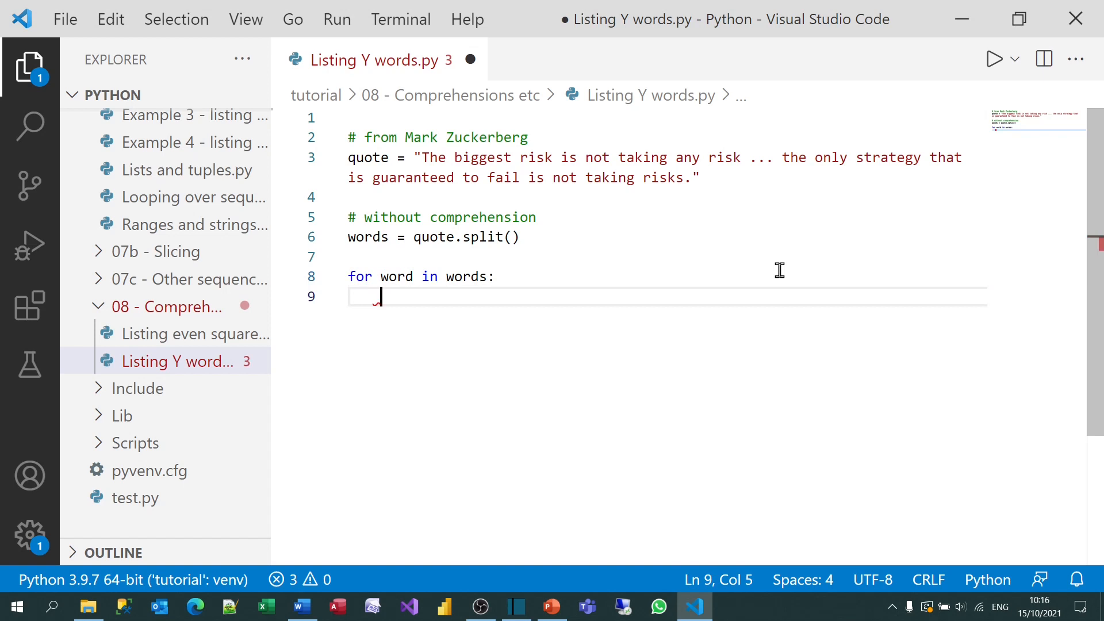
pyautogui.write('if')
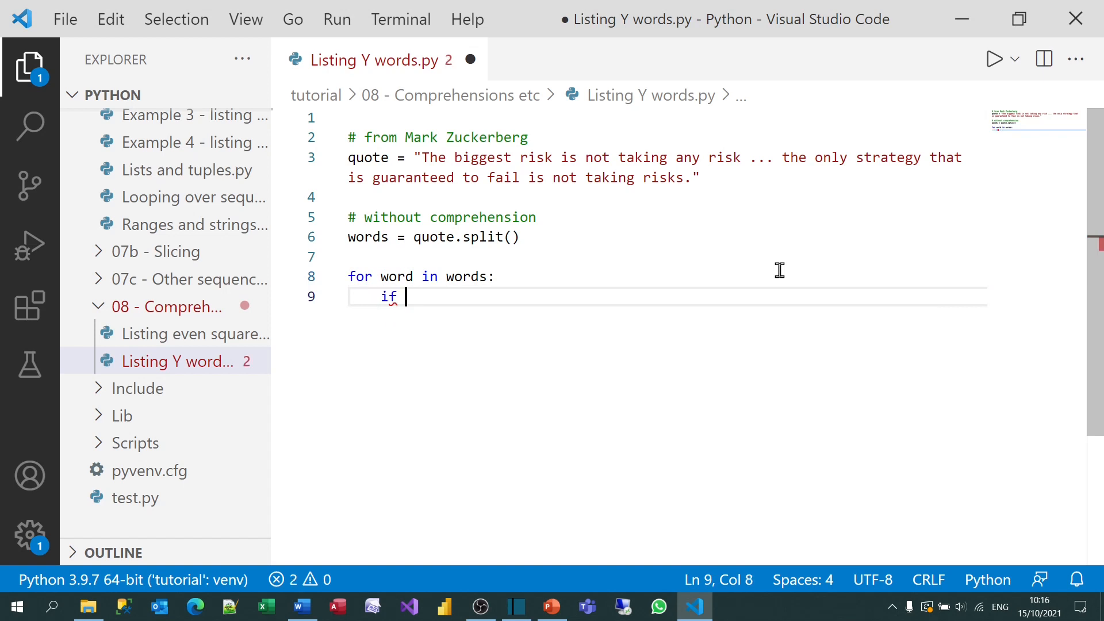
pyautogui.write('"y" in')
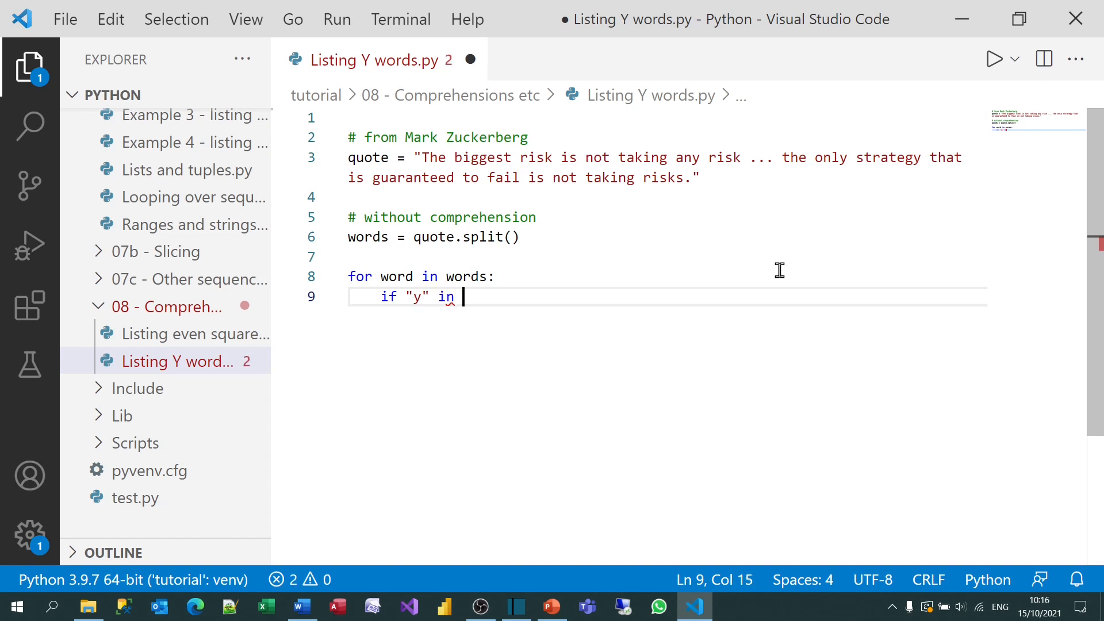
pyautogui.write('word.lower():')
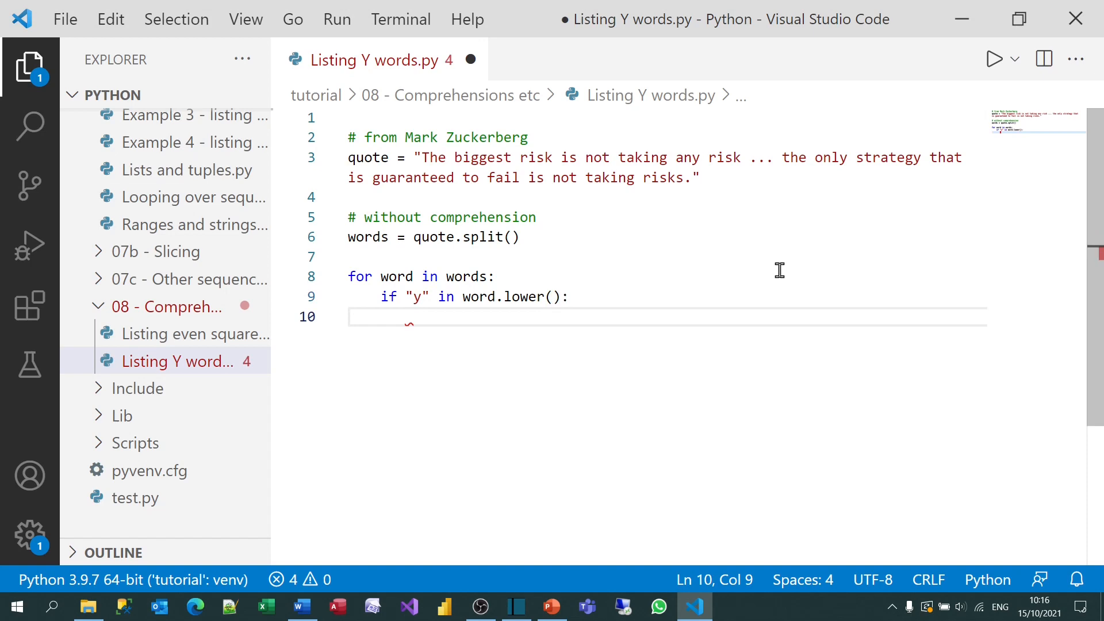
# Print each matching word reversed with print(word[::-1]).
pyautogui.write('print(wo')
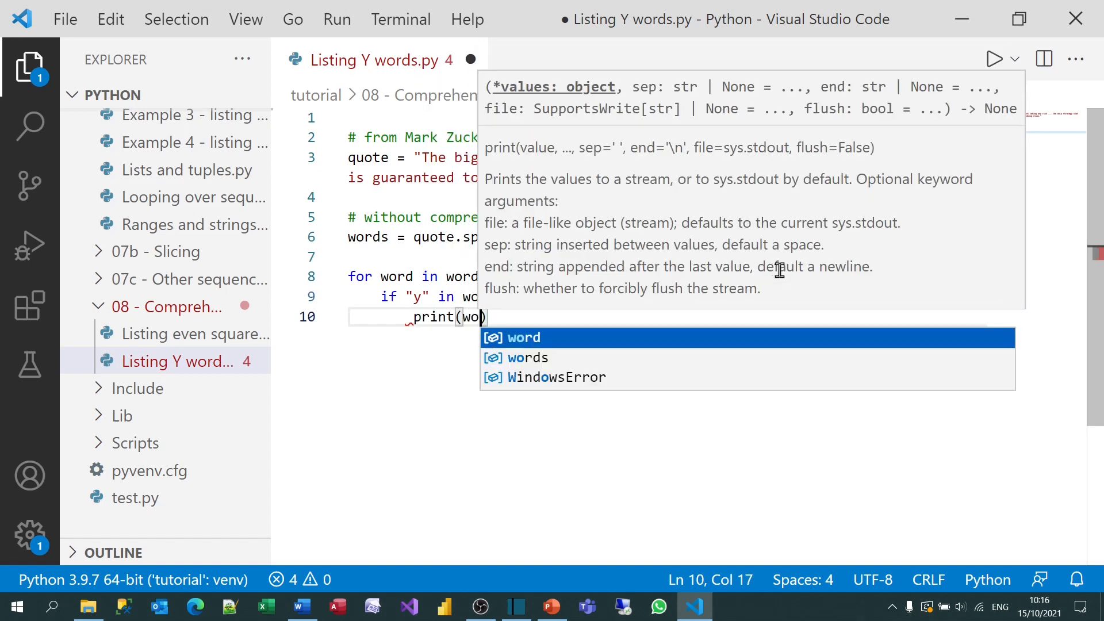
pyautogui.write('rd')
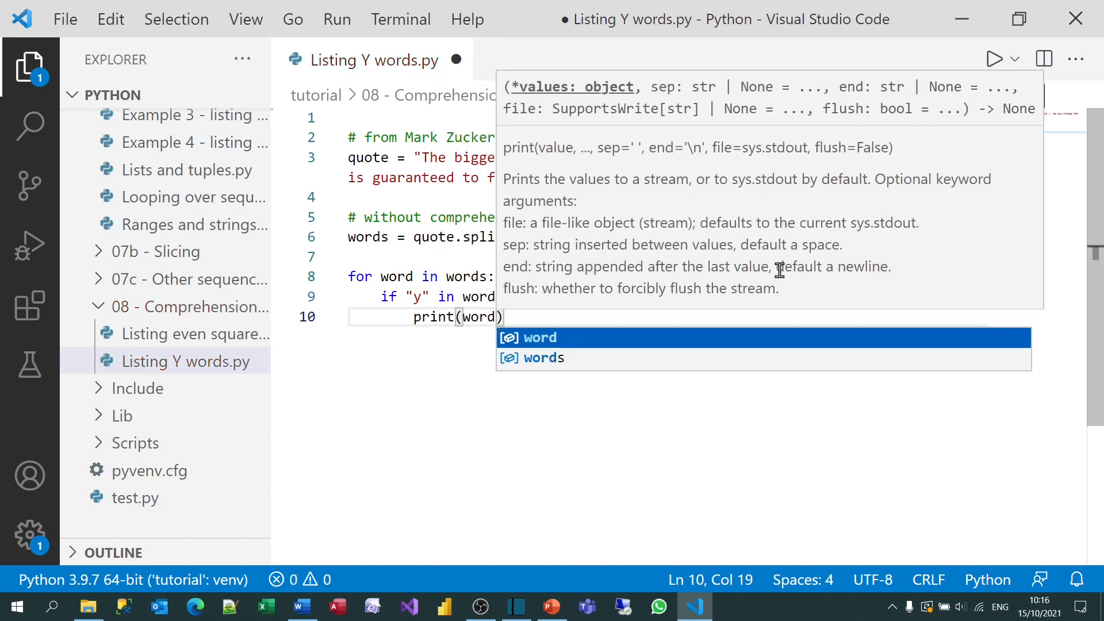
pyautogui.write('[::-1')
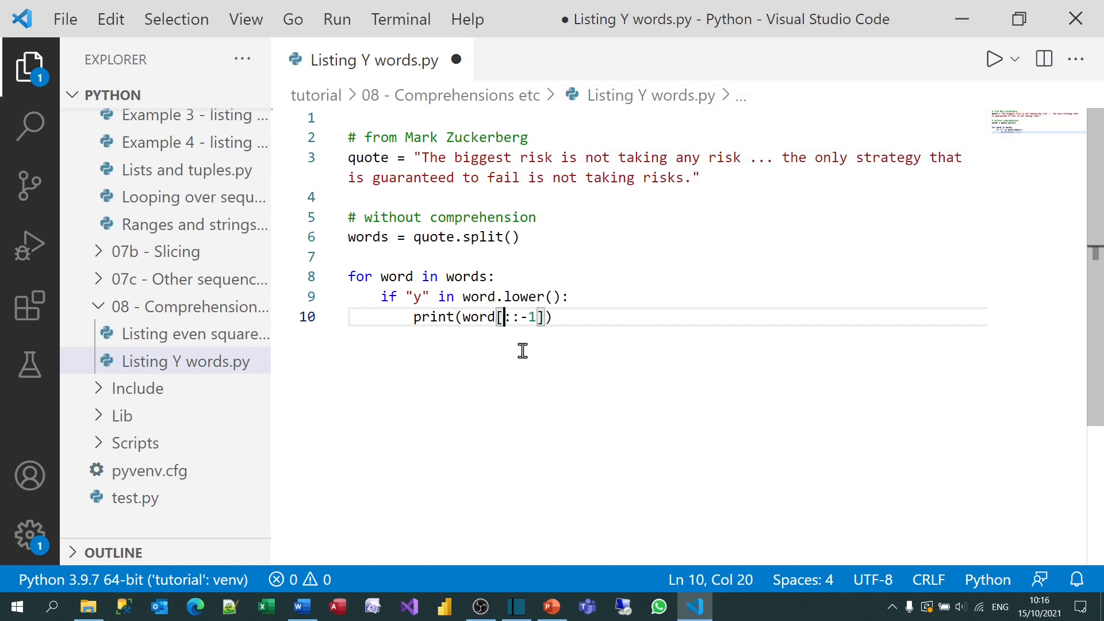
pyautogui.write('-1')
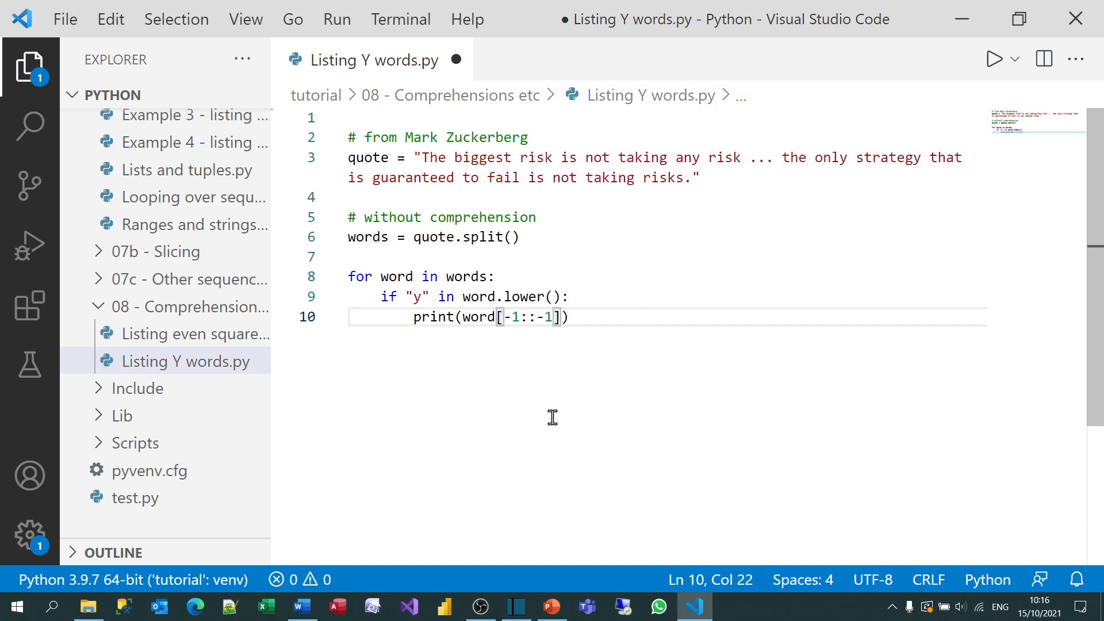
pyautogui.press('Backspace')
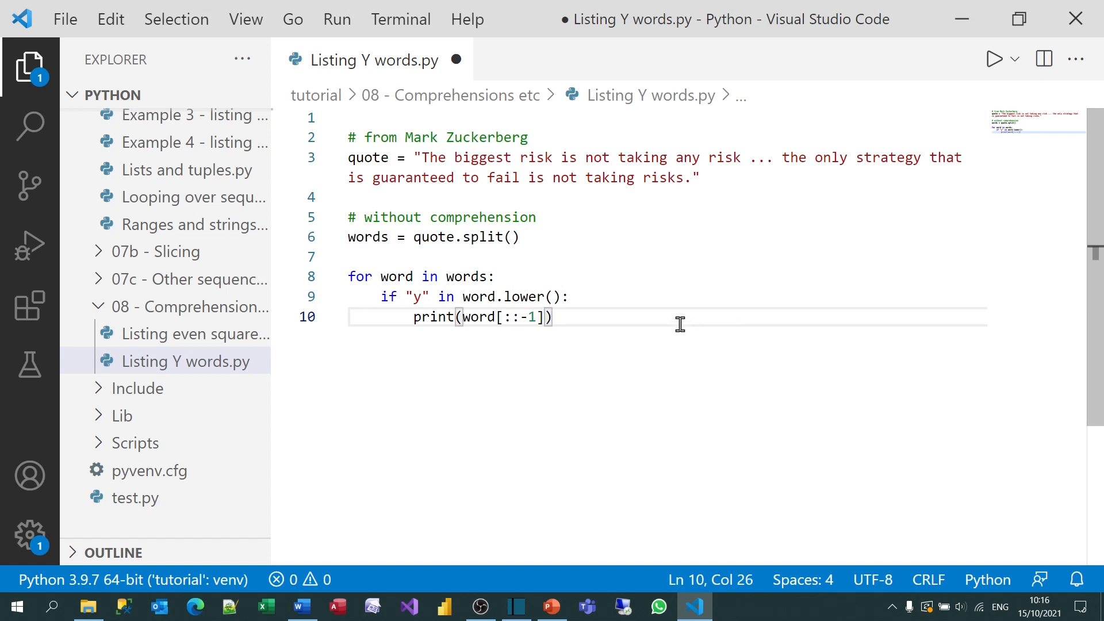
pyautogui.click(535, 316)
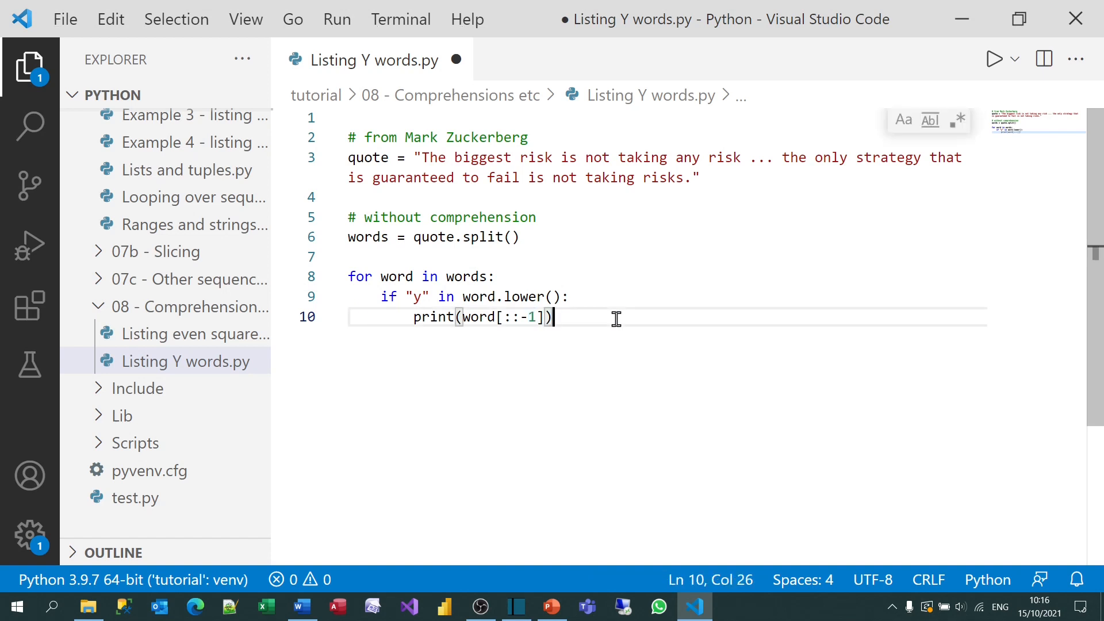
# Run the script, printing yna, ylno and ygetarts, then hide the output and start a new line.
pyautogui.click(993, 59)
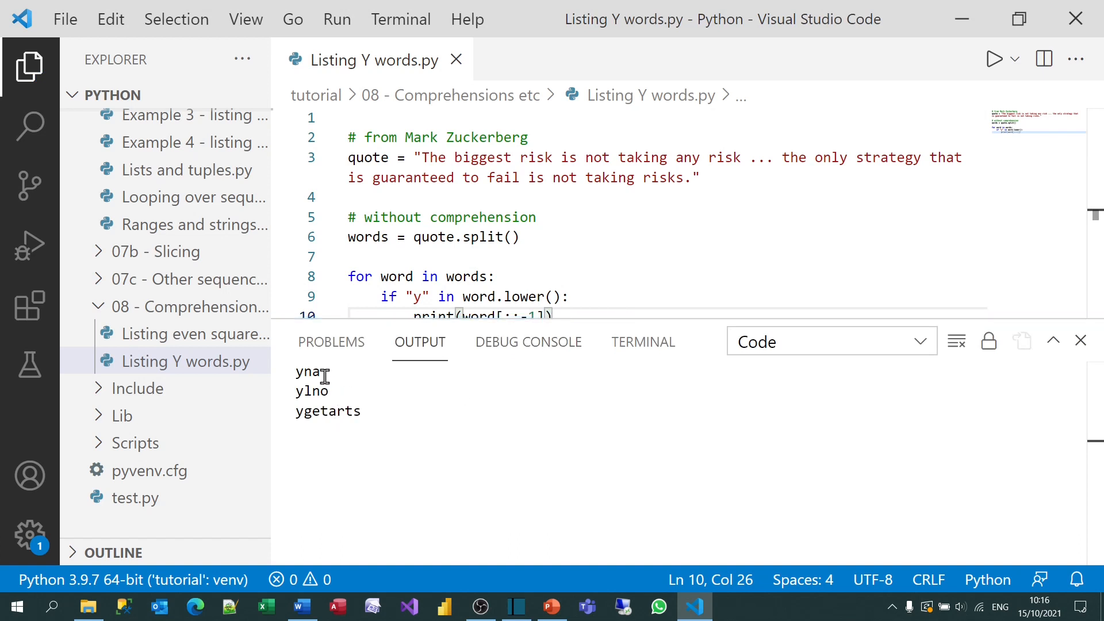
pyautogui.moveTo(729, 390)
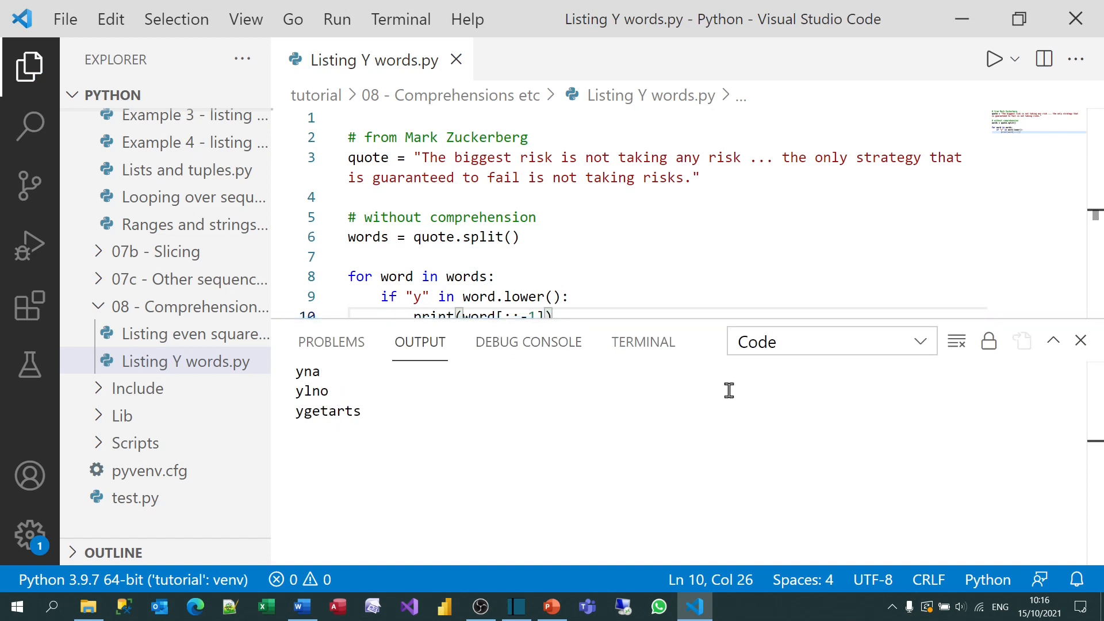
pyautogui.click(1080, 342)
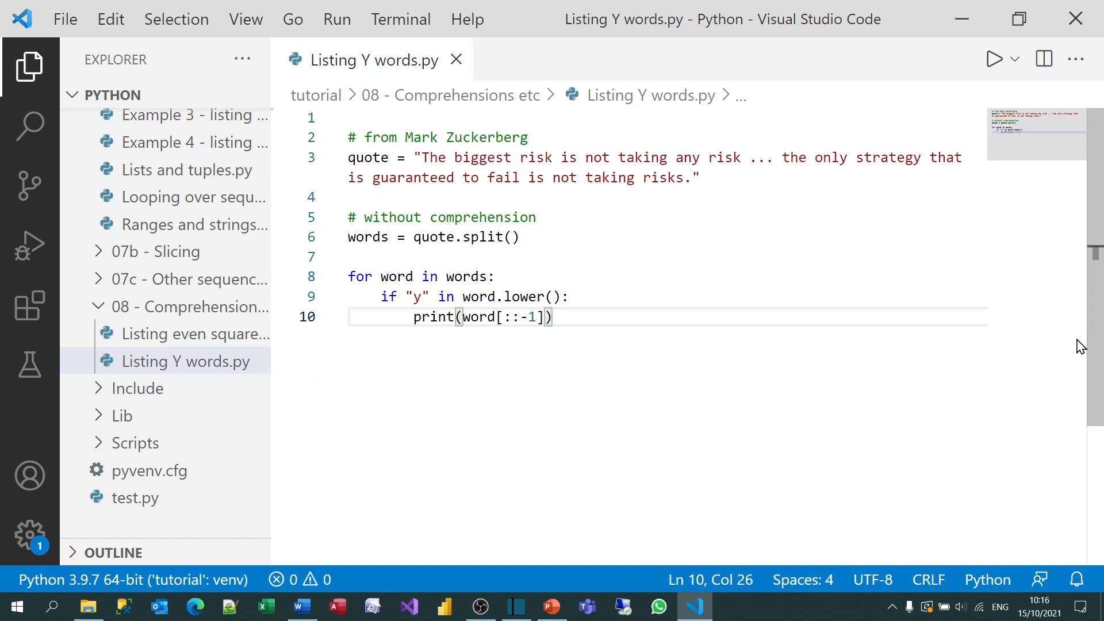
pyautogui.press('Enter')
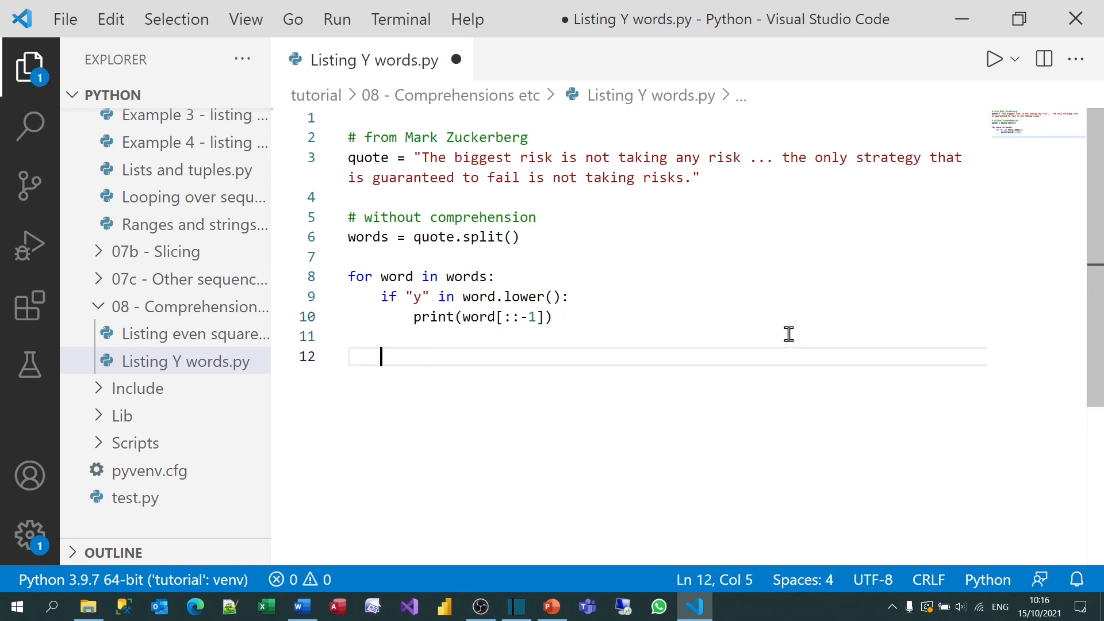
# Under a '# with comprehension' comment, start back_y_words = [word for word in words].
pyautogui.write('# wi')
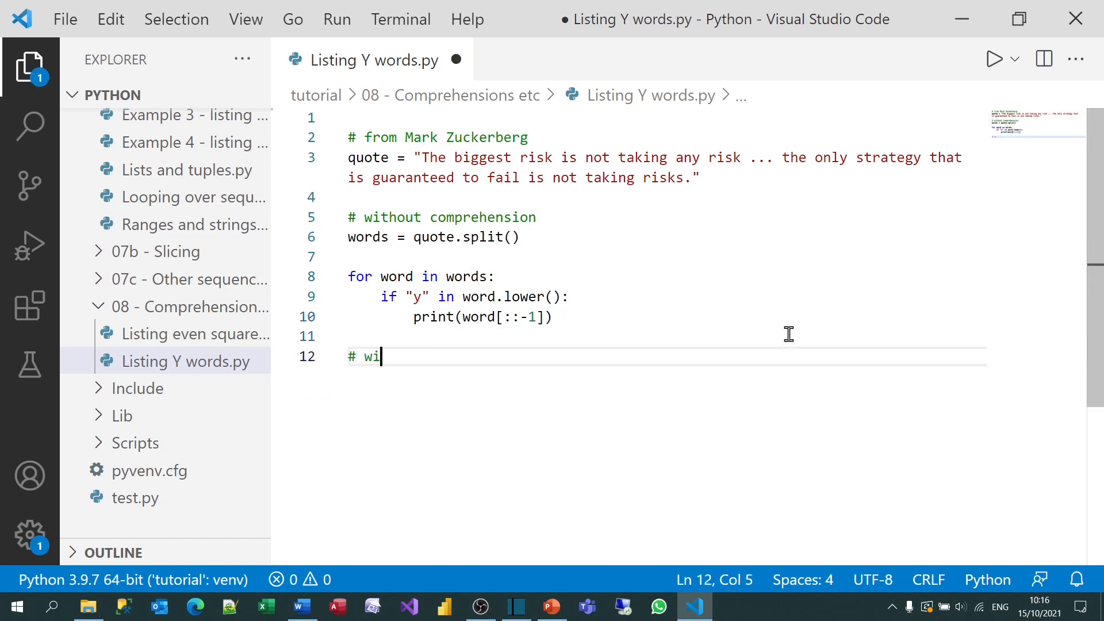
pyautogui.write('th comprehen')
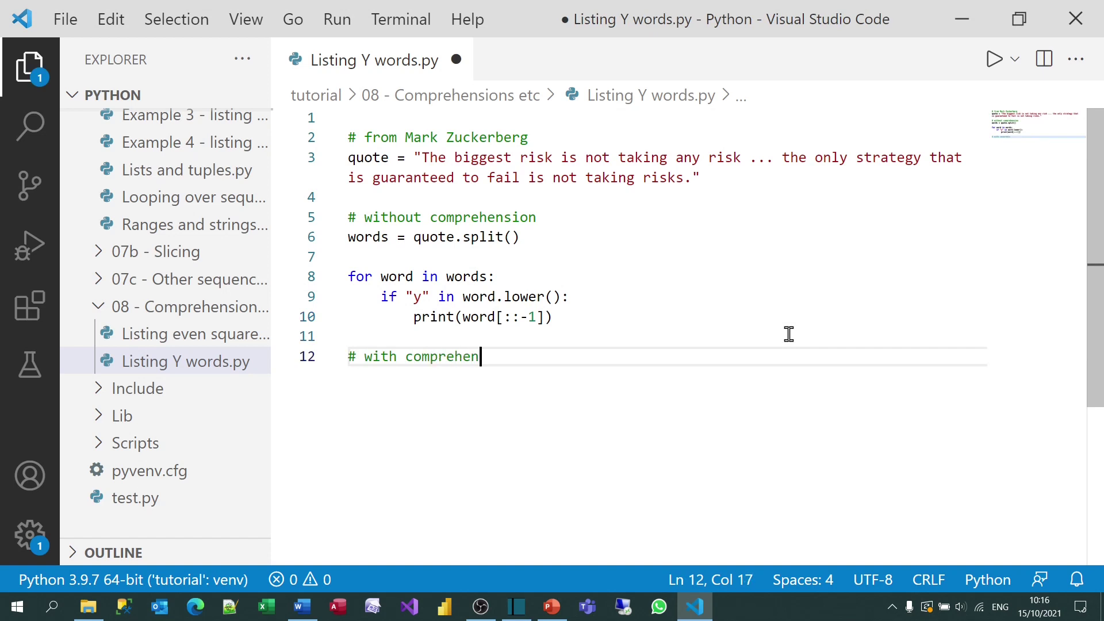
pyautogui.press('Enter')
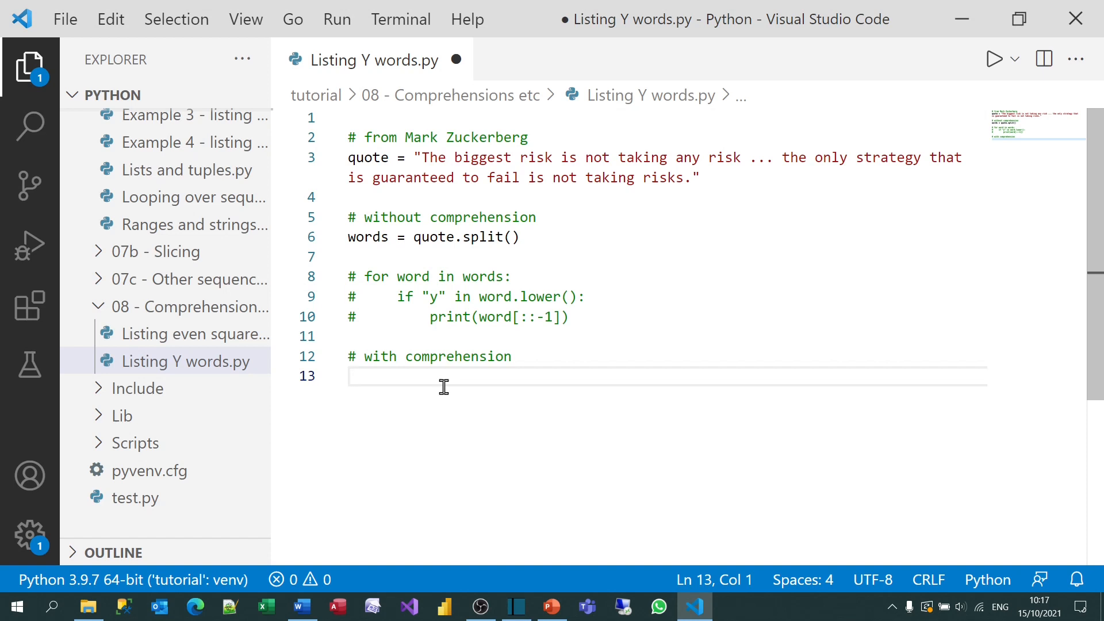
pyautogui.write('back')
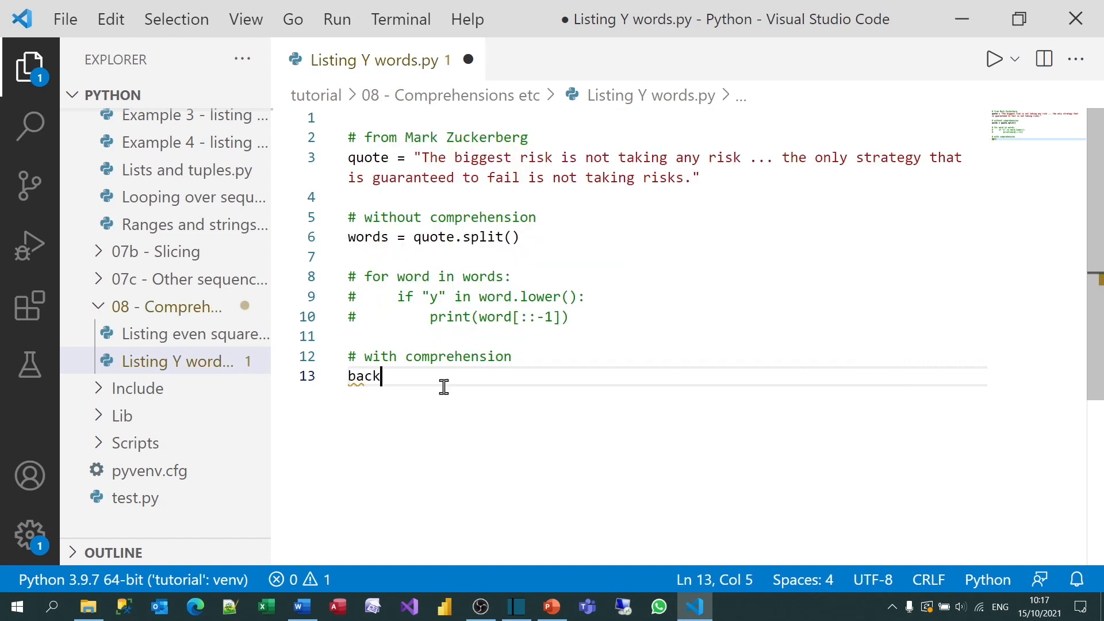
pyautogui.write('Yword')
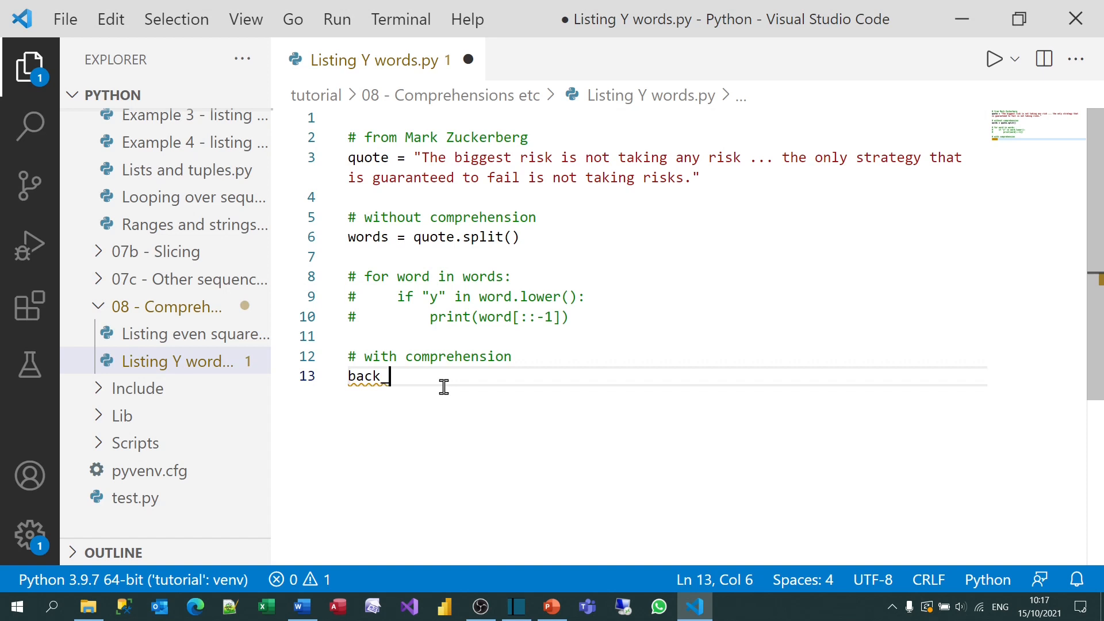
pyautogui.write('y_words')
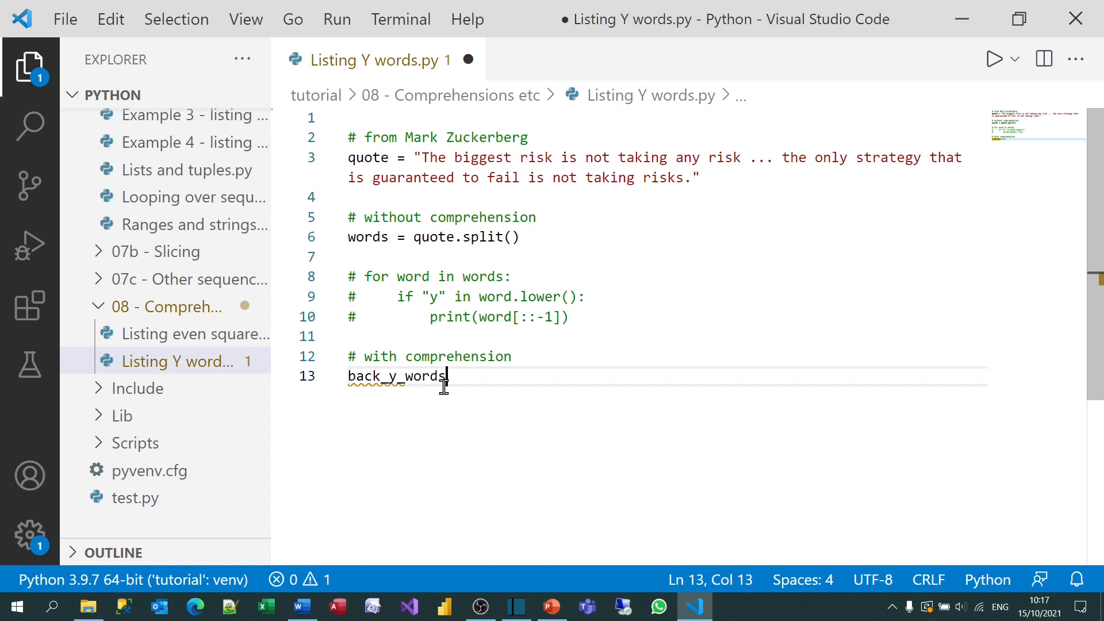
pyautogui.write('=')
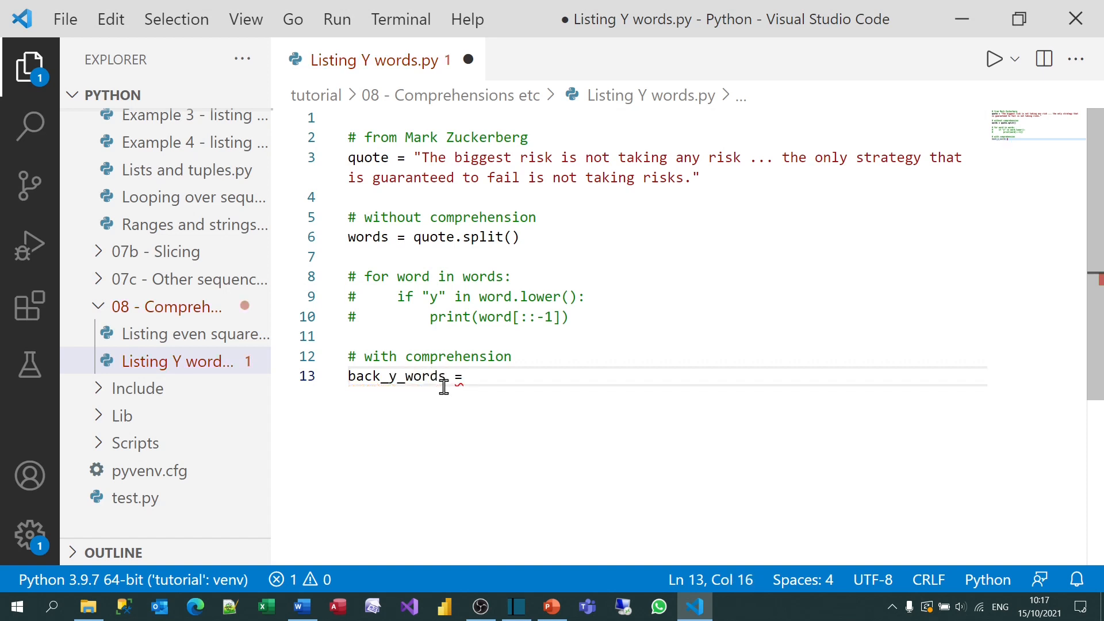
pyautogui.write('[')
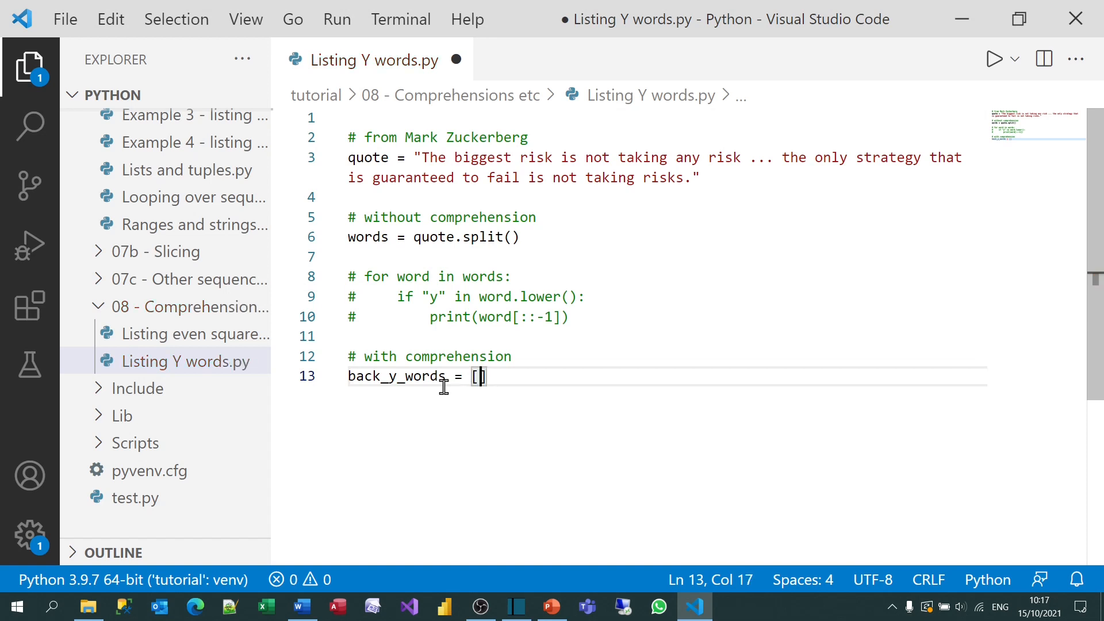
pyautogui.write('word')
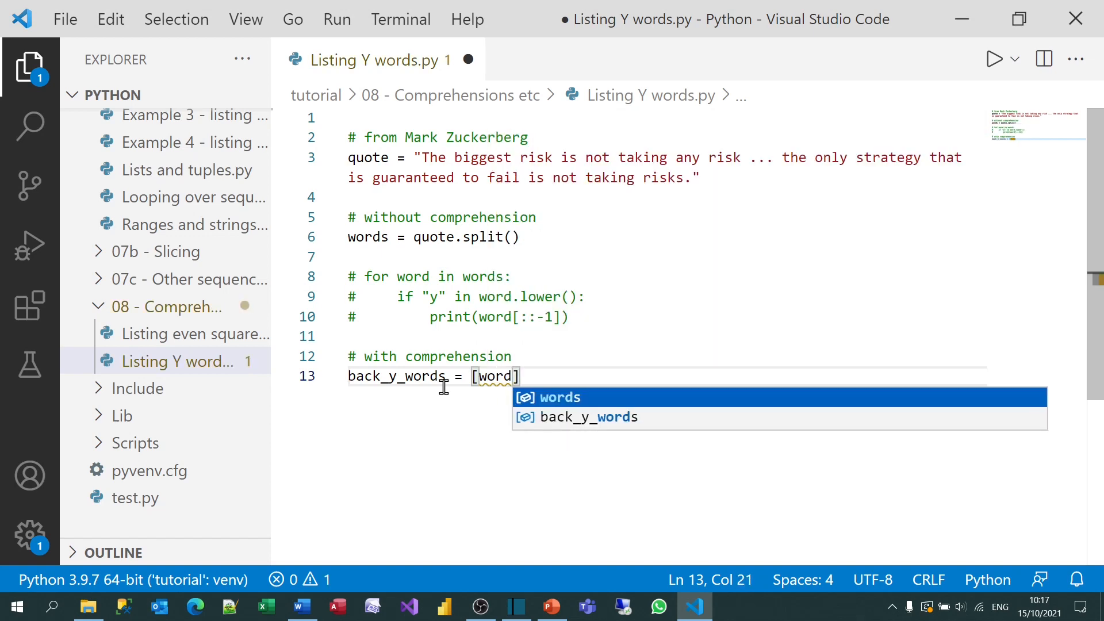
pyautogui.write('for wor')
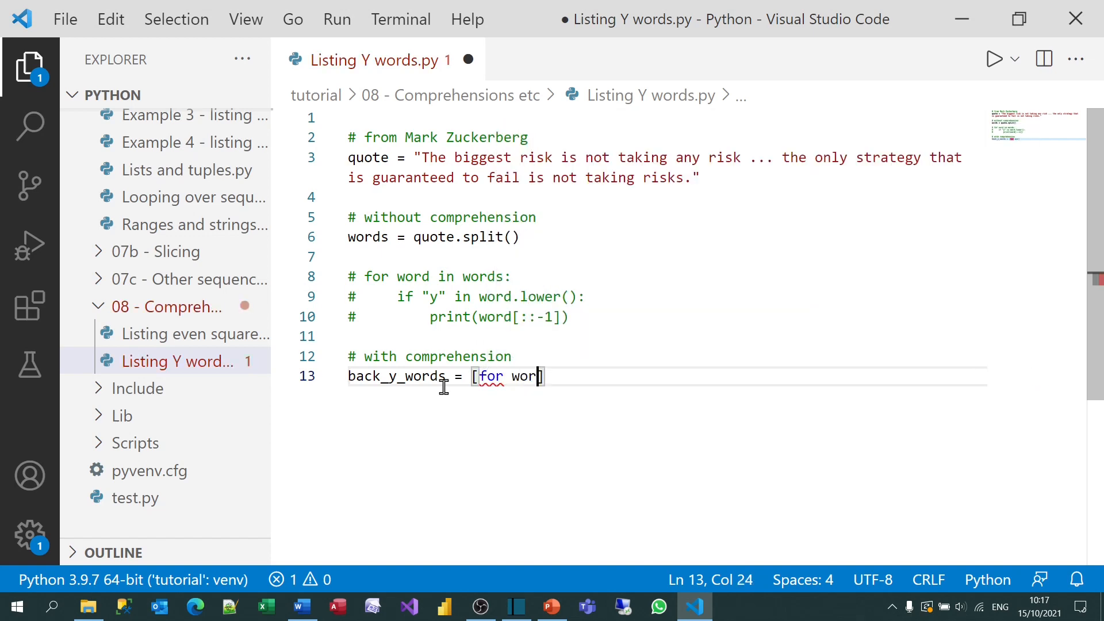
pyautogui.write('d in wo')
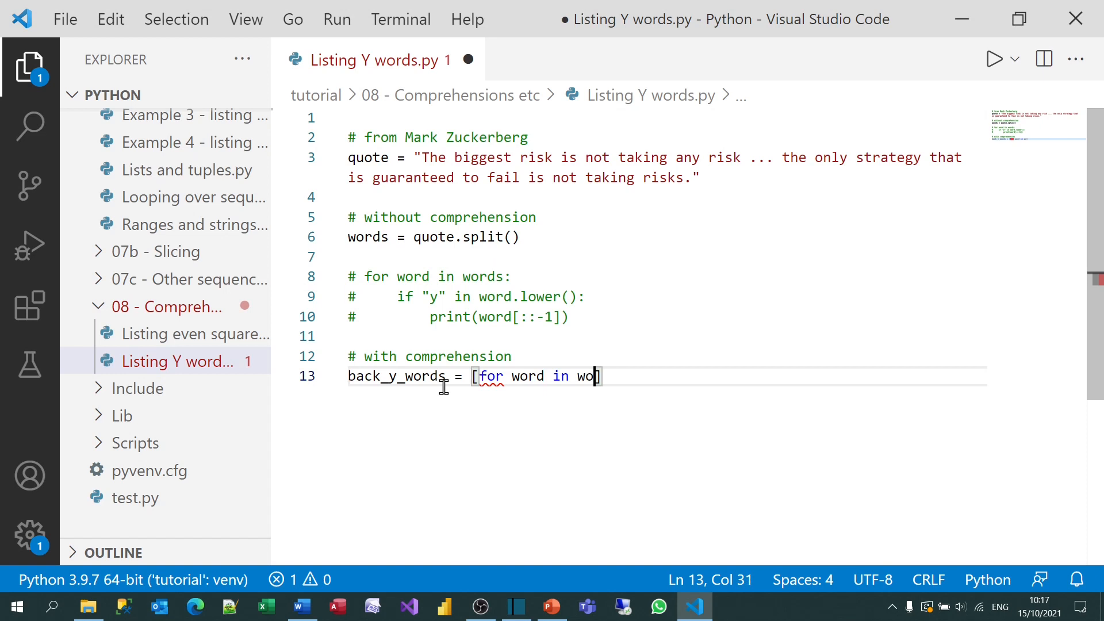
pyautogui.write('rds]')
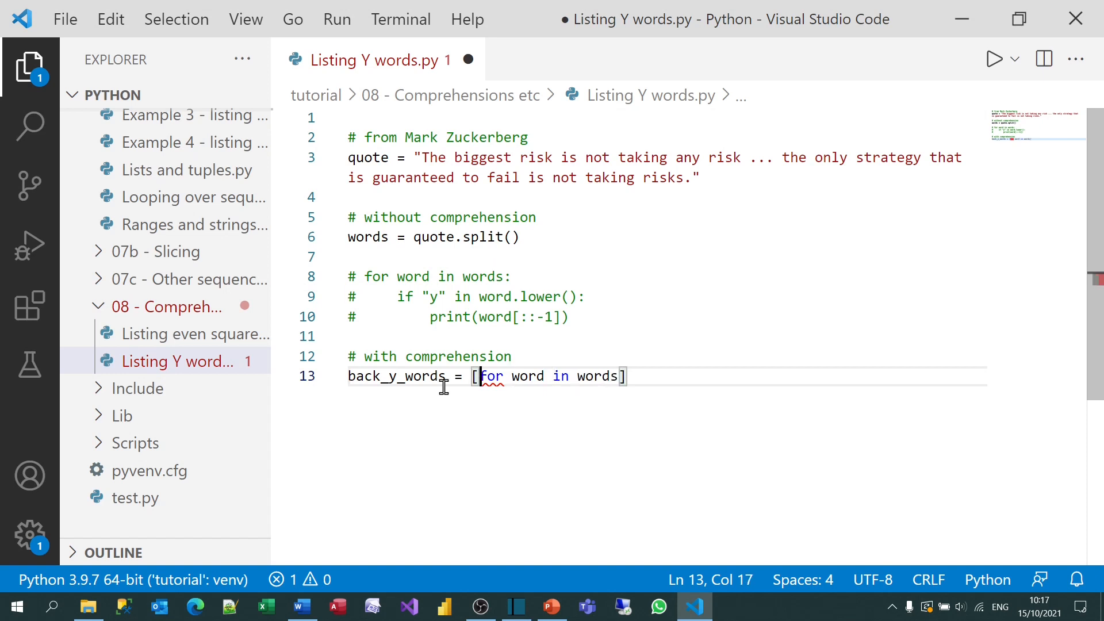
# Complete it as [word[::-1] for word in words if "y" in word.lower()] and begin a loop.
pyautogui.write('word[::')
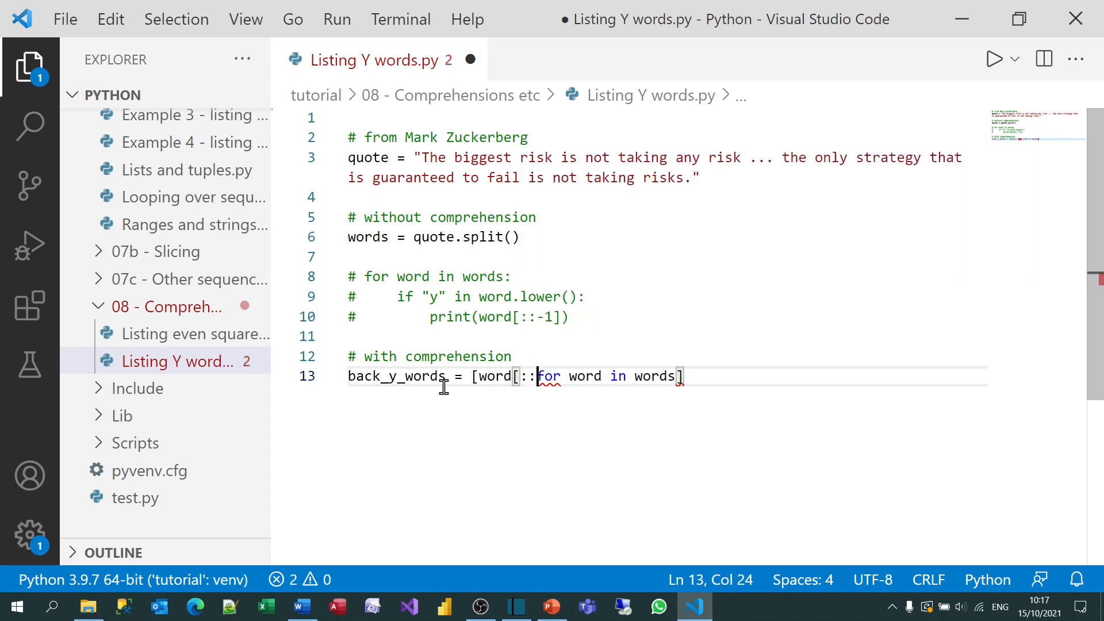
pyautogui.write('-1]')
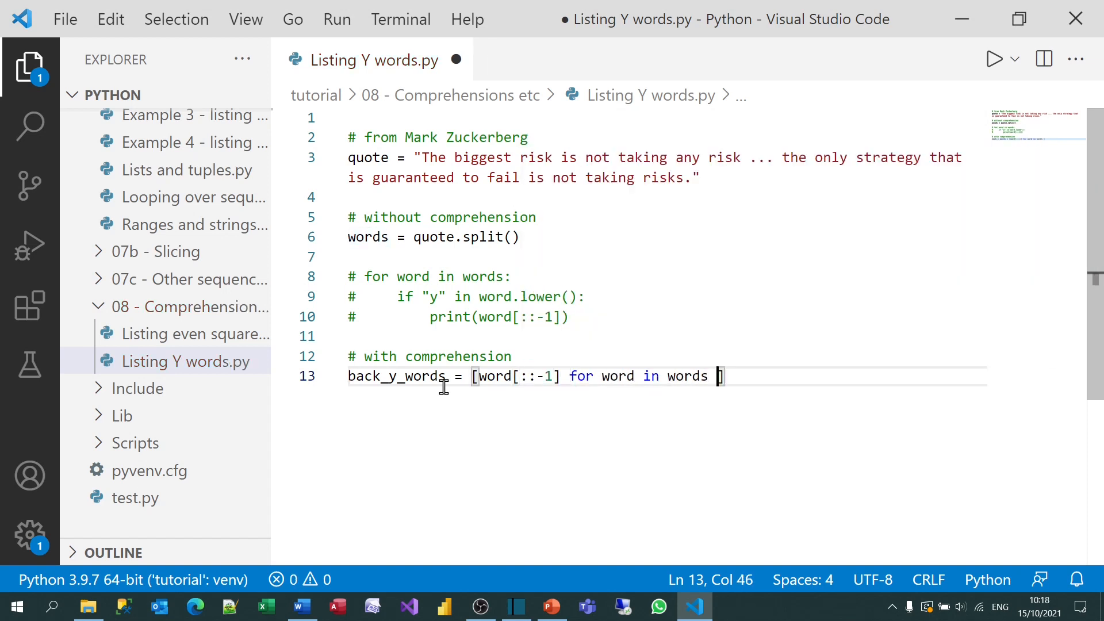
pyautogui.write('if')
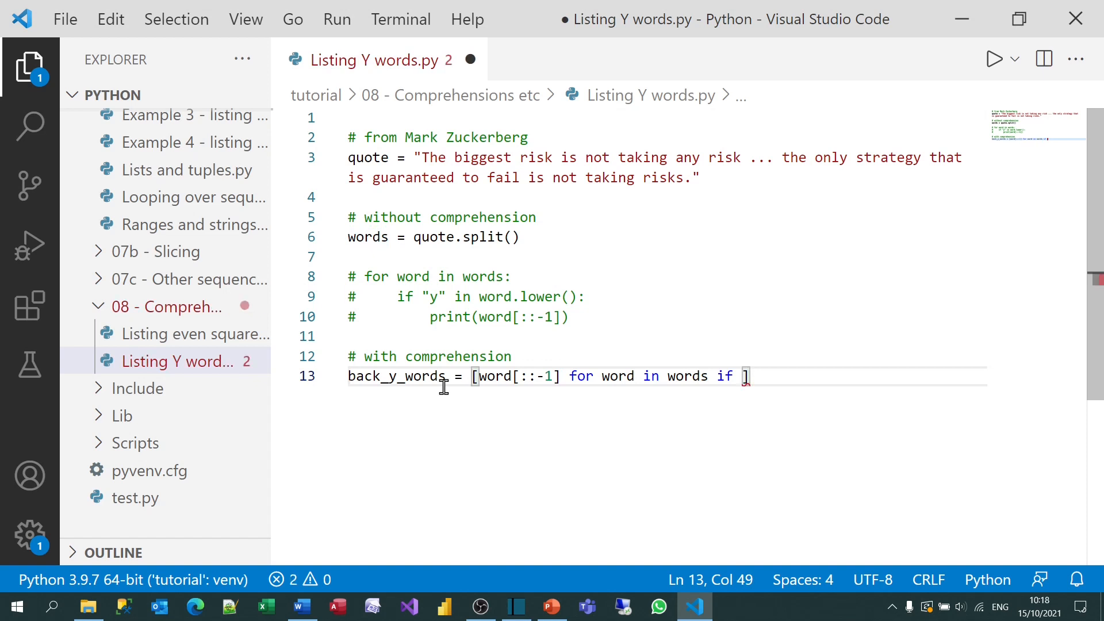
pyautogui.write('"y" in word')
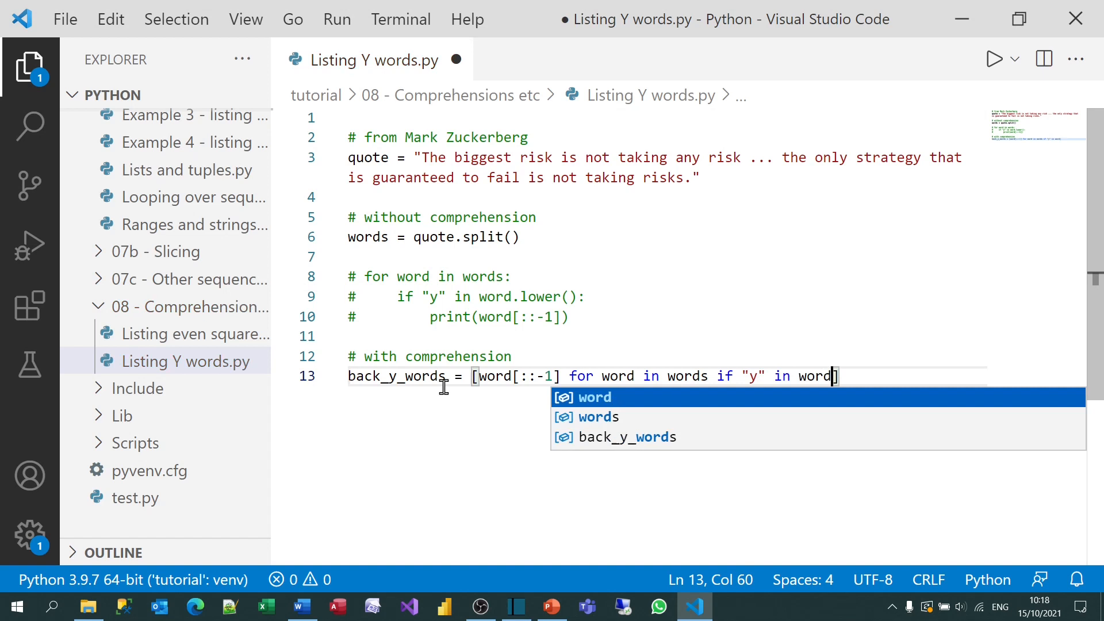
pyautogui.write('.lower()]')
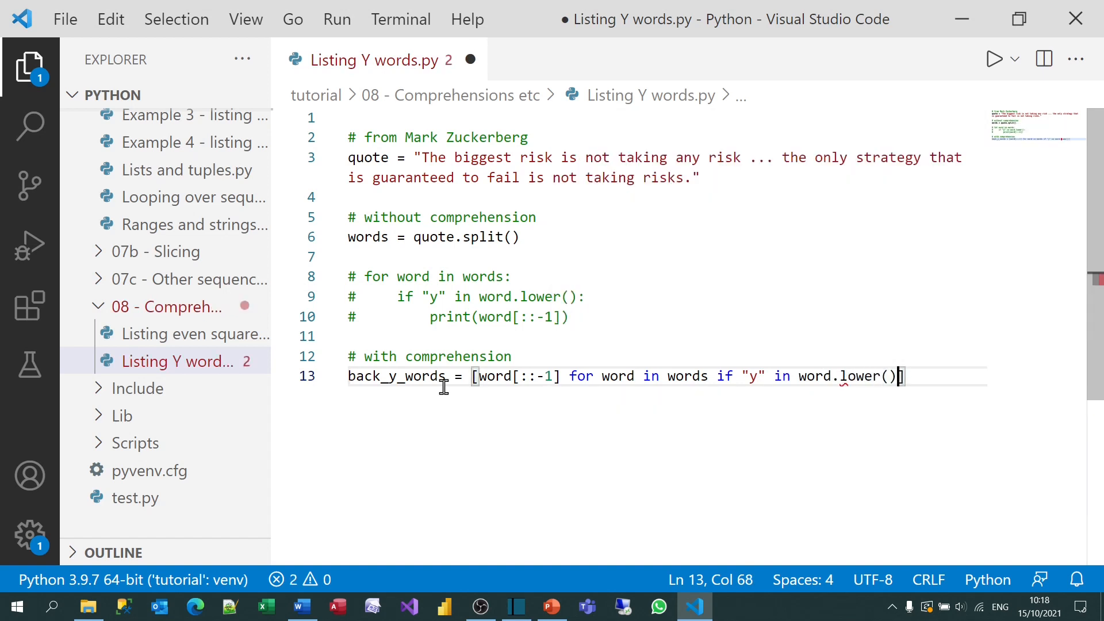
pyautogui.write(']')
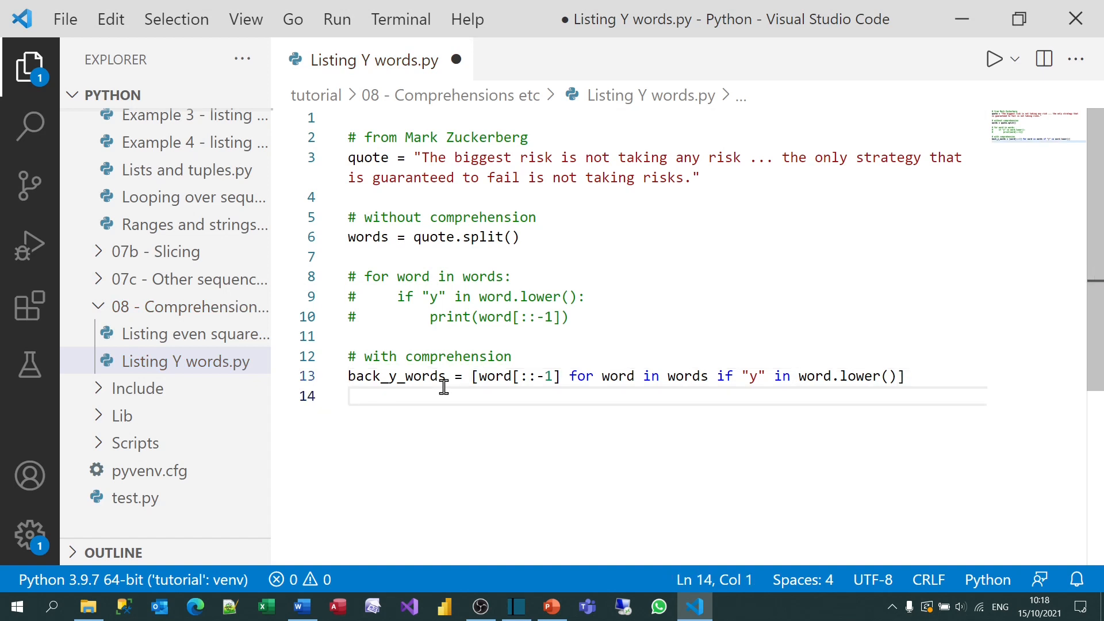
pyautogui.write('for')
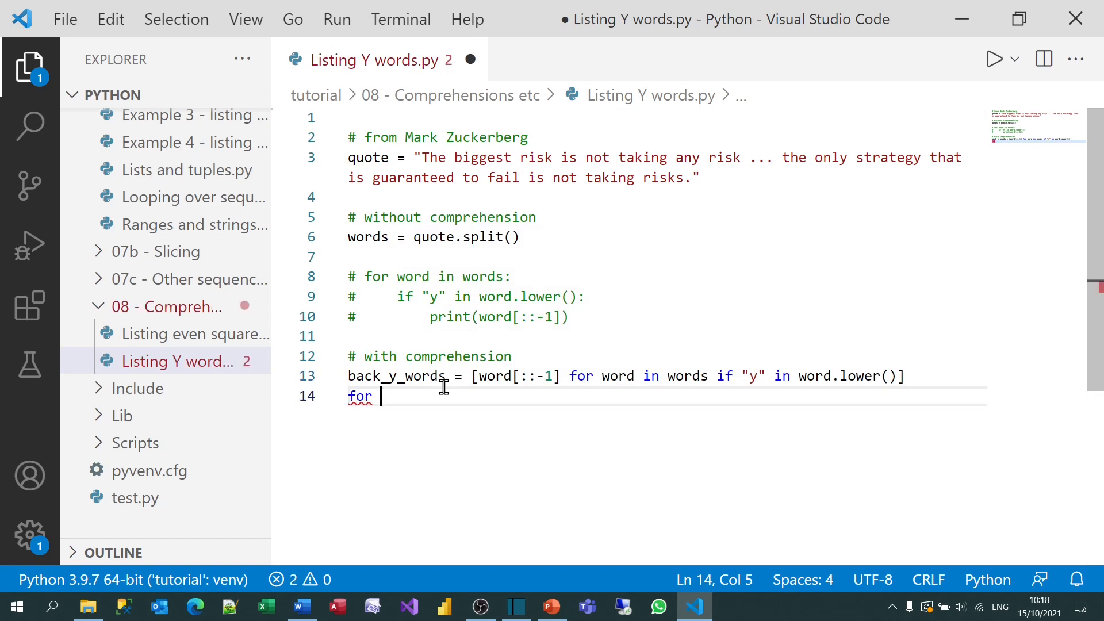
# Loop over back_y_words printing each word, run it to get yna, ylno, ygetarts, then close the output.
pyautogui.write('w in back_y_words:')
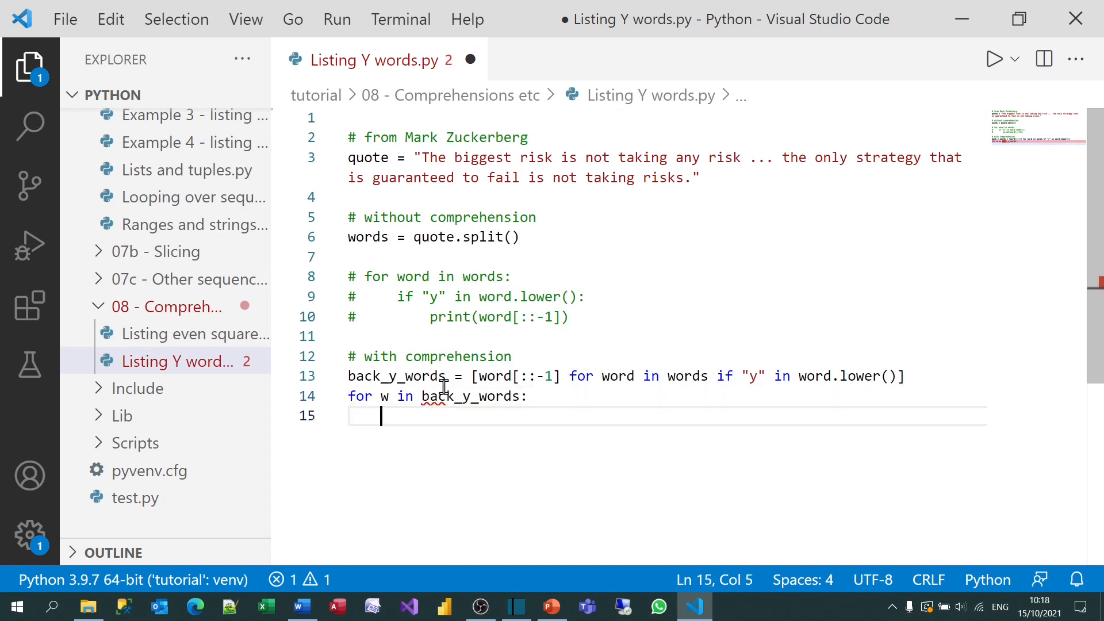
pyautogui.write('prin')
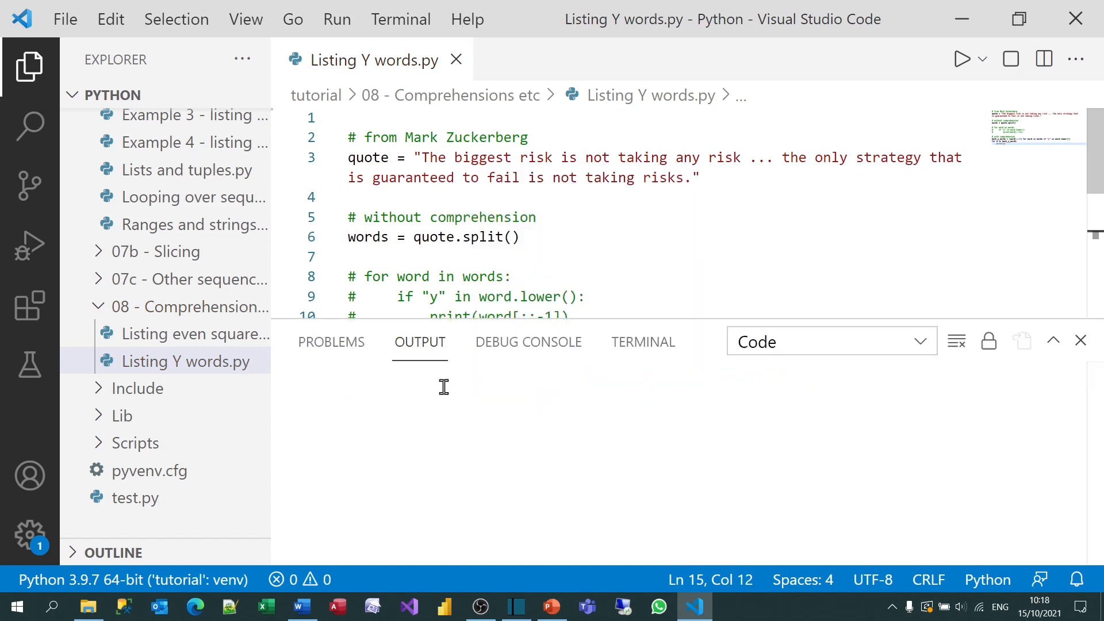
pyautogui.click(962, 58)
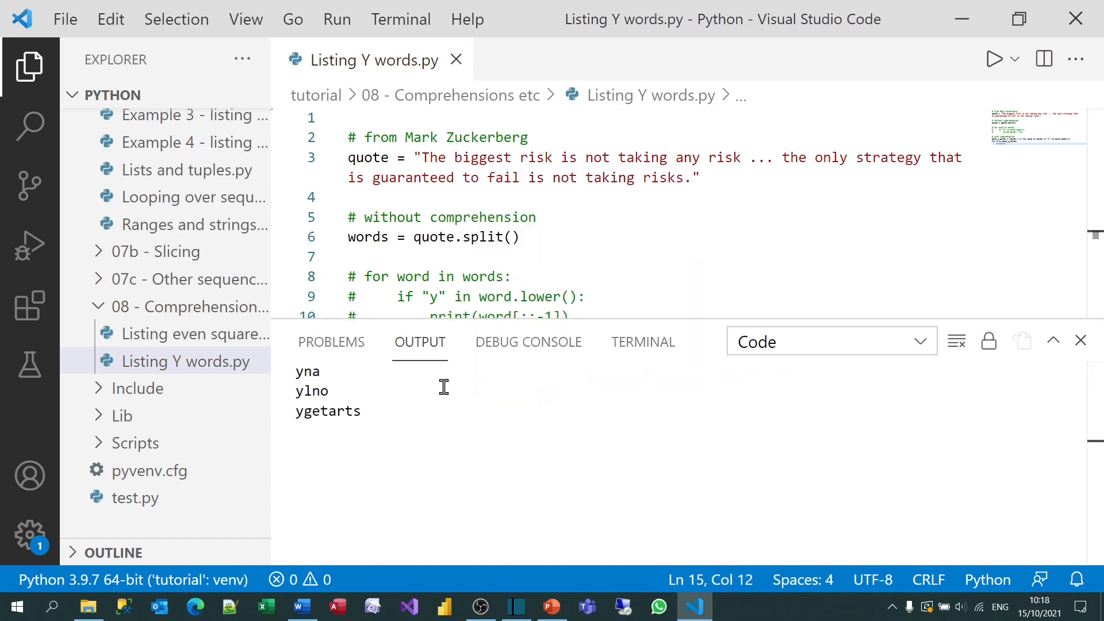
pyautogui.moveTo(1049, 345)
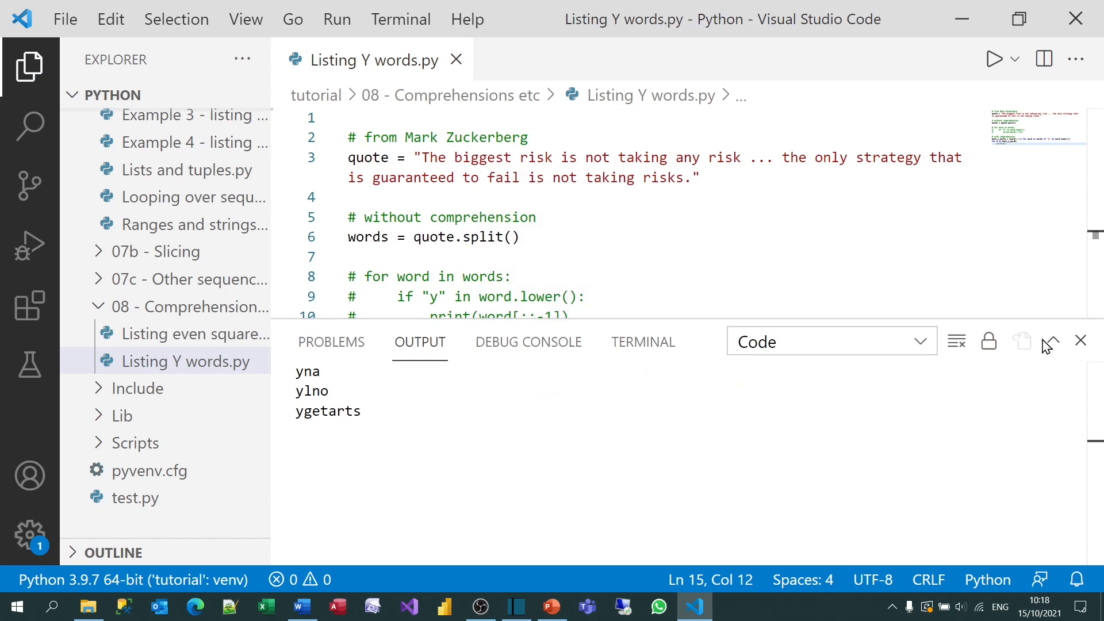
pyautogui.click(1080, 342)
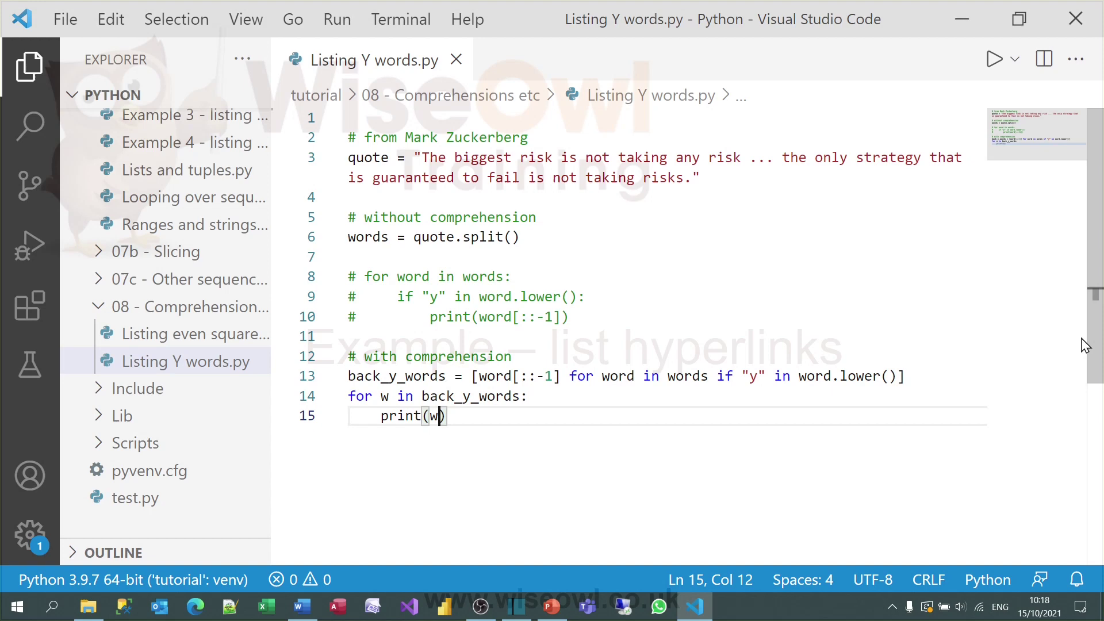
pyautogui.click(192, 378)
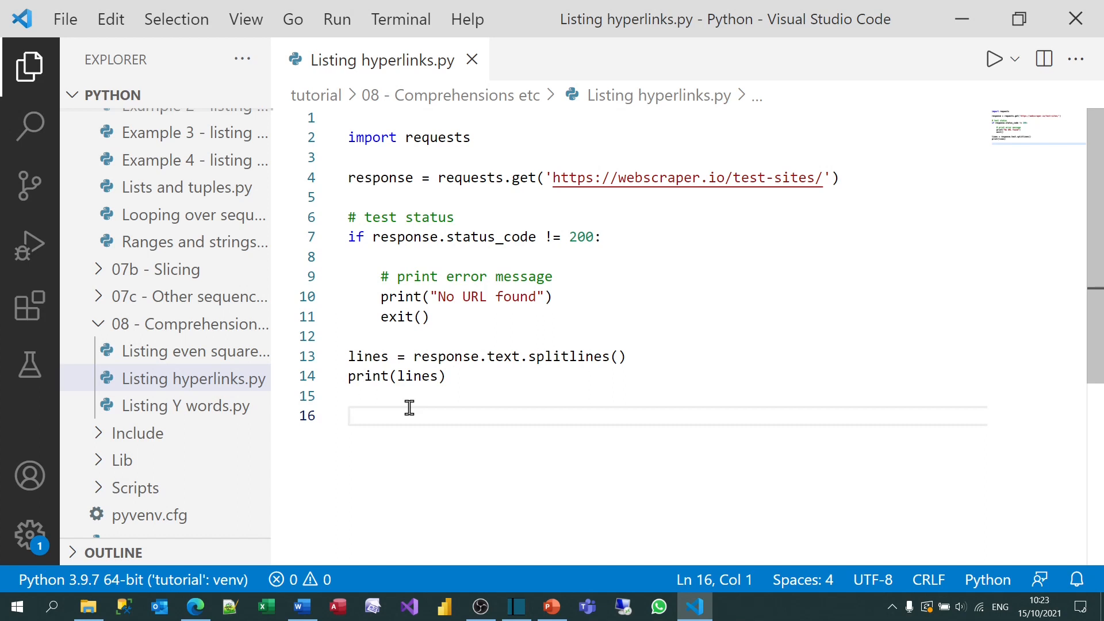
pyautogui.moveTo(224, 391)
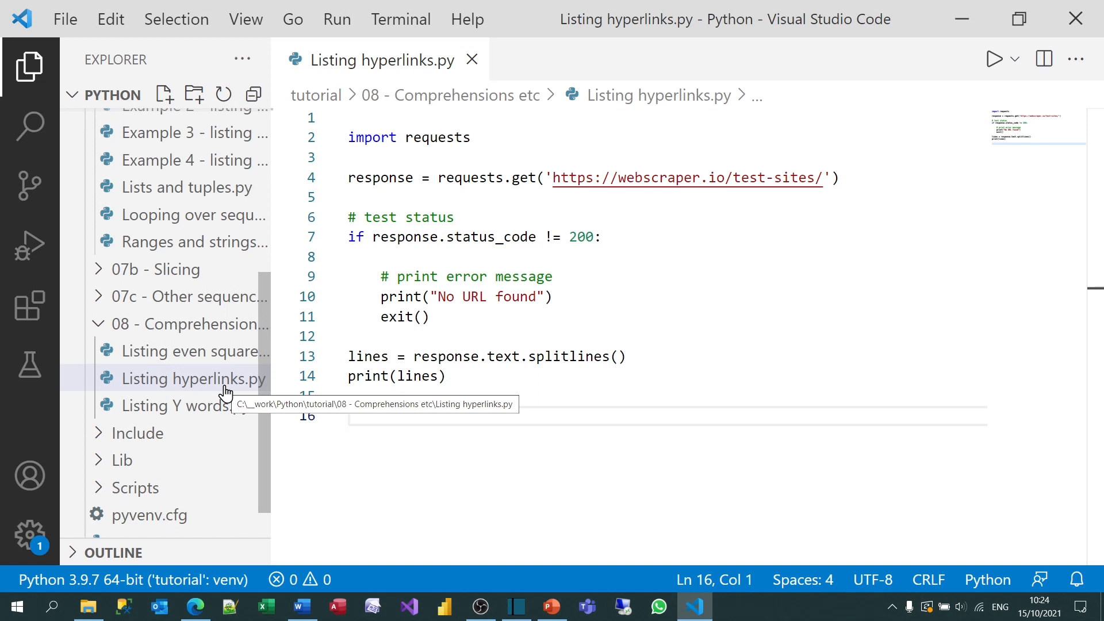
pyautogui.moveTo(291, 467)
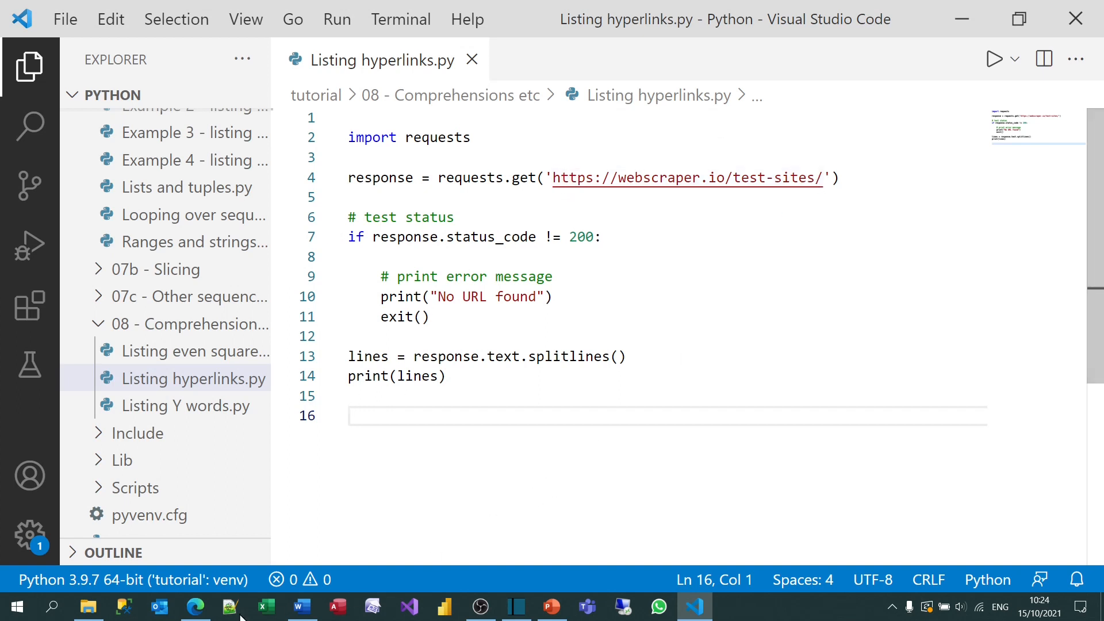
# Switch to the Edge browser showing the webscraper.io test sites page.
pyautogui.click(196, 606)
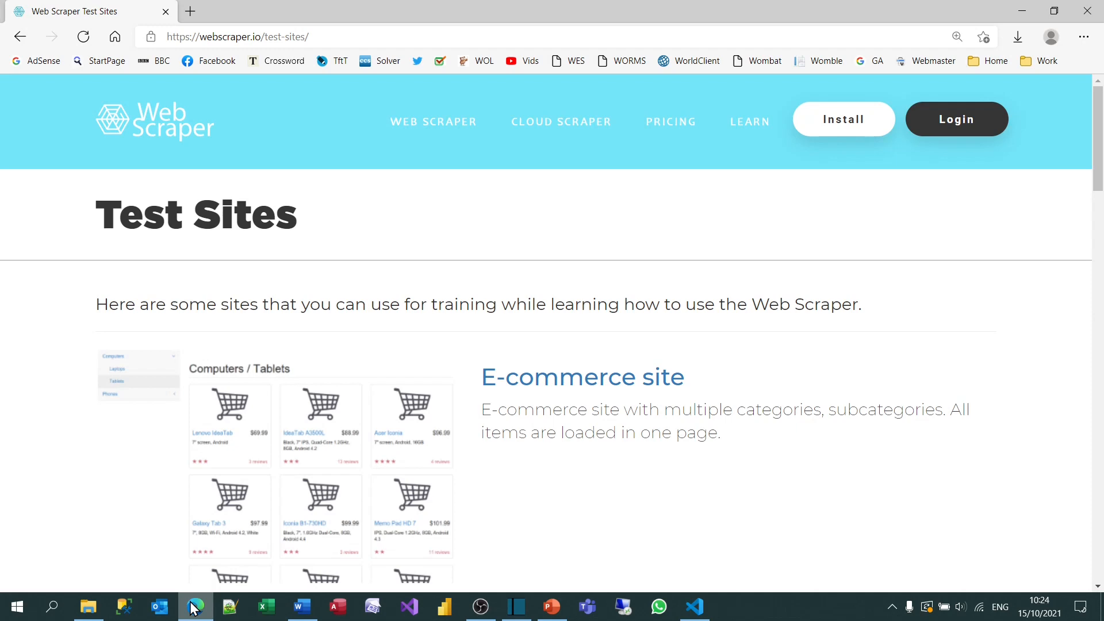
pyautogui.moveTo(709, 609)
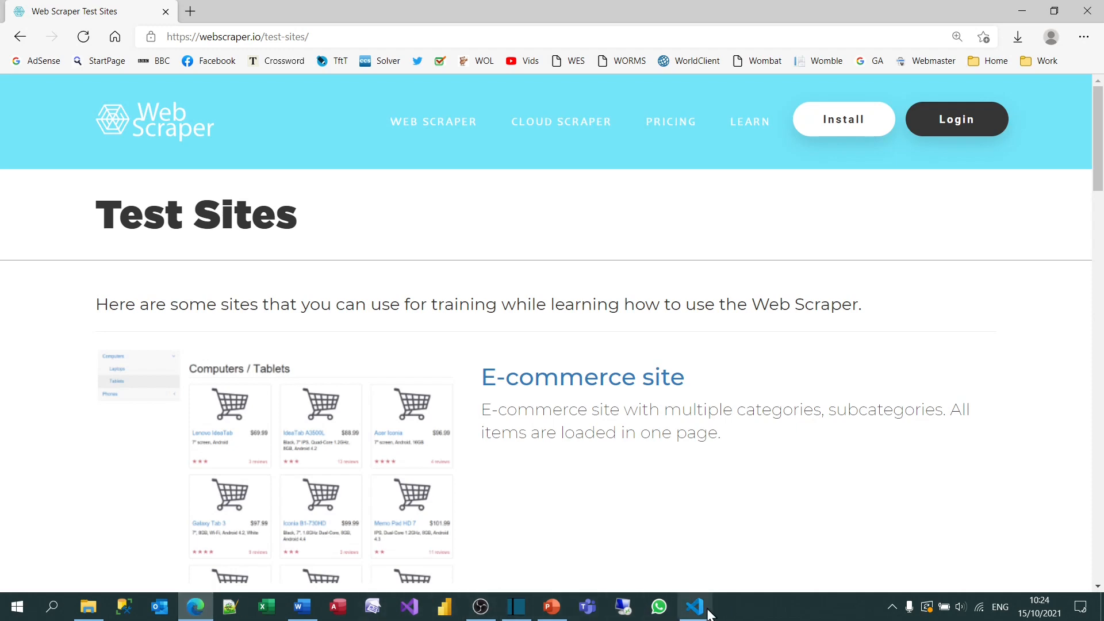
# Return from the test sites page in Edge to 'Listing hyperlinks.py' in VS Code.
pyautogui.click(693, 606)
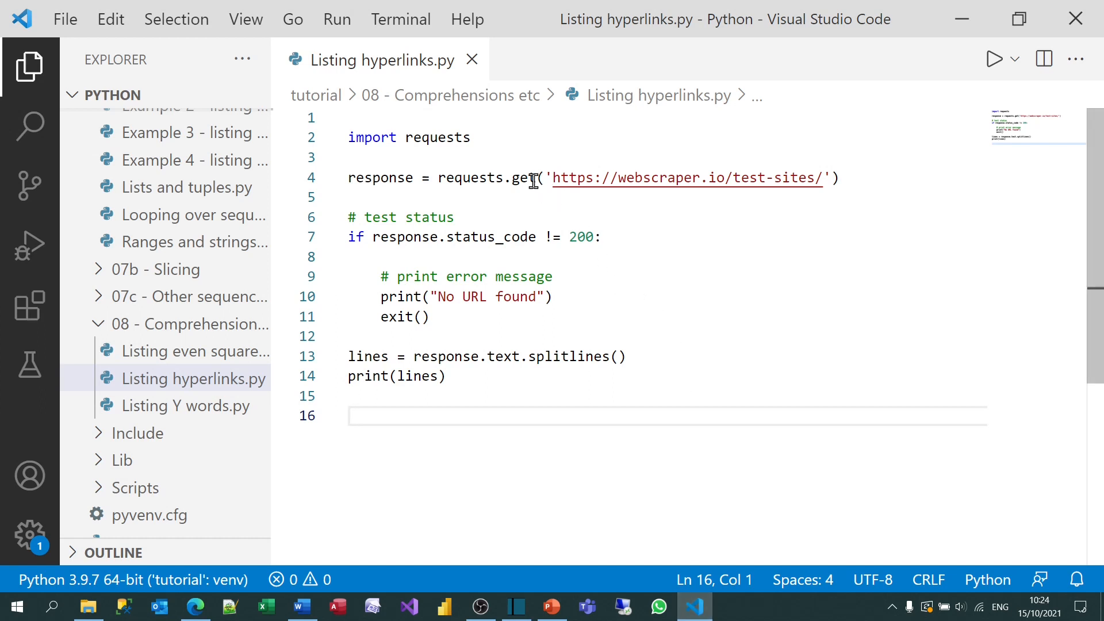
pyautogui.doubleClick(522, 177)
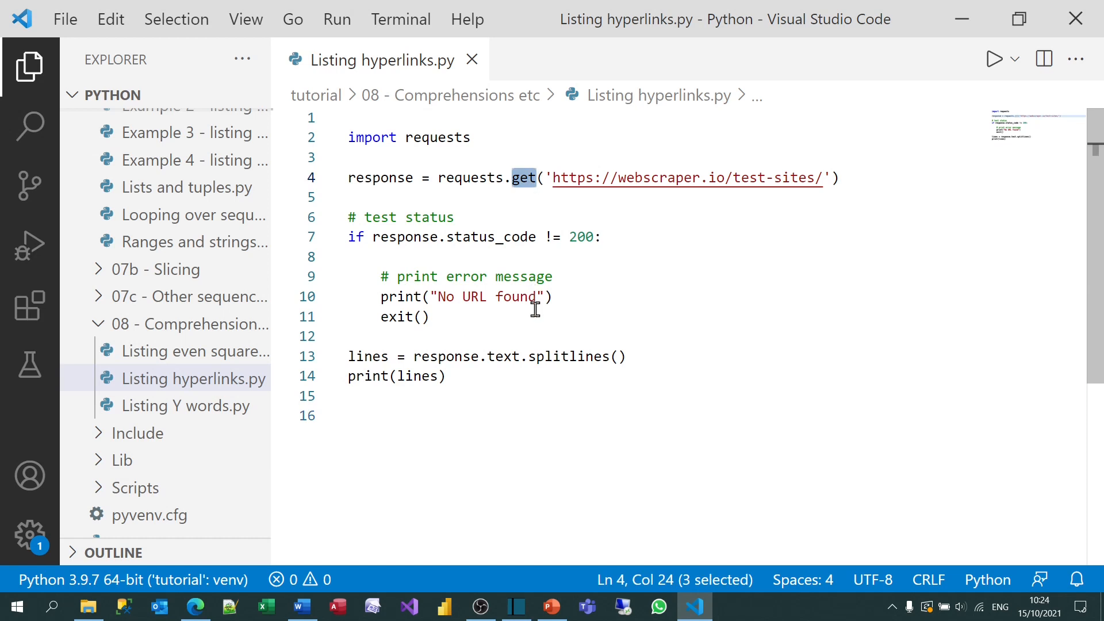
pyautogui.click(544, 356)
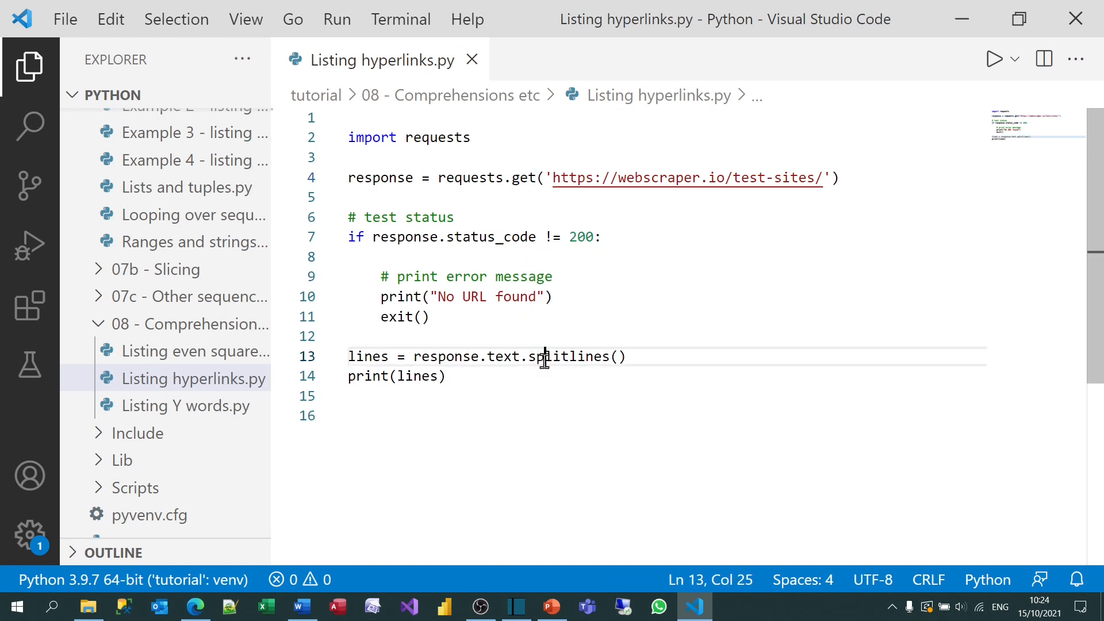
pyautogui.click(503, 415)
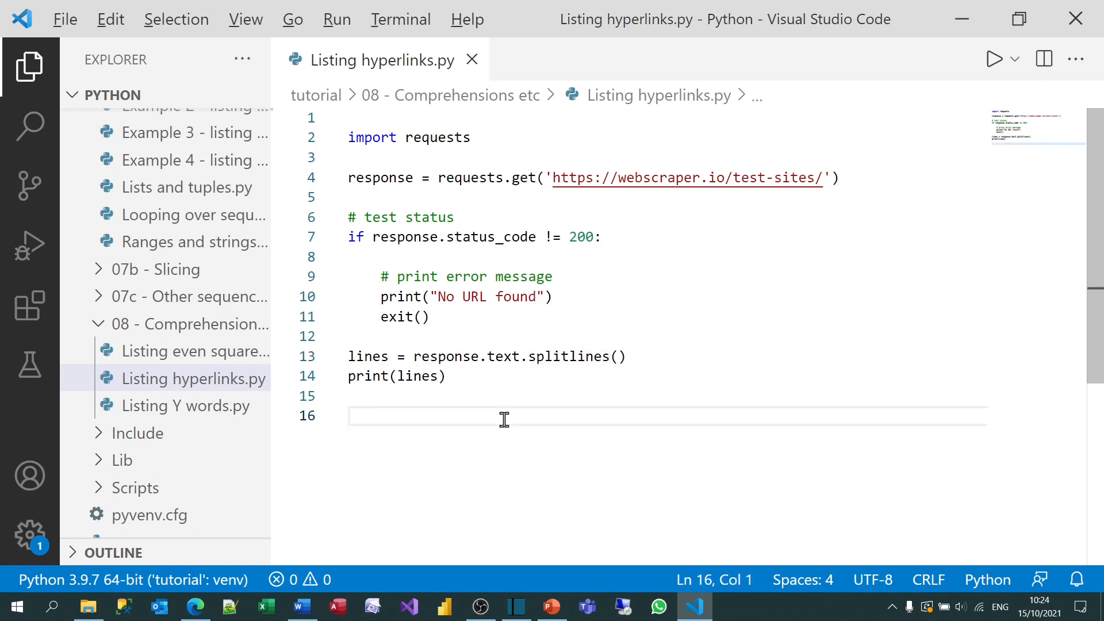
# Run 'Listing hyperlinks.py' to view the fetched page's lines list, then close the output.
pyautogui.press('ctrl+alt+n')
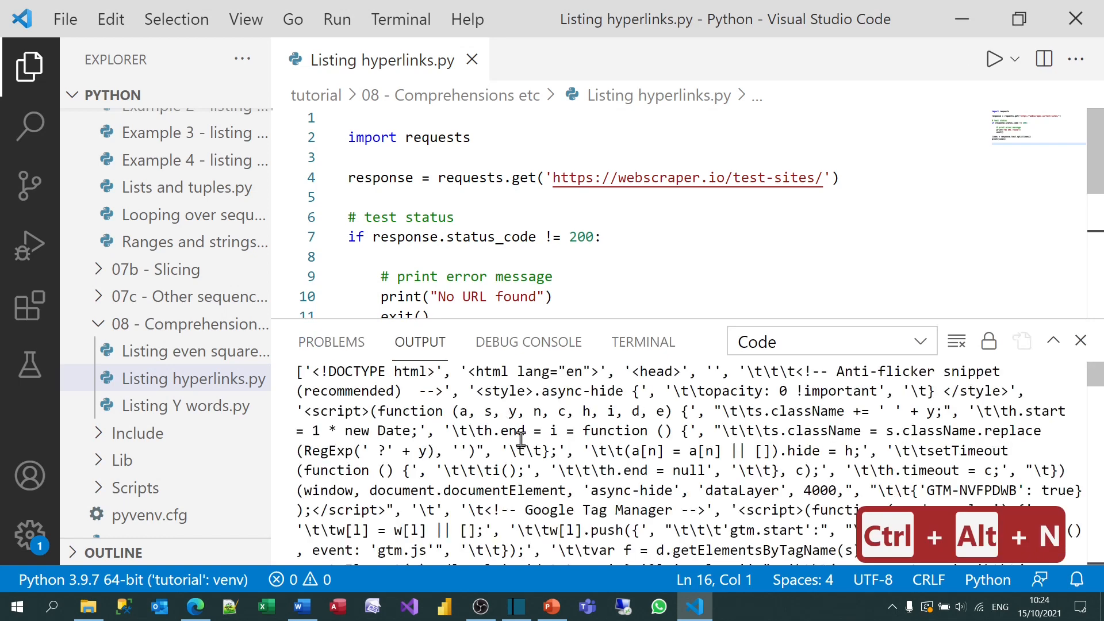
pyautogui.scroll(-3)
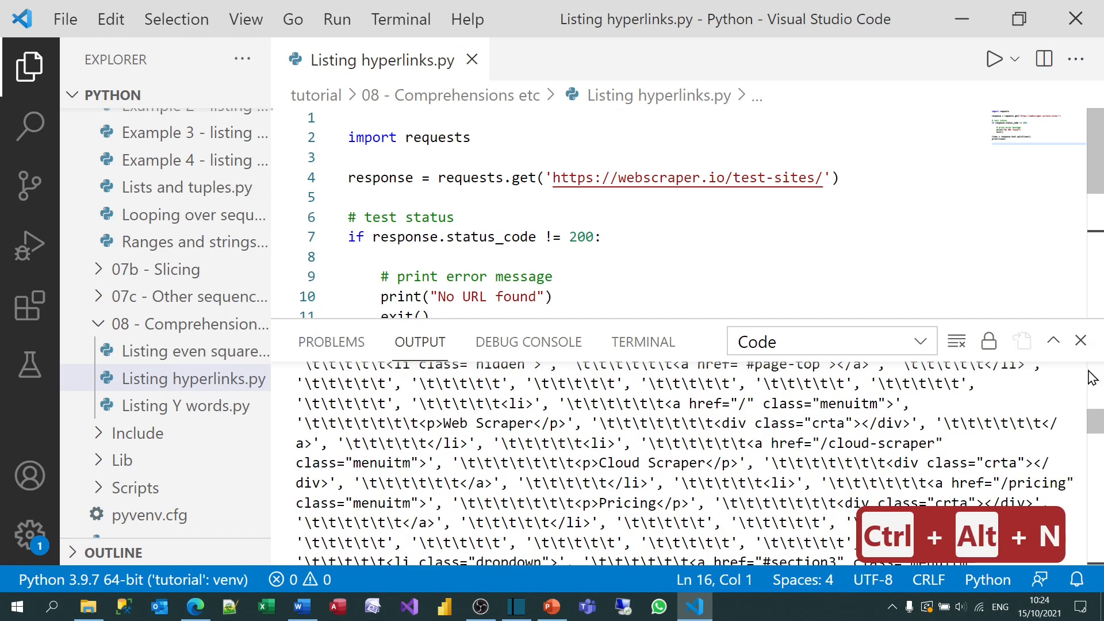
pyautogui.click(1079, 341)
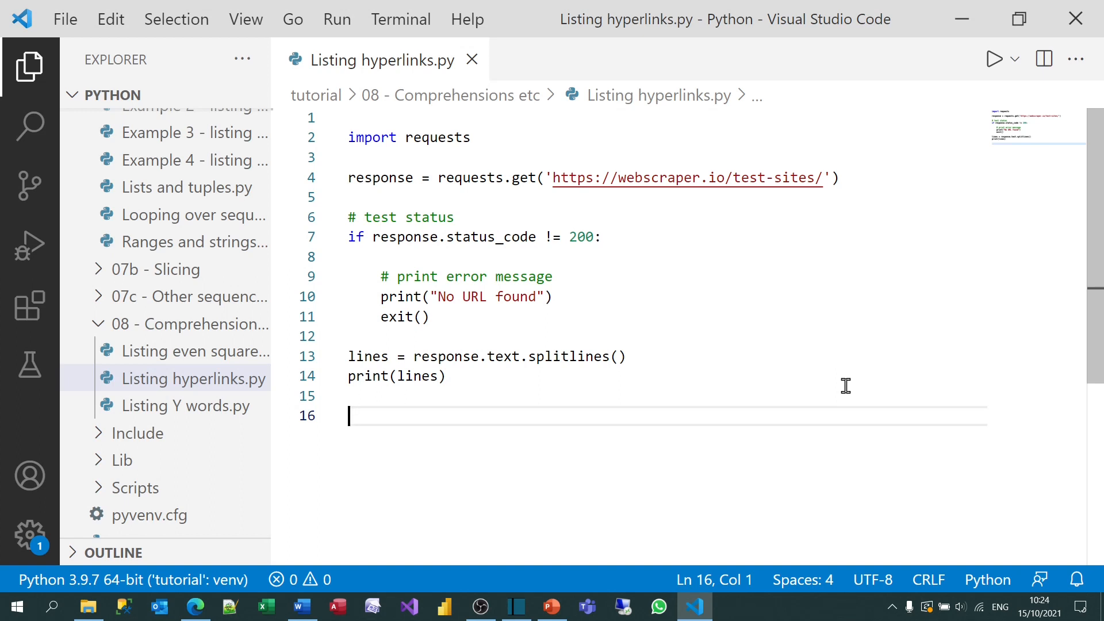
# Under a '# normal version first' comment, loop over lines printing line.strip() when "<a " is in line.
pyautogui.write('#')
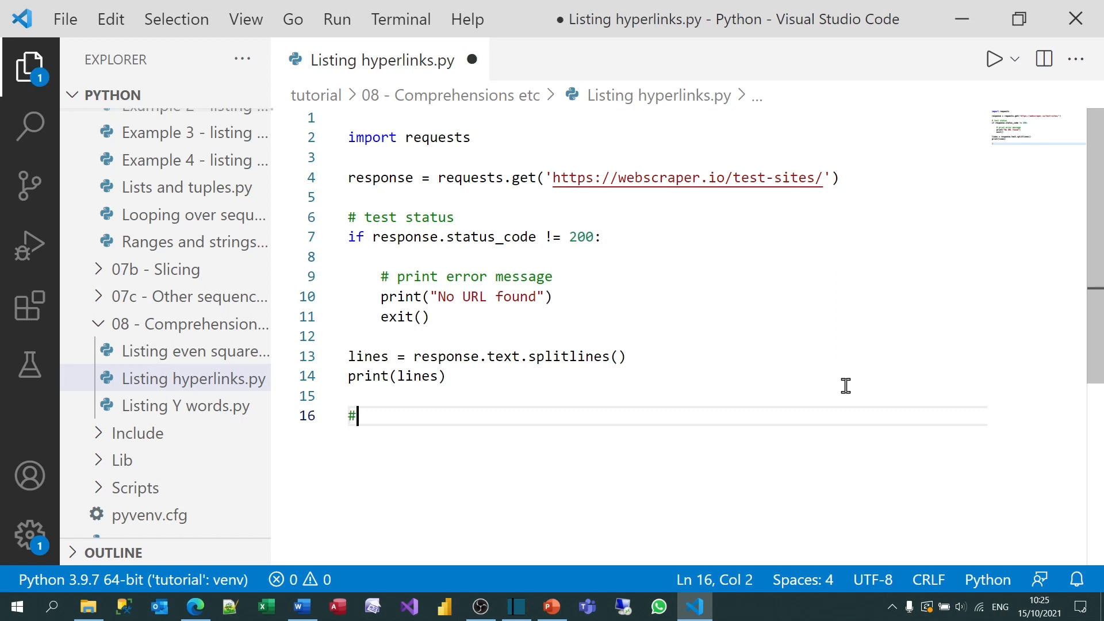
pyautogui.write('normal versi')
pyautogui.write('for')
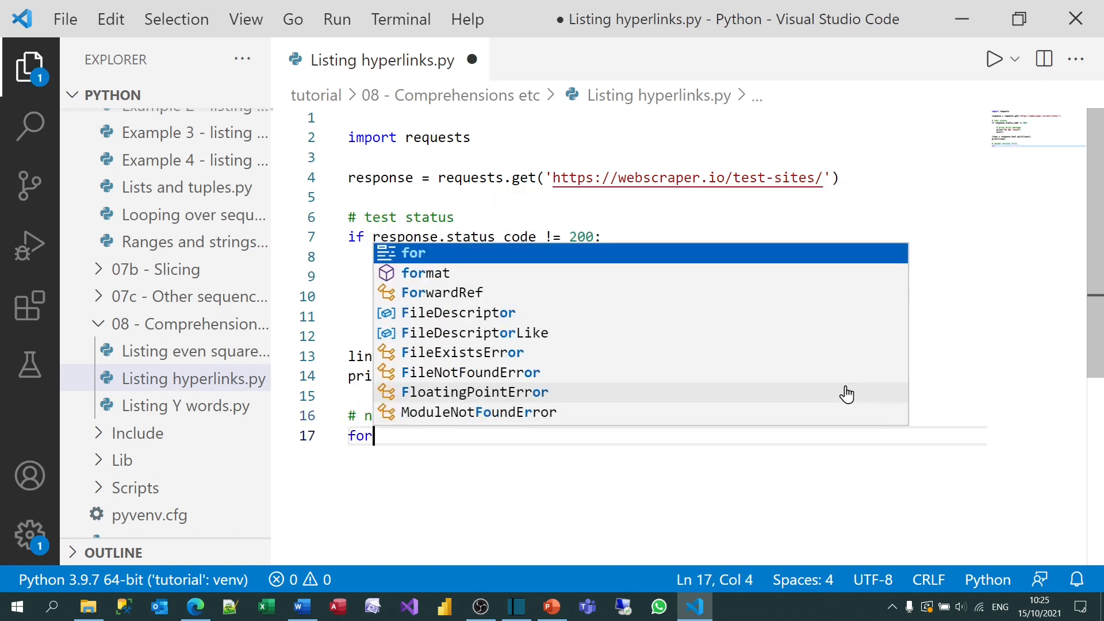
pyautogui.write('line in lines')
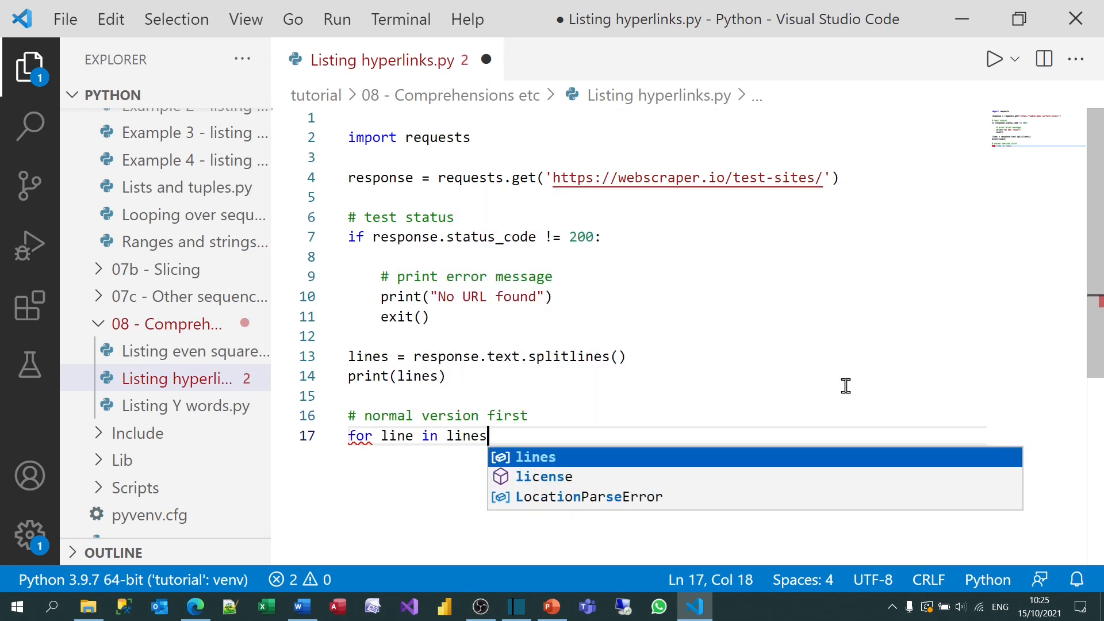
pyautogui.press('enter')
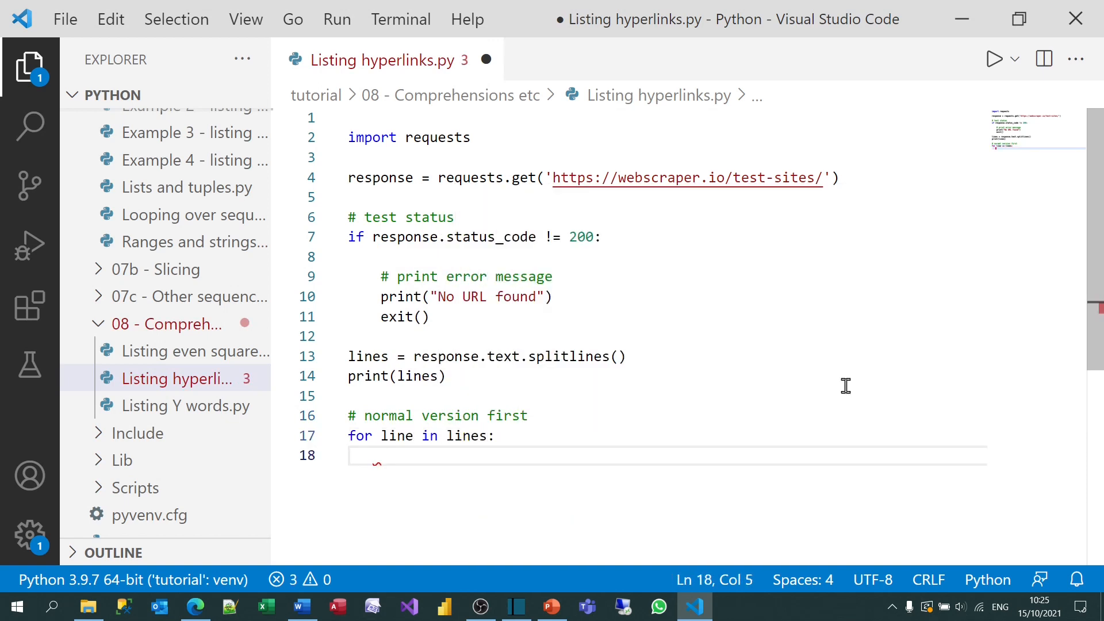
pyautogui.write('if')
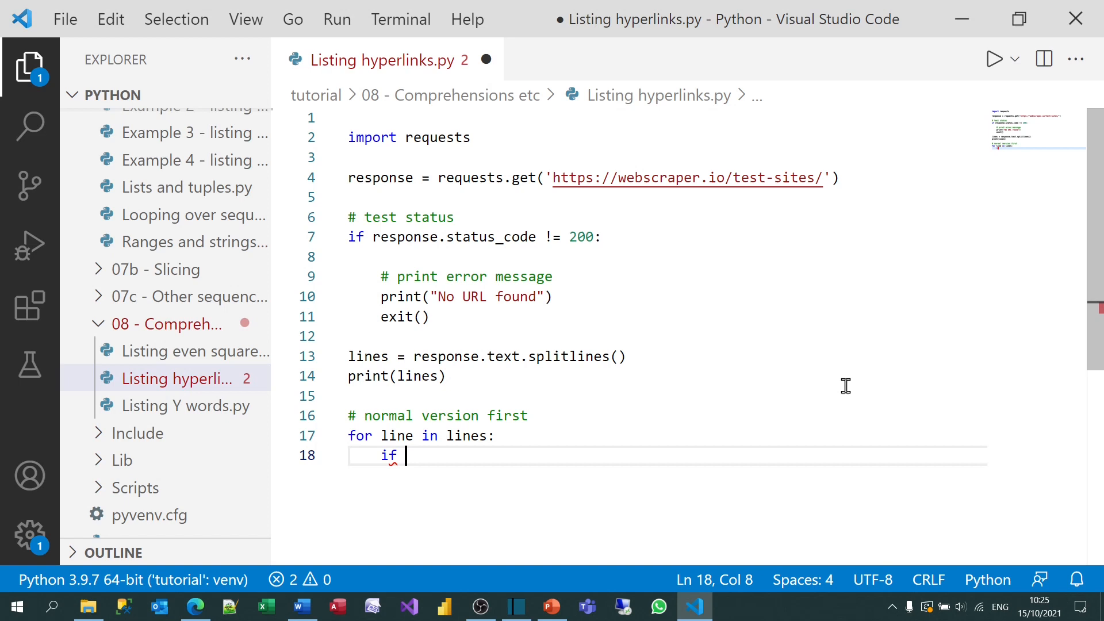
pyautogui.write('"<a " in')
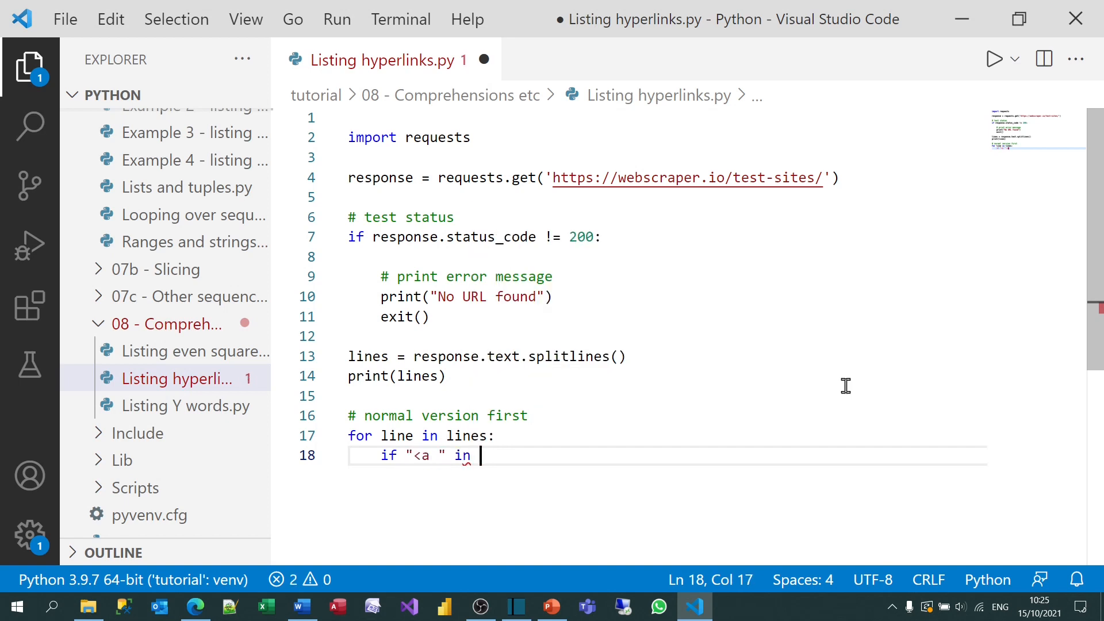
pyautogui.write('line:')
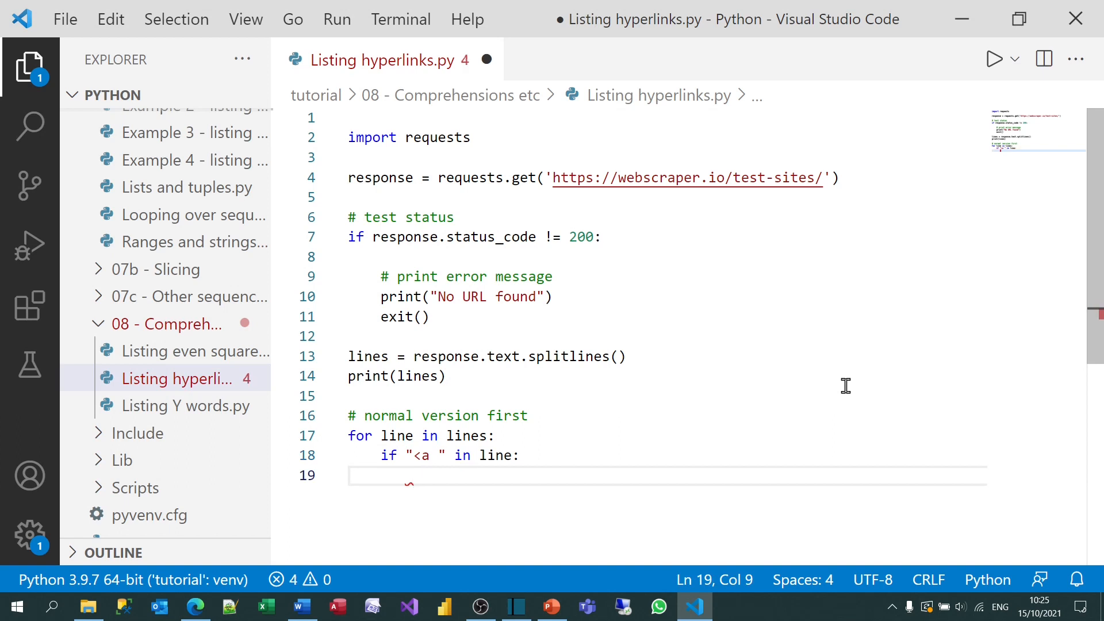
pyautogui.moveTo(429, 457)
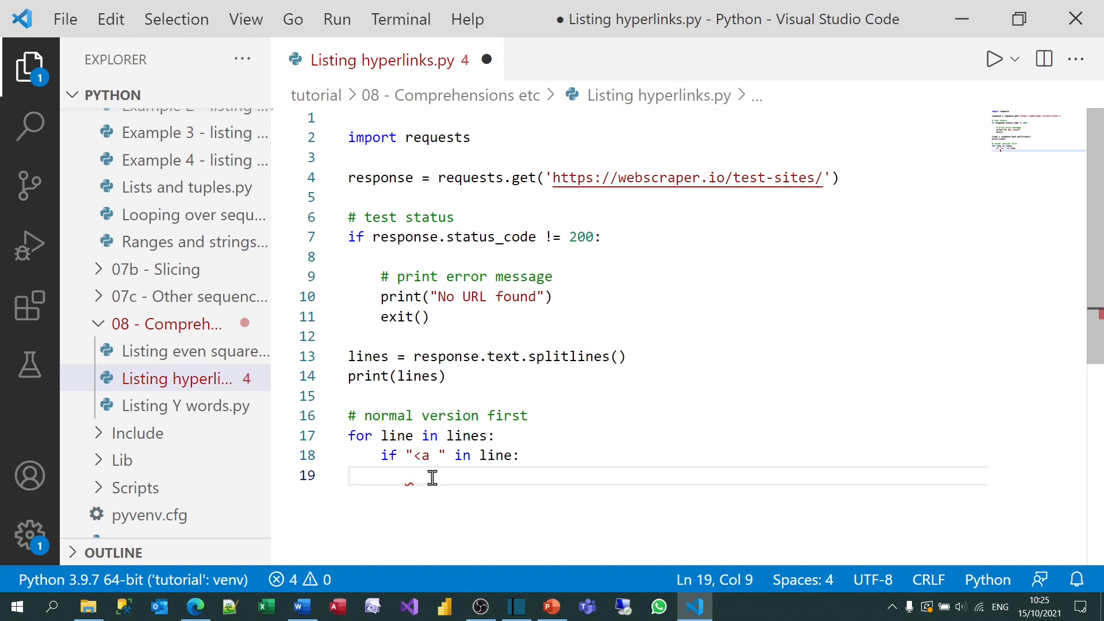
pyautogui.write('print')
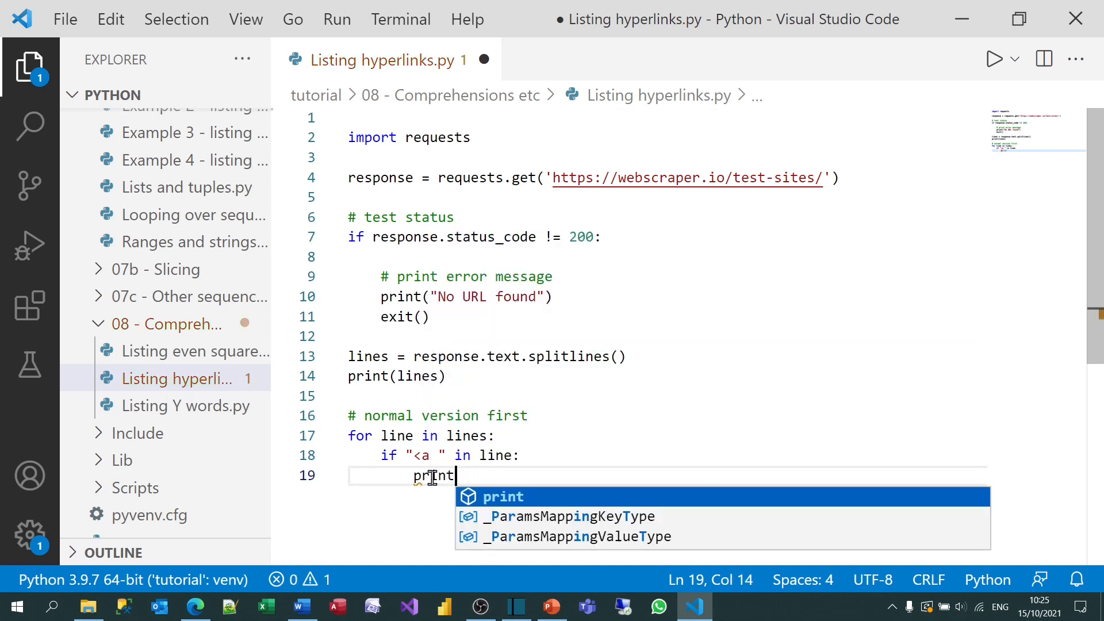
pyautogui.write('(line.strip(')
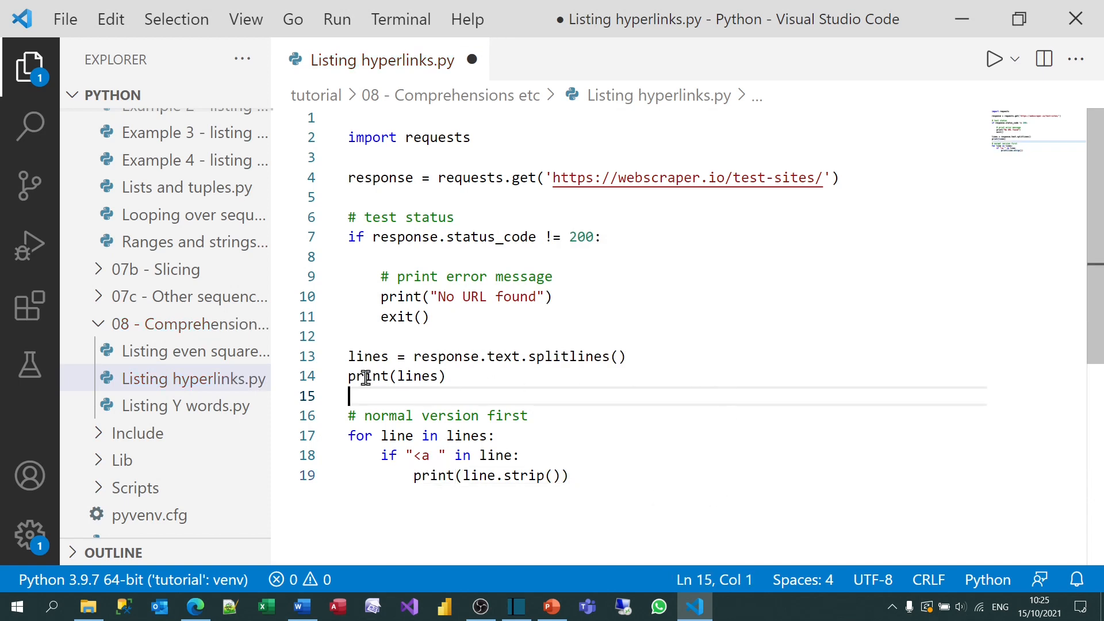
# Comment out print(lines) and run the script to list the anchor-tag lines.
pyautogui.press('ctrl+/')
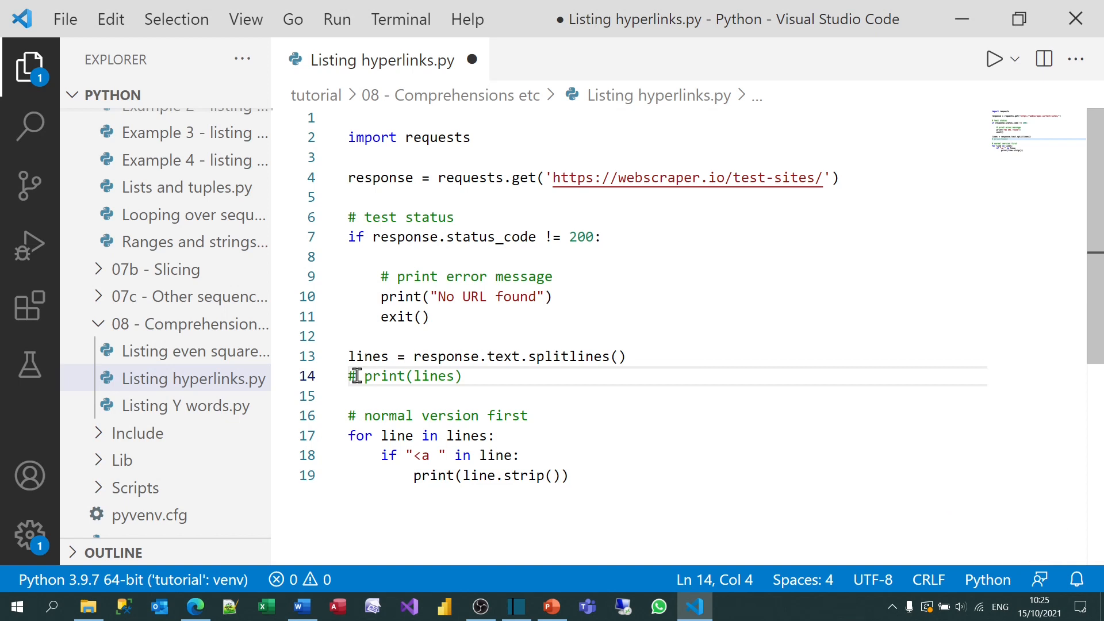
pyautogui.press('ctrl+alt+n')
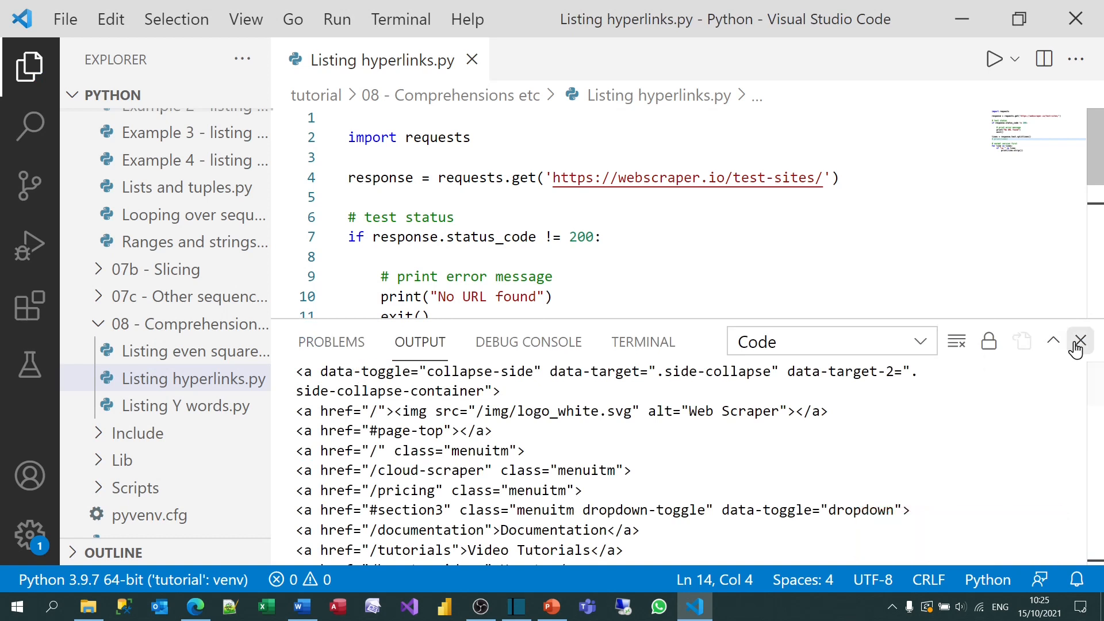
# Close the output, comment out the normal loop, and start a '# version2' comment below it.
pyautogui.click(1082, 341)
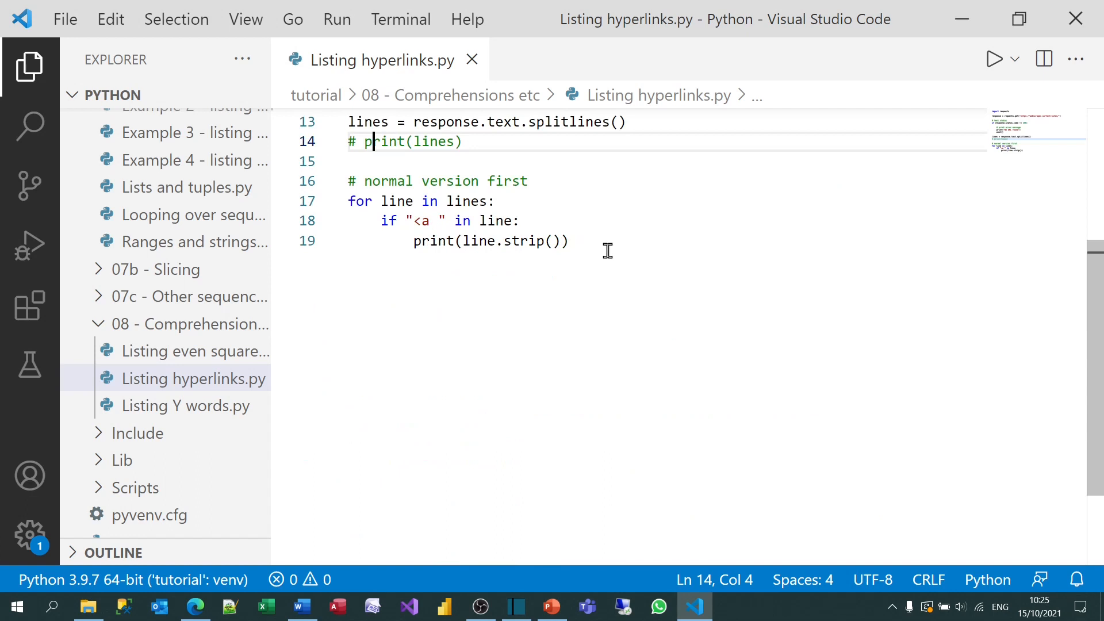
pyautogui.press('ctrl+/')
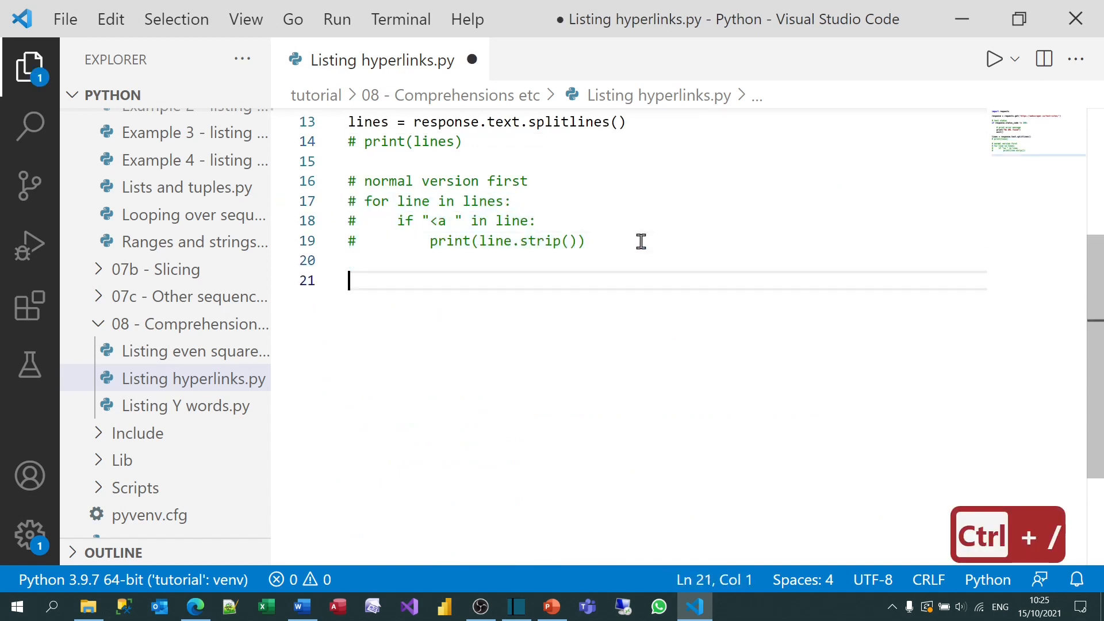
pyautogui.write('# version2')
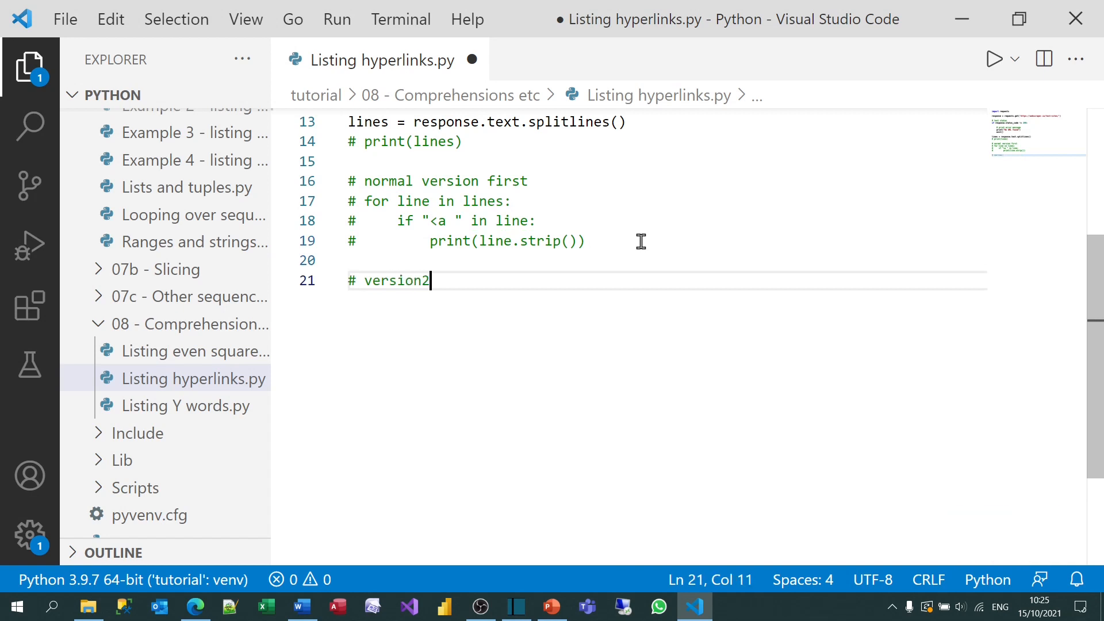
# Write 'for line in [y.strip() for y in lines if "<a " in y]: print(line)' and run the script.
pyautogui.press('enter')
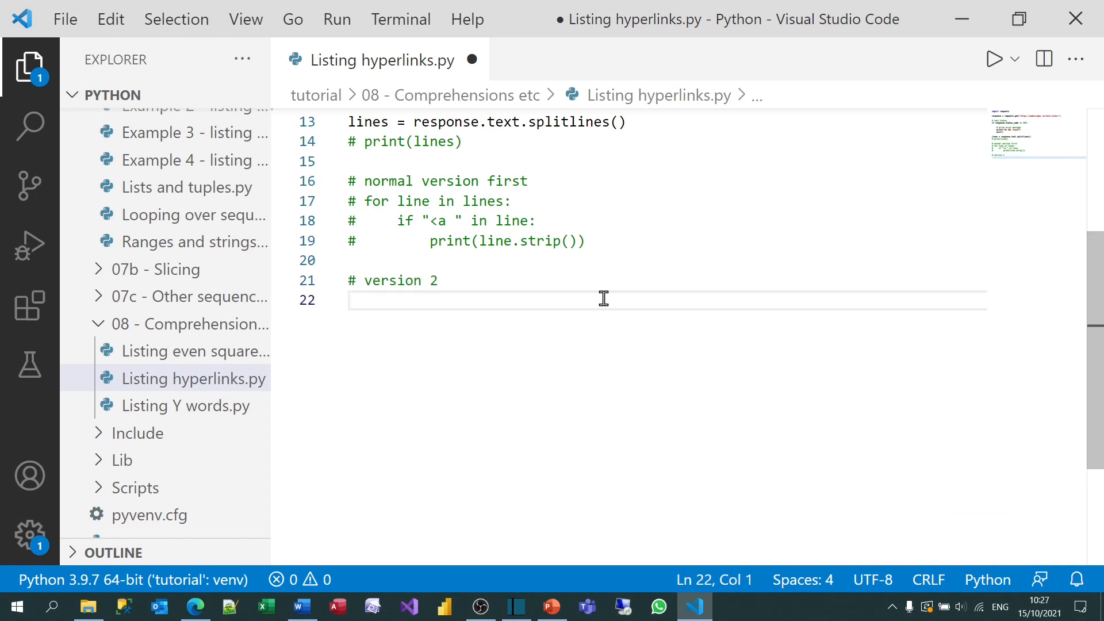
pyautogui.write('for')
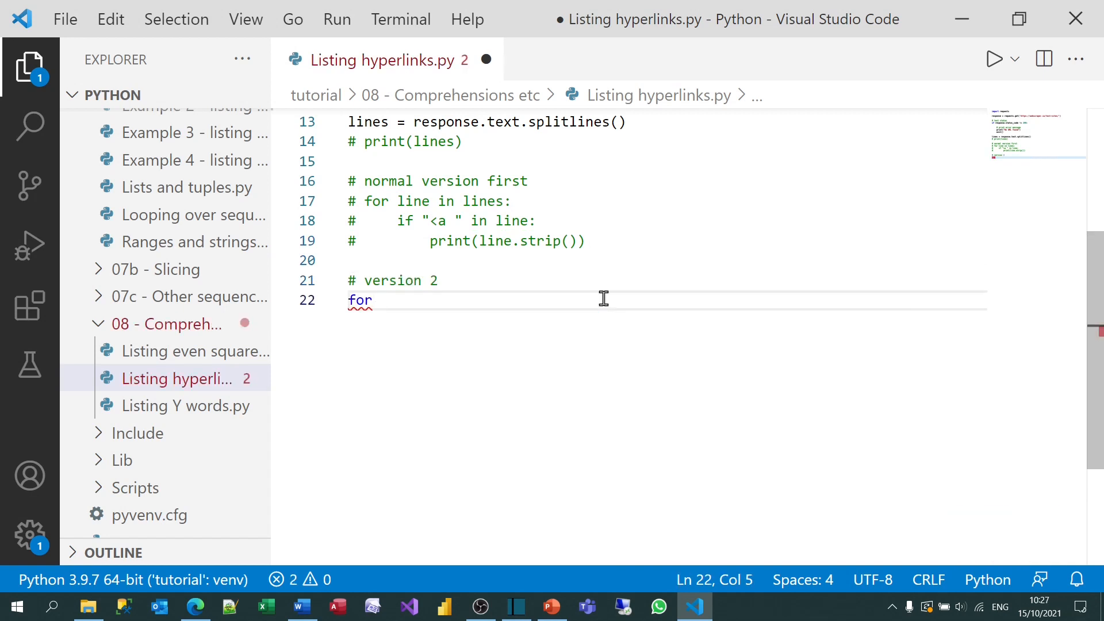
pyautogui.write('line in [')
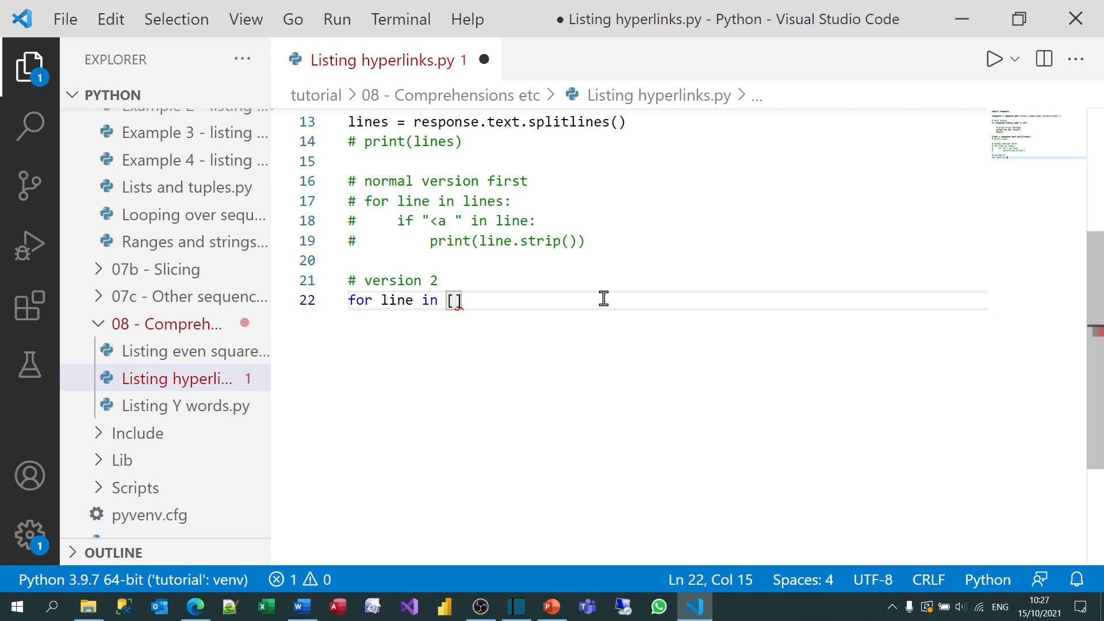
pyautogui.write('for y in')
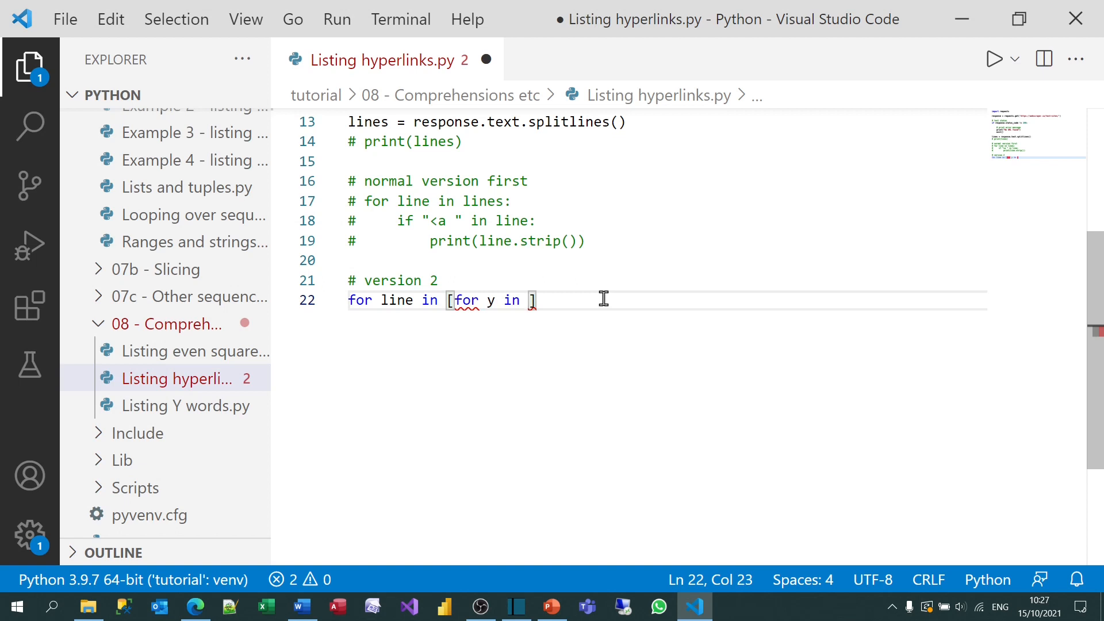
pyautogui.write('lines')
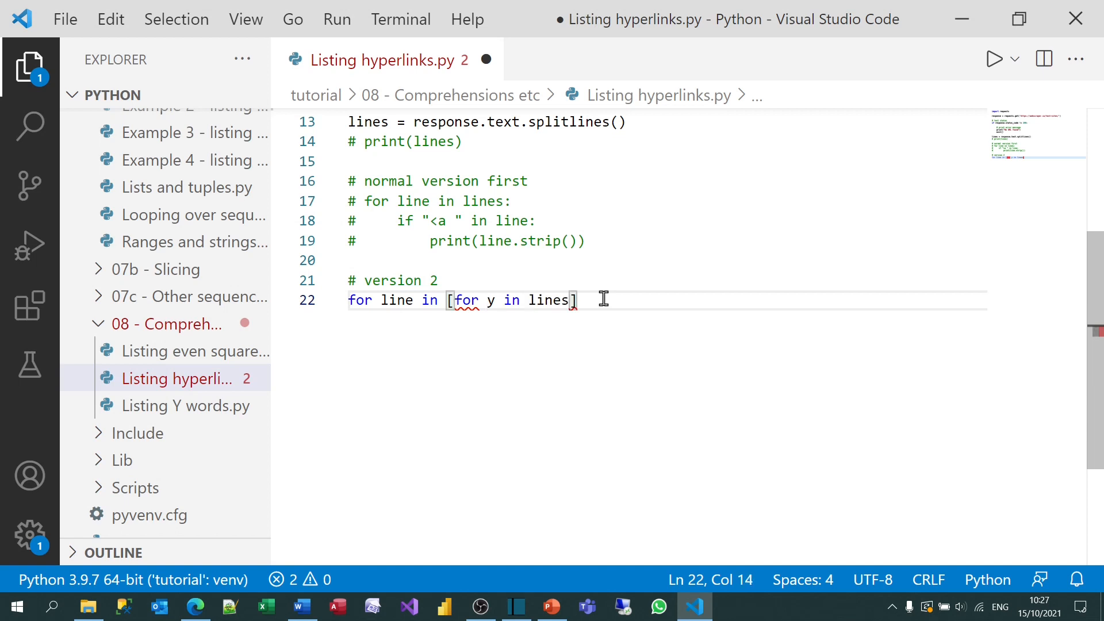
pyautogui.write('y.')
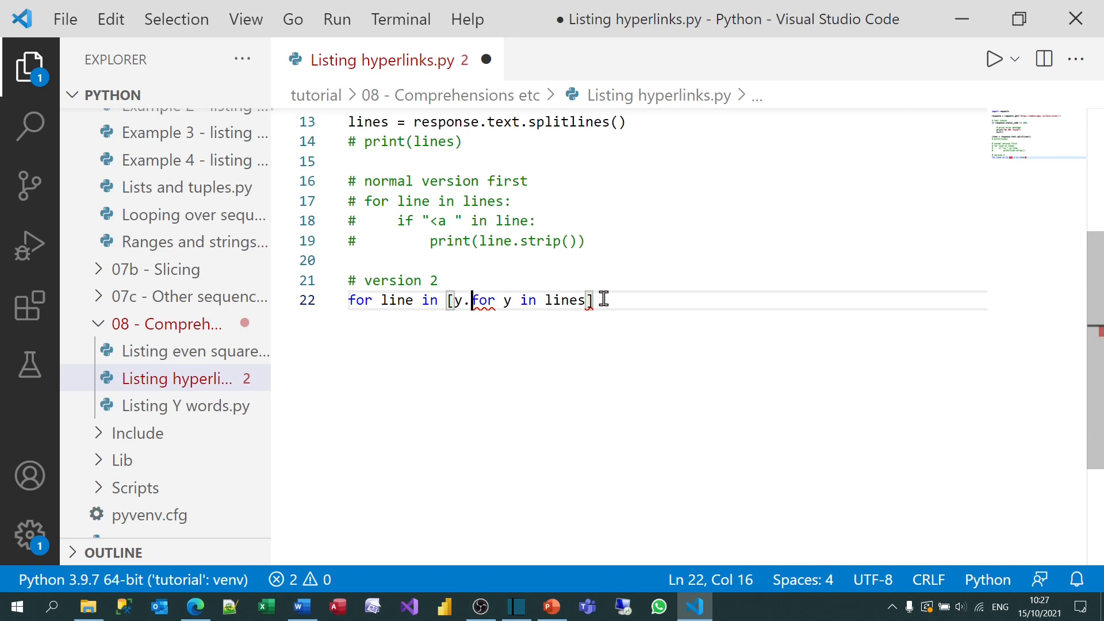
pyautogui.write('strip()')
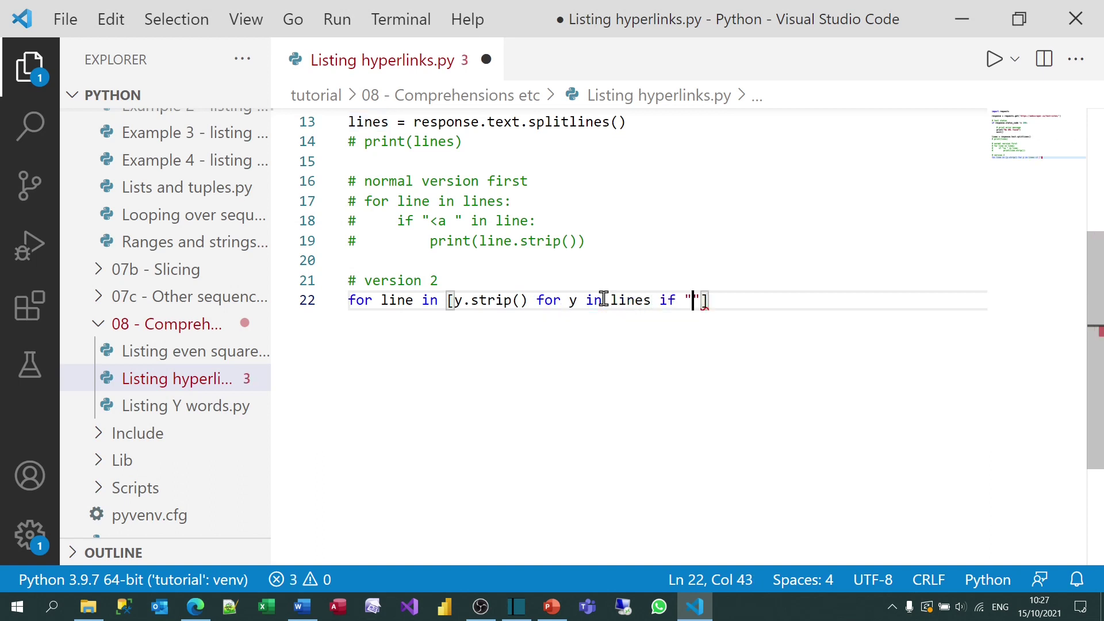
pyautogui.write('<a')
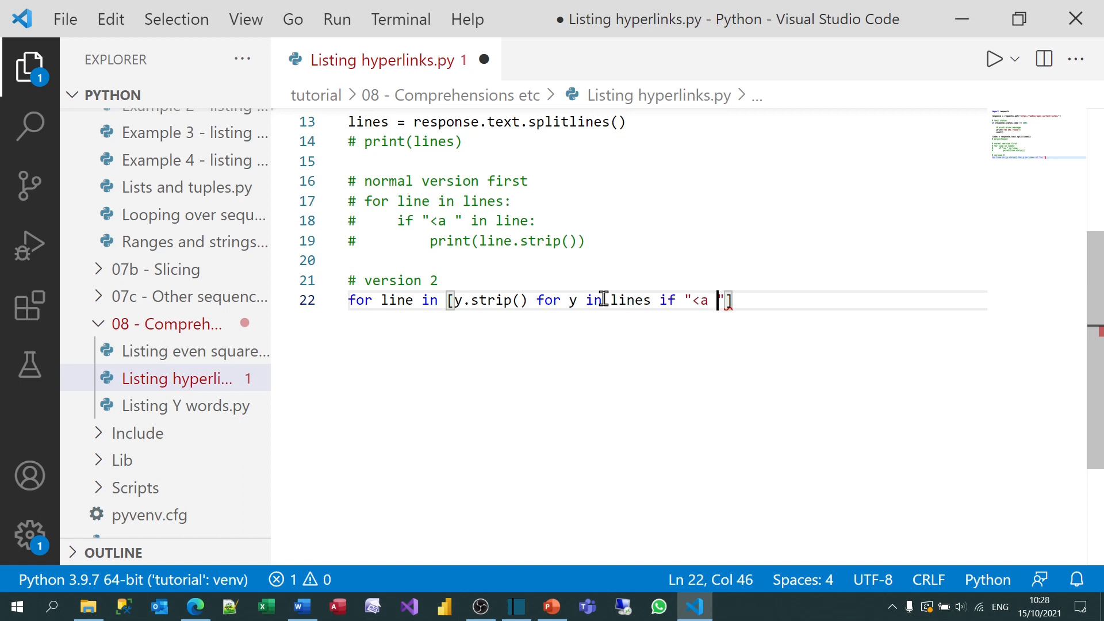
pyautogui.write('in y')
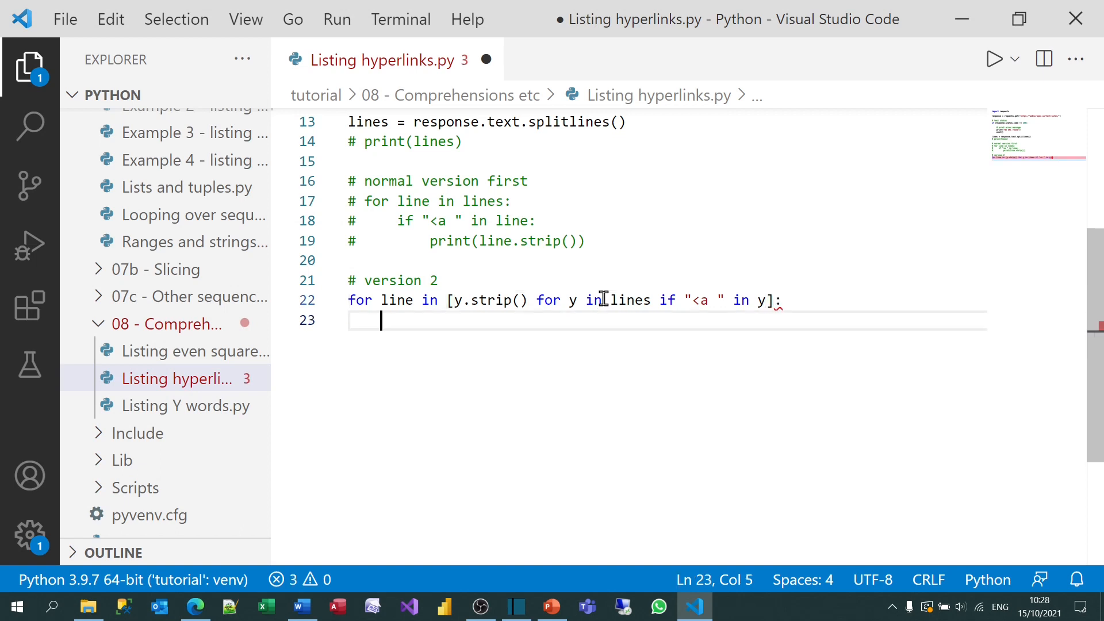
pyautogui.write('print(line')
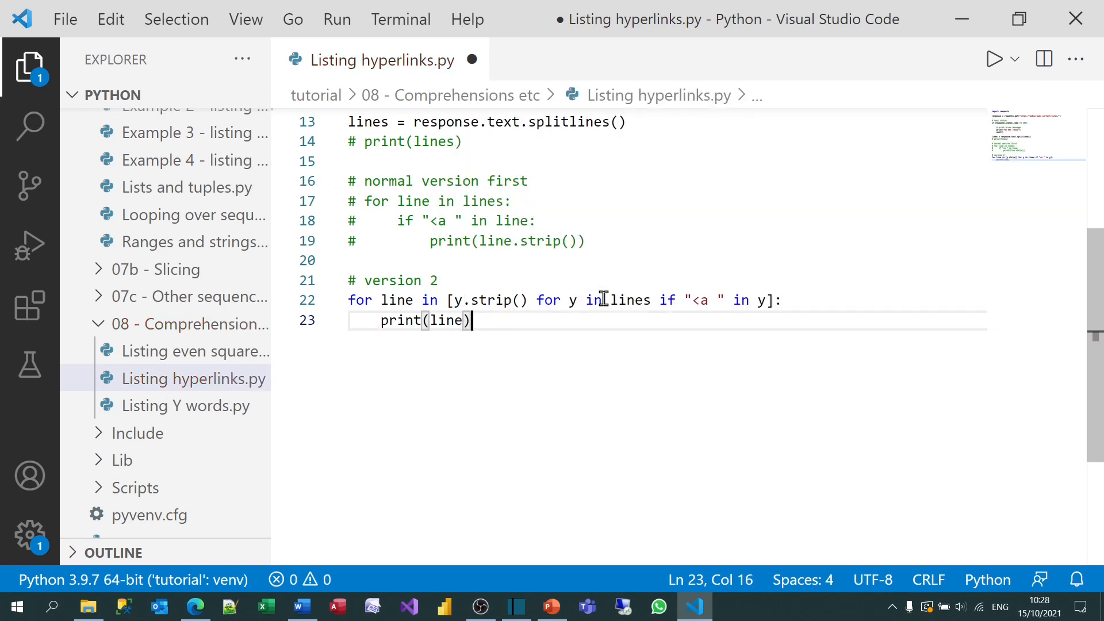
pyautogui.press('ctrl+alt+n')
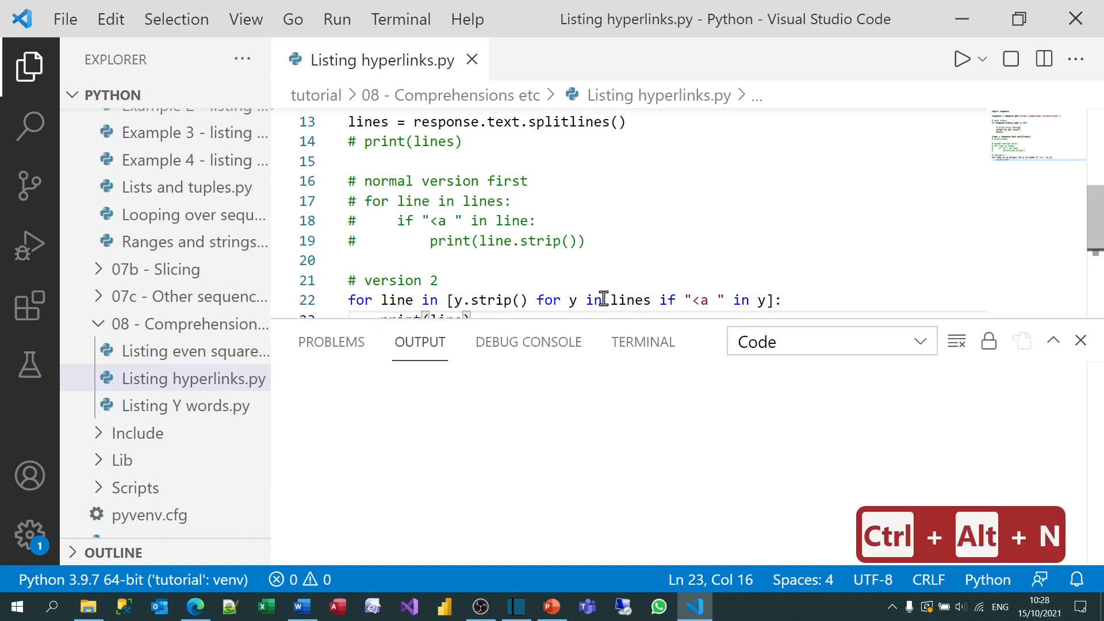
# Run the version 2 hyperlink scraper and close its anchor-tag output.
pyautogui.click(962, 59)
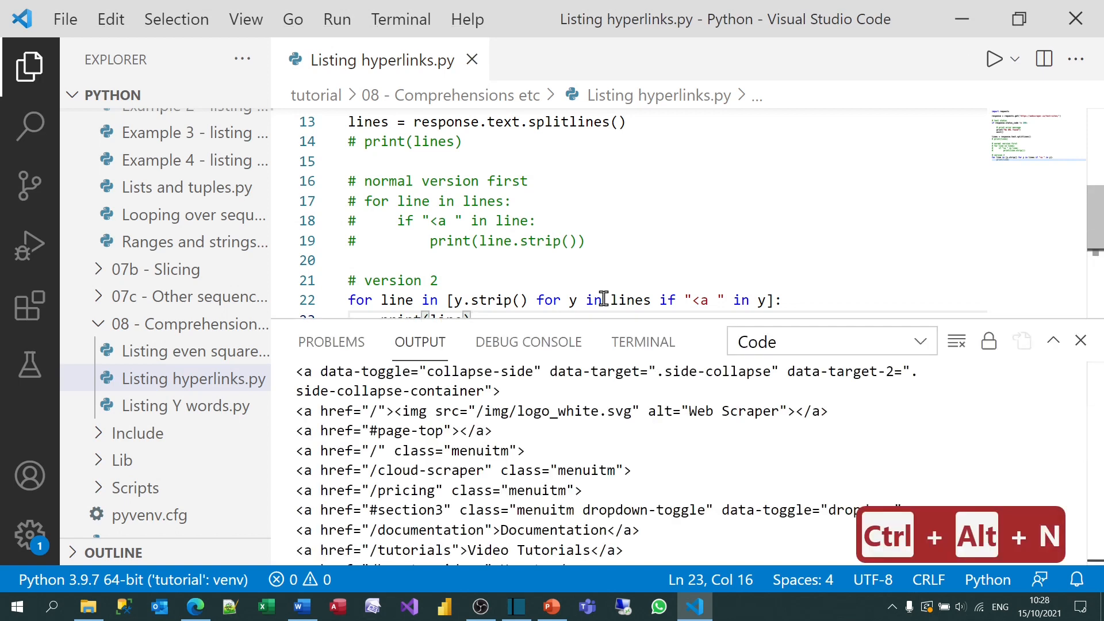
pyautogui.click(1081, 340)
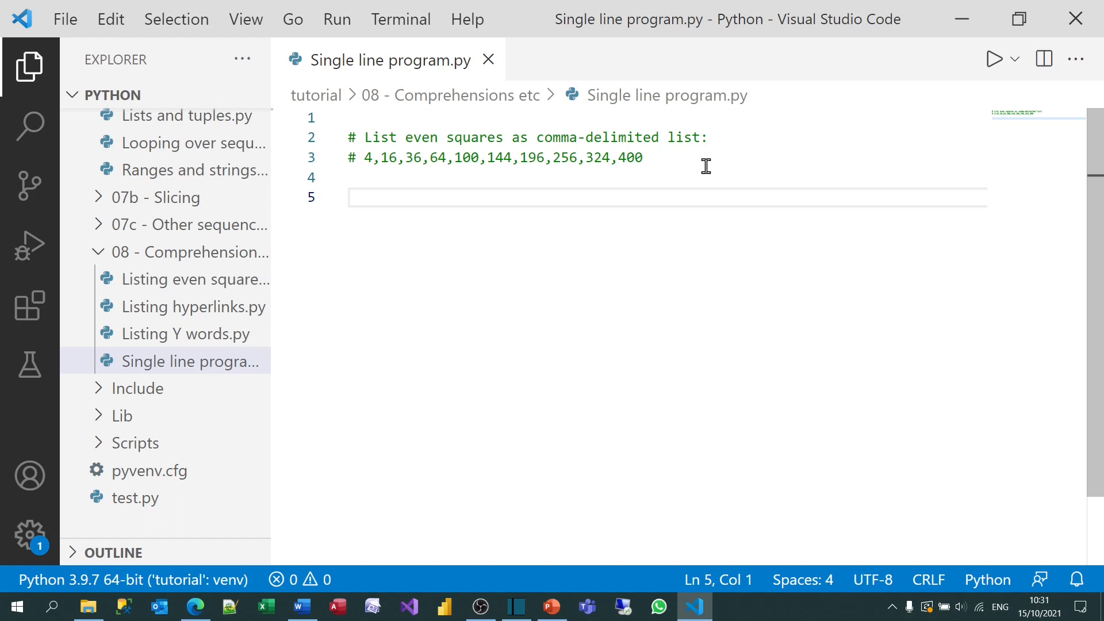
# Write [x ** 2 for x in range(1,21) if x % 2 == 0] on line 5 of the single-line script.
pyautogui.click(366, 158)
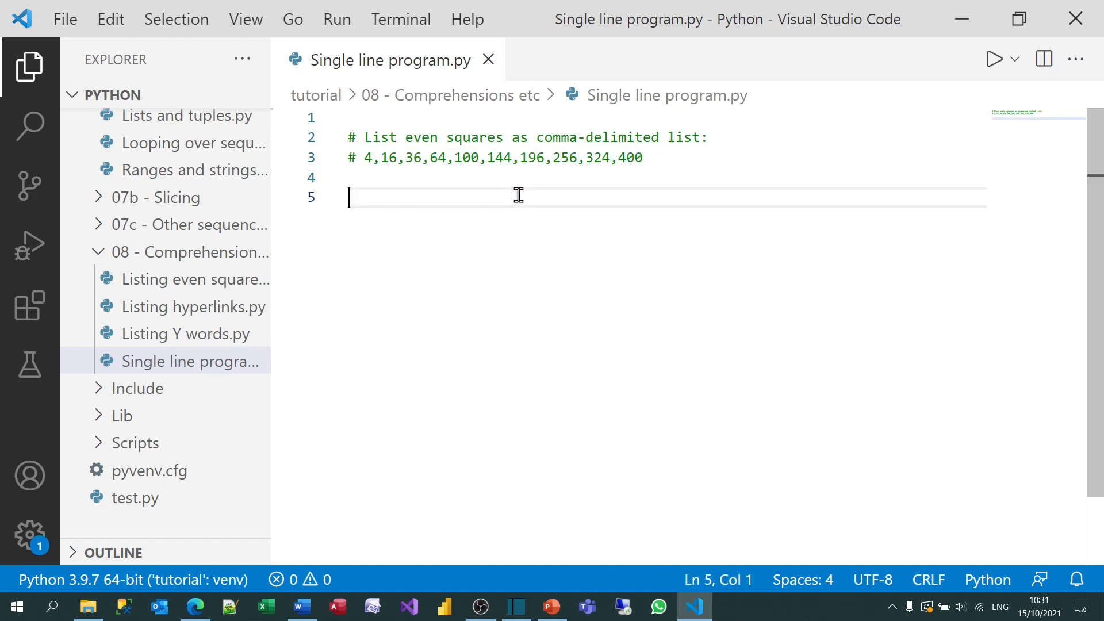
pyautogui.write('[')
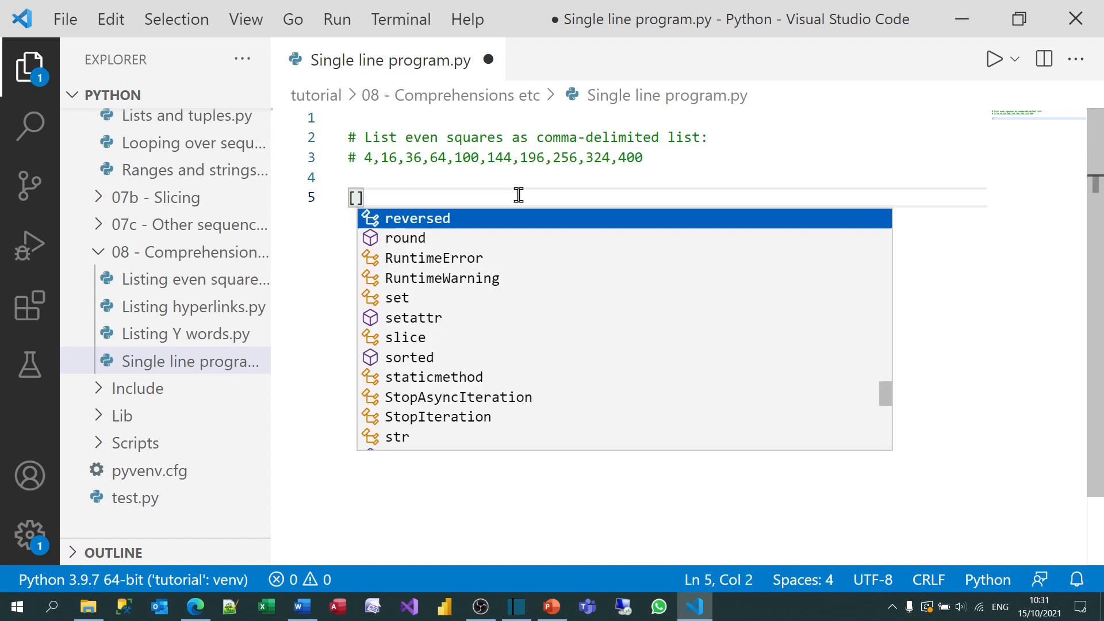
pyautogui.write('for x')
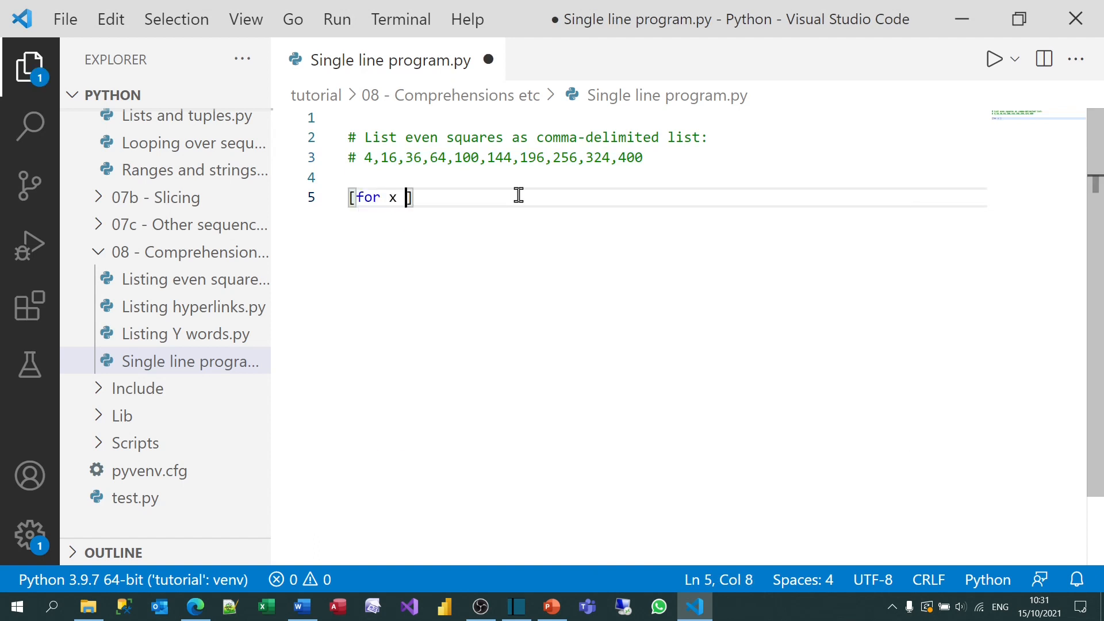
pyautogui.write('in range')
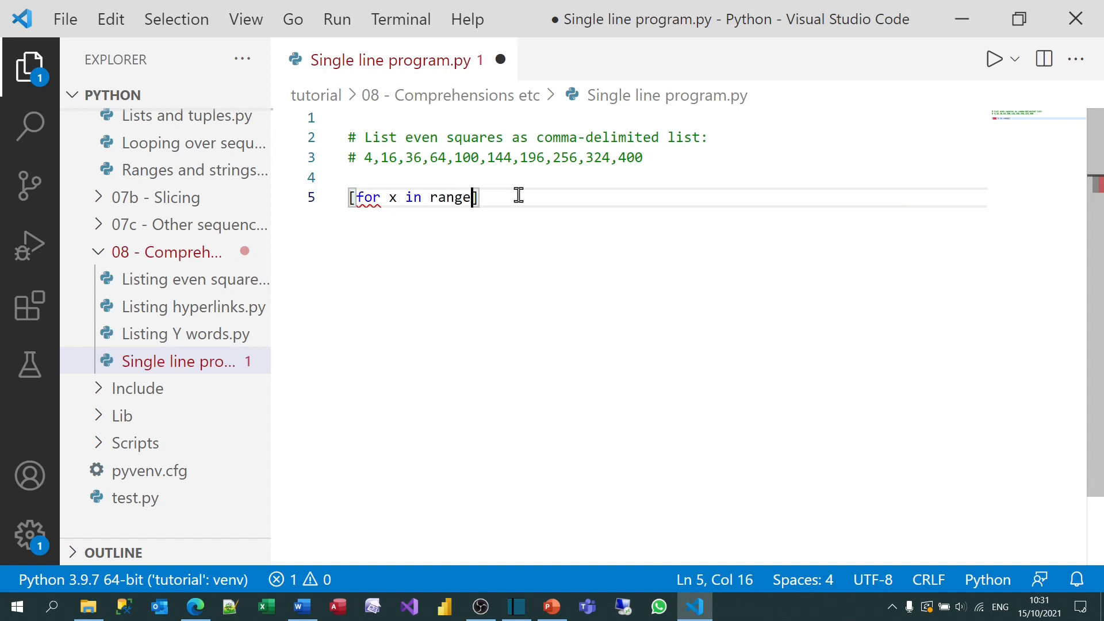
pyautogui.write('(1,21)')
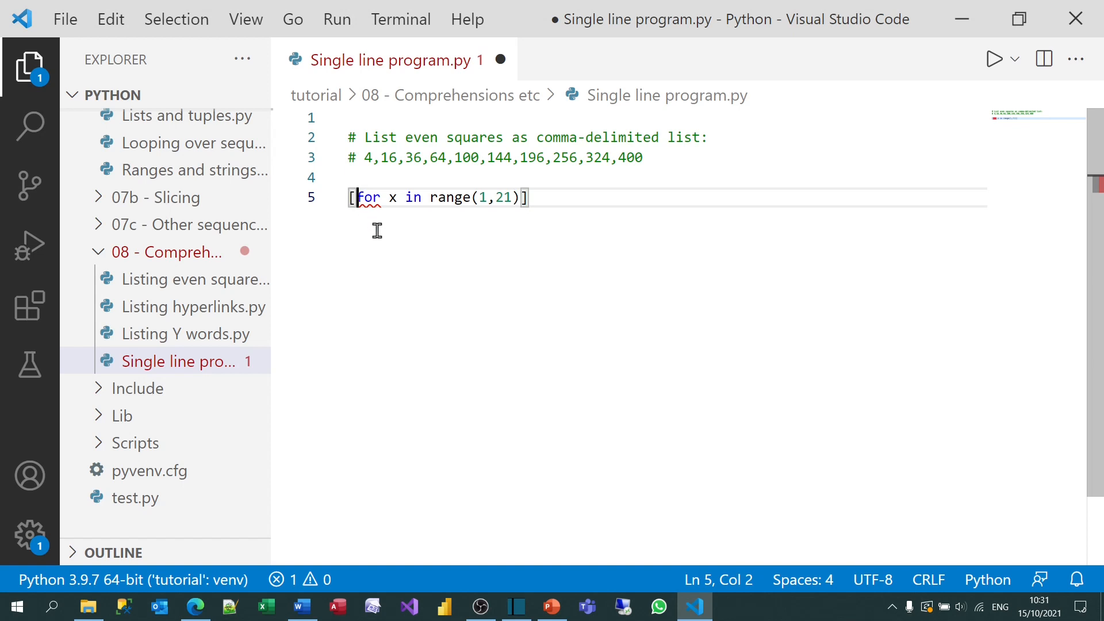
pyautogui.write('x *')
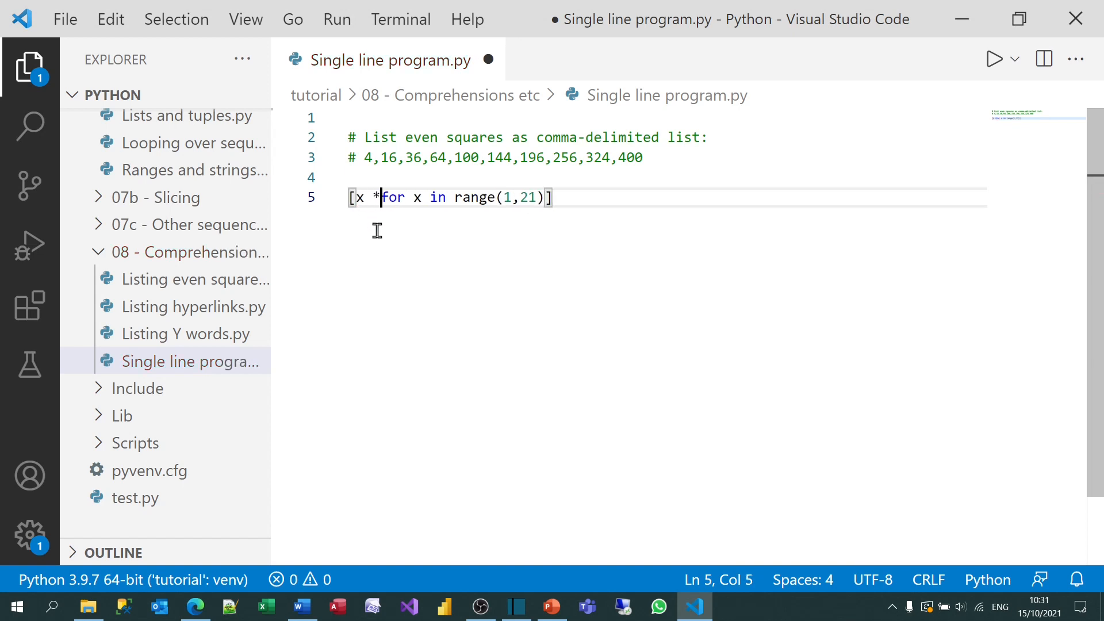
pyautogui.write('* 2')
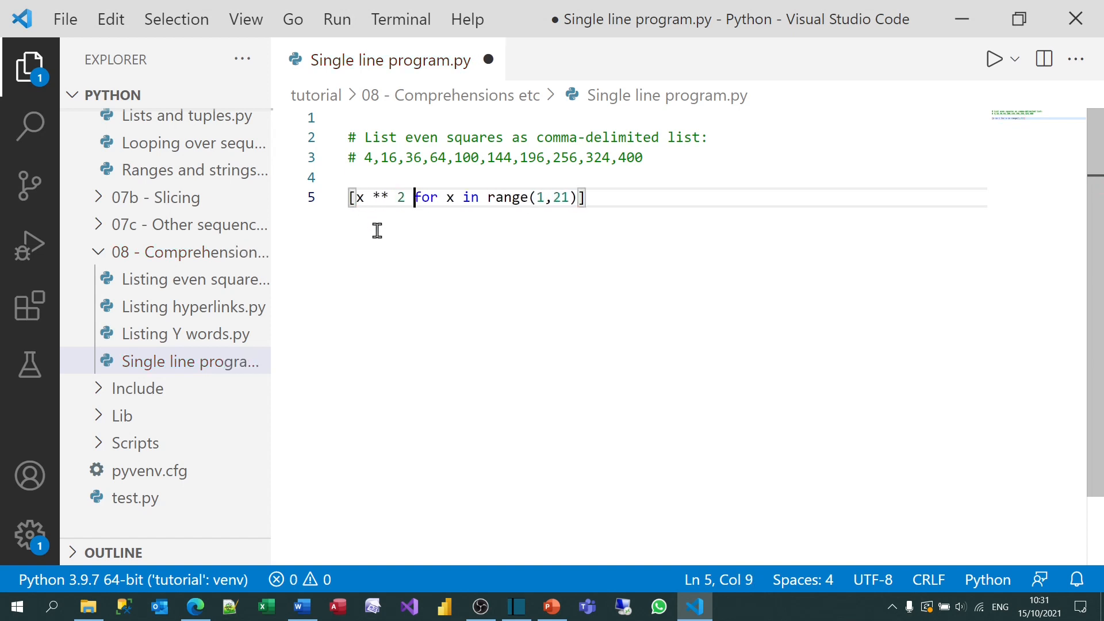
pyautogui.click(587, 196)
pyautogui.write(' if x ')
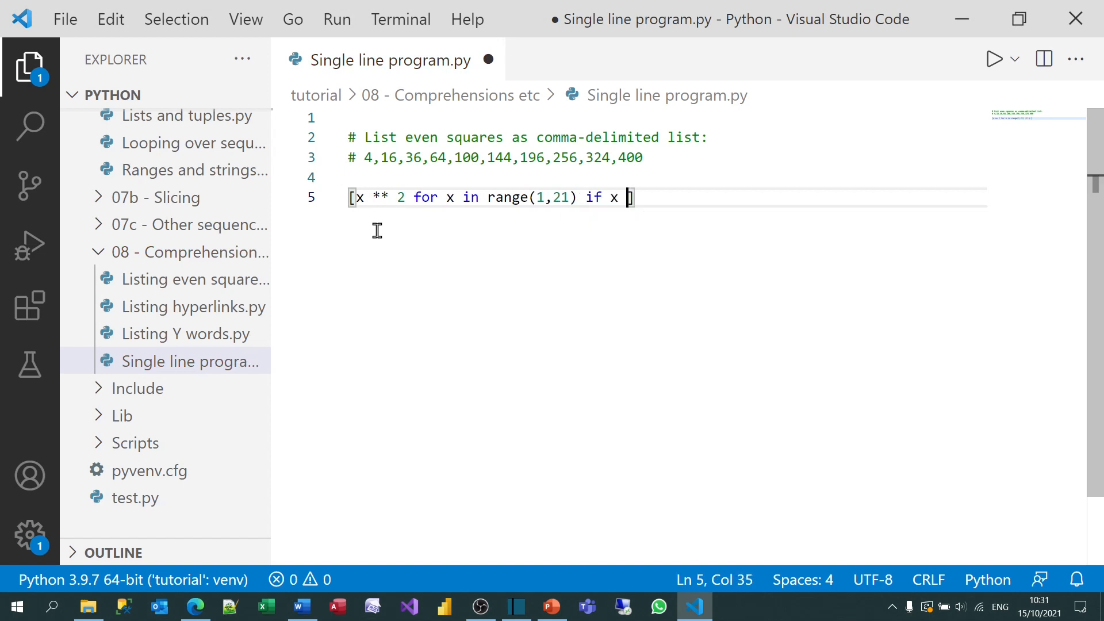
pyautogui.write('% 2')
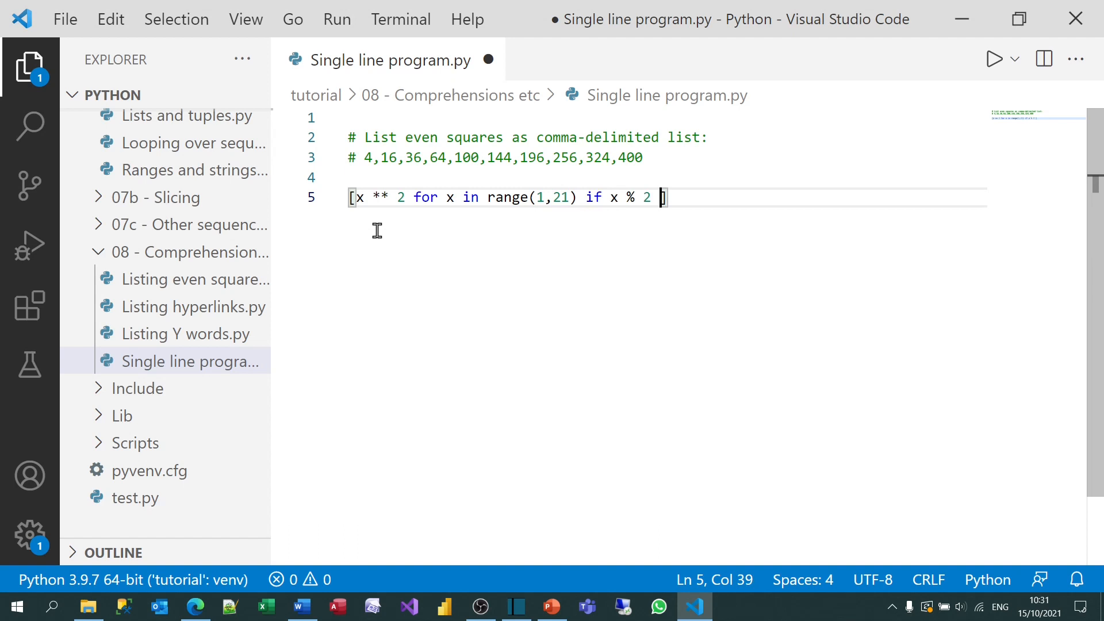
pyautogui.write('== 0')
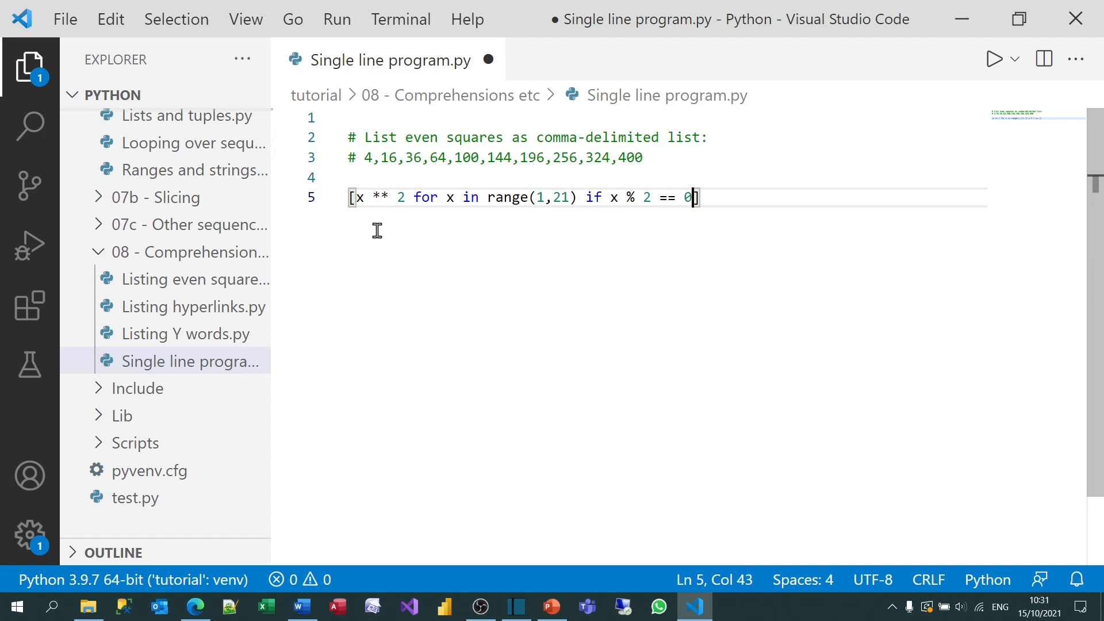
pyautogui.press('Home')
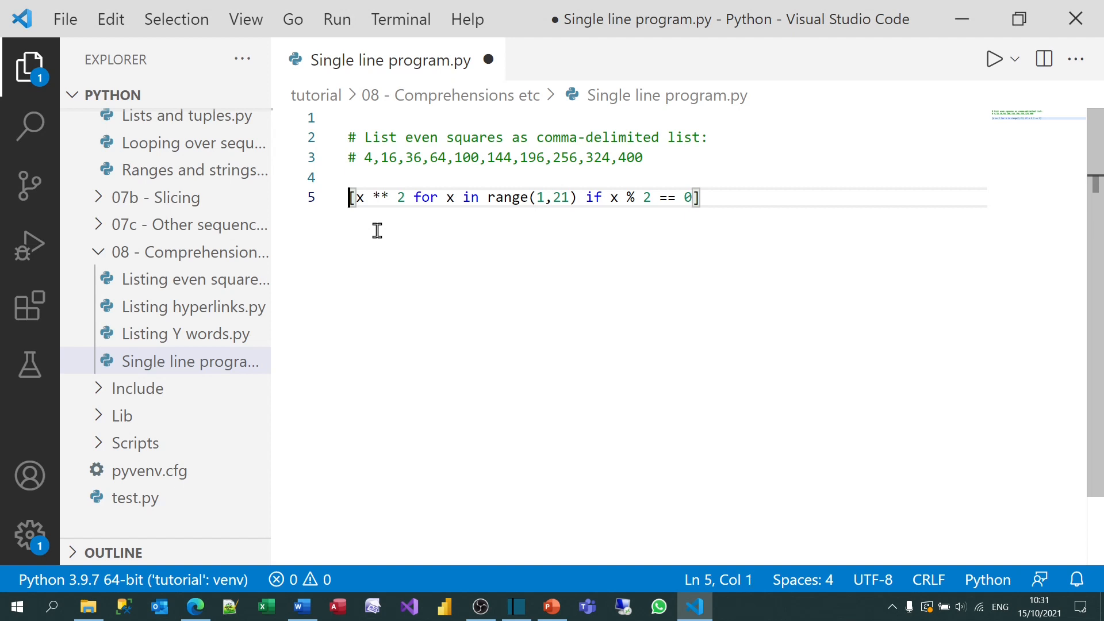
# Wrap it as print(",".join([str(x ** 2) ...])) and run, printing 4,16,36,...,400 on one line.
pyautogui.write('","')
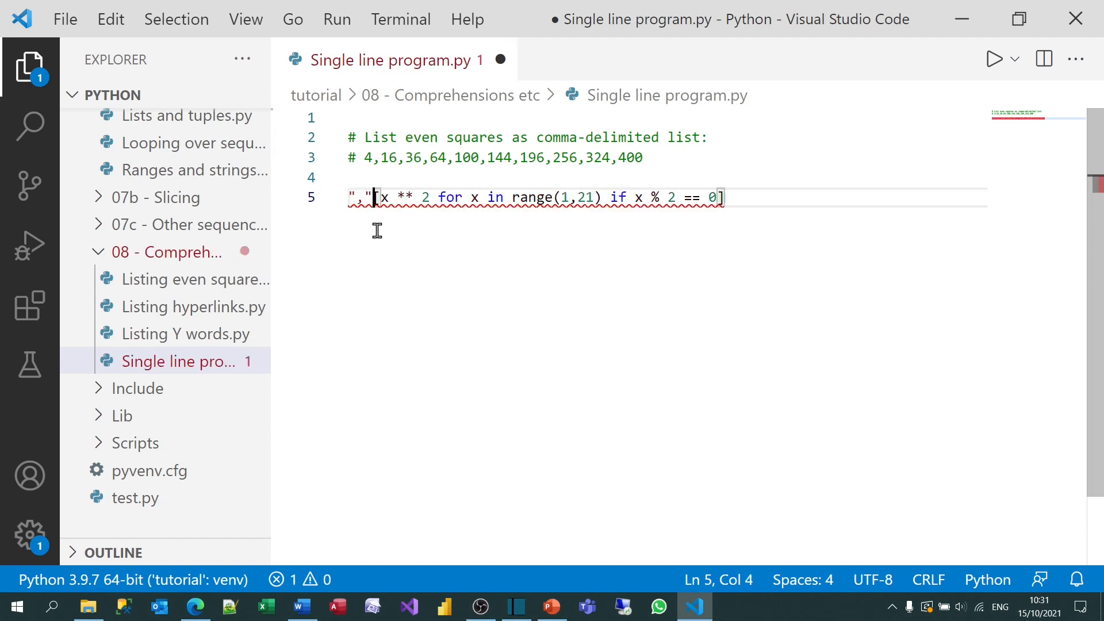
pyautogui.write('.join(')
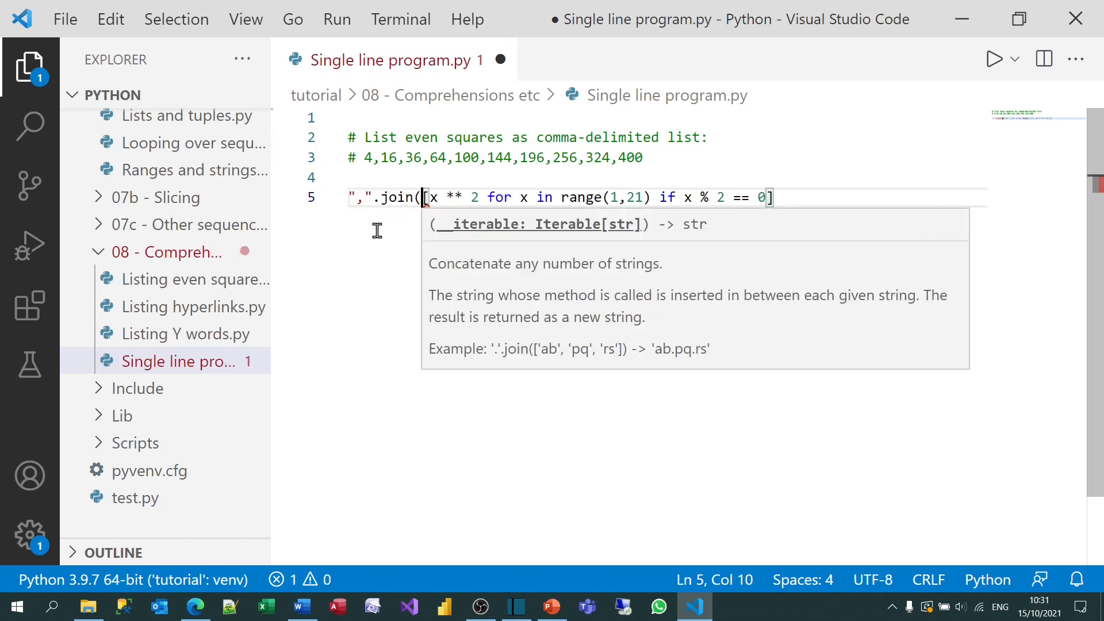
pyautogui.write(')')
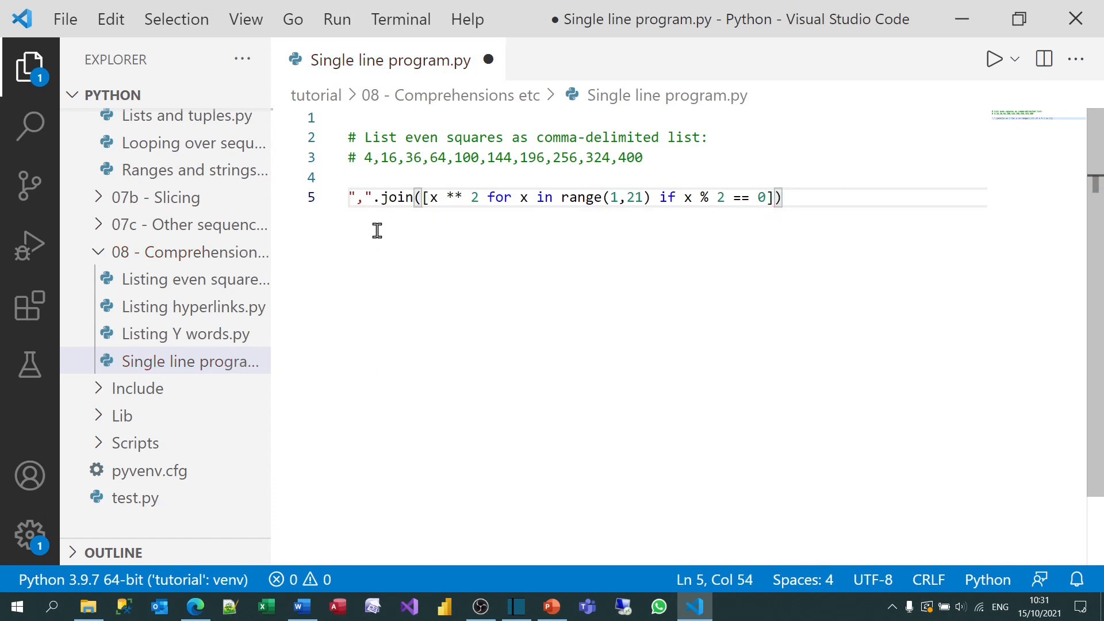
pyautogui.moveTo(372, 222)
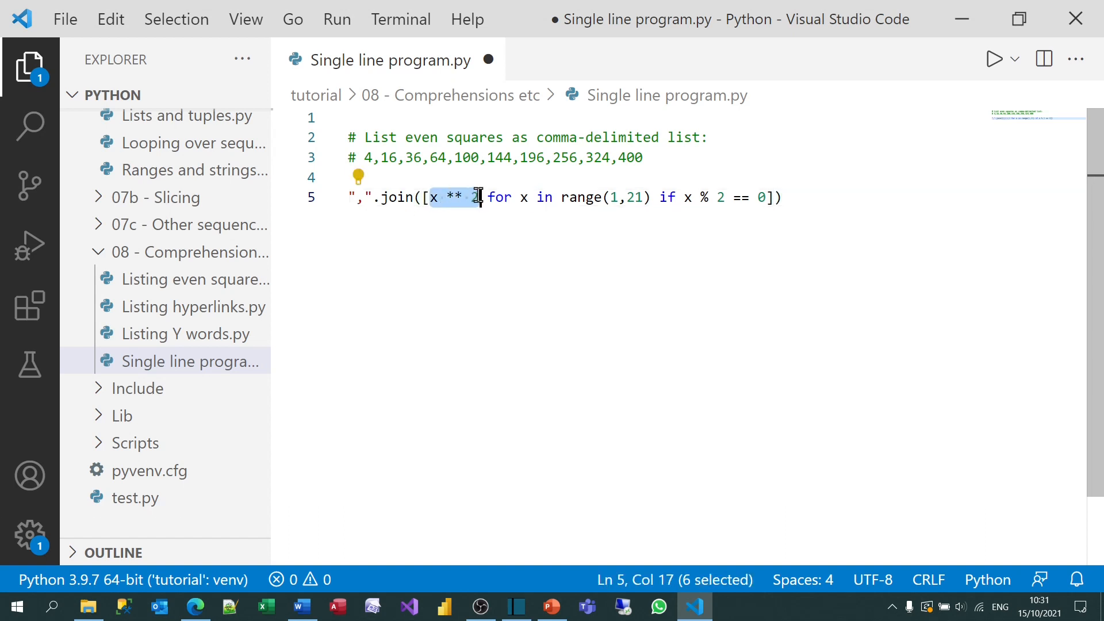
pyautogui.moveTo(421, 232)
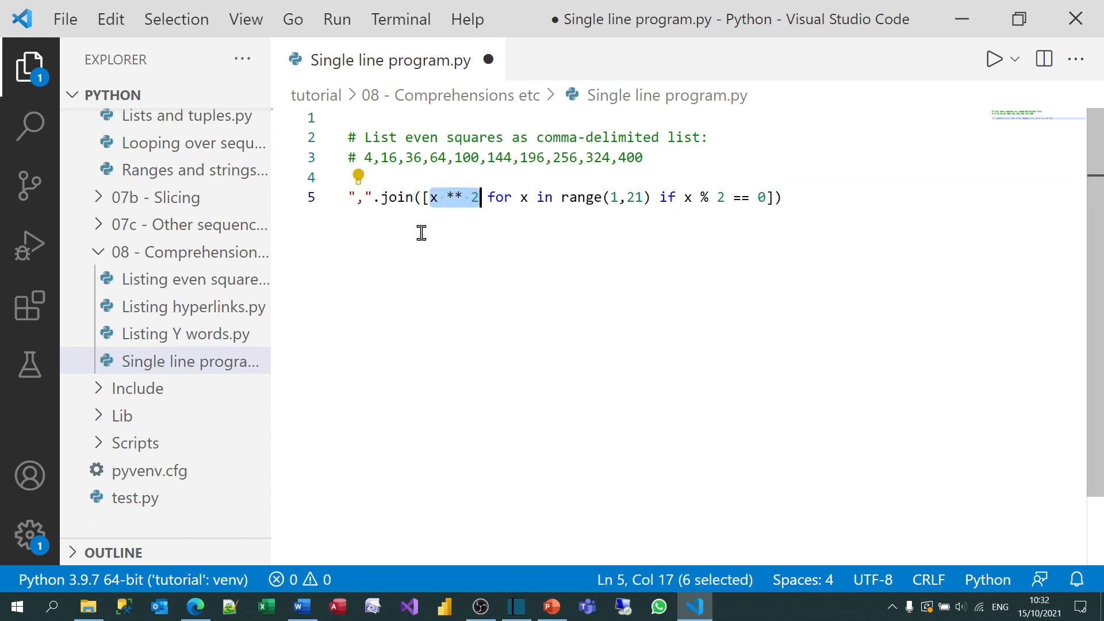
pyautogui.click(398, 196)
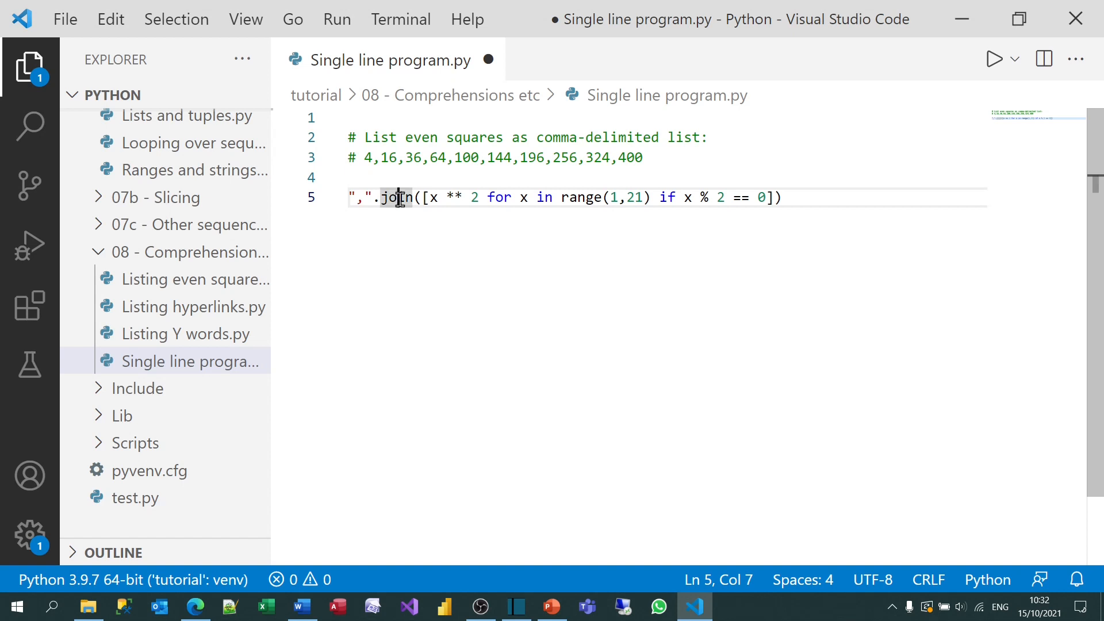
pyautogui.write('str(')
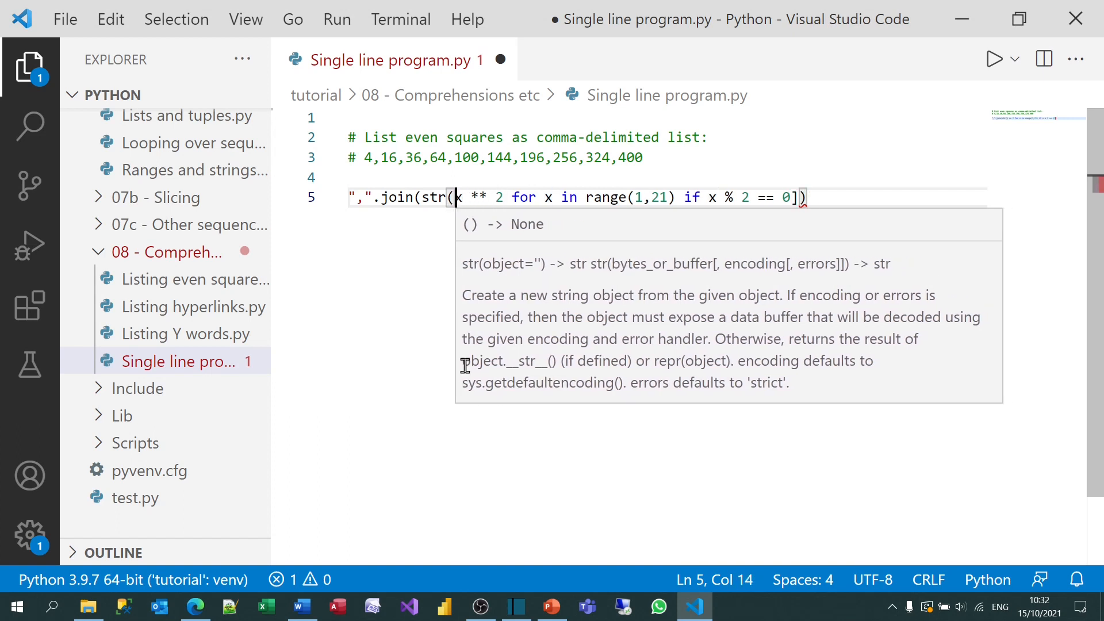
pyautogui.write('[')
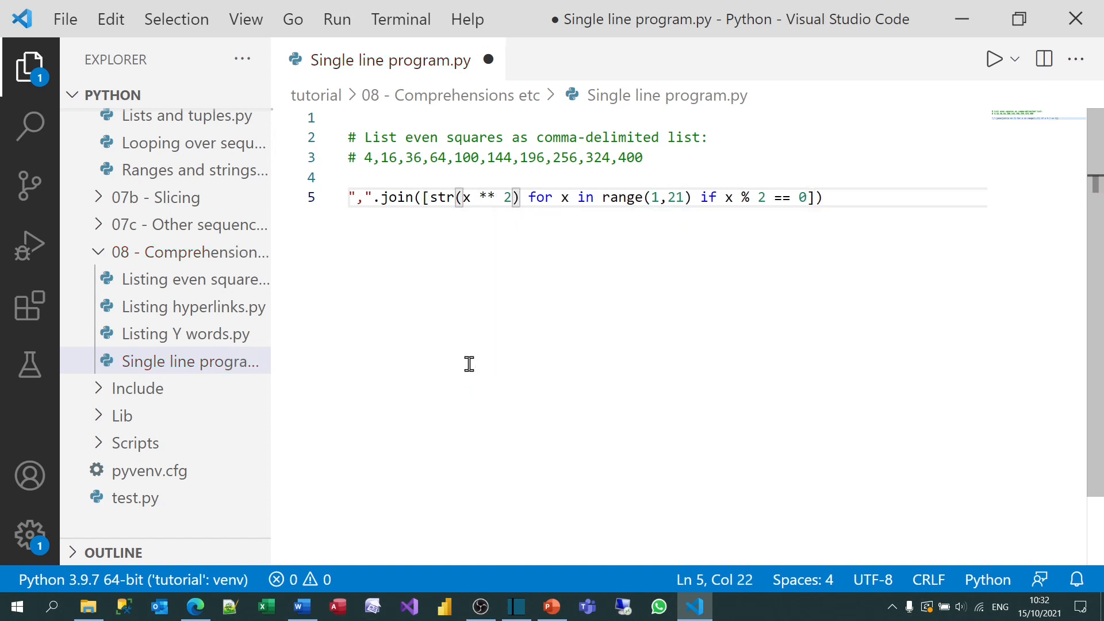
pyautogui.click(820, 197)
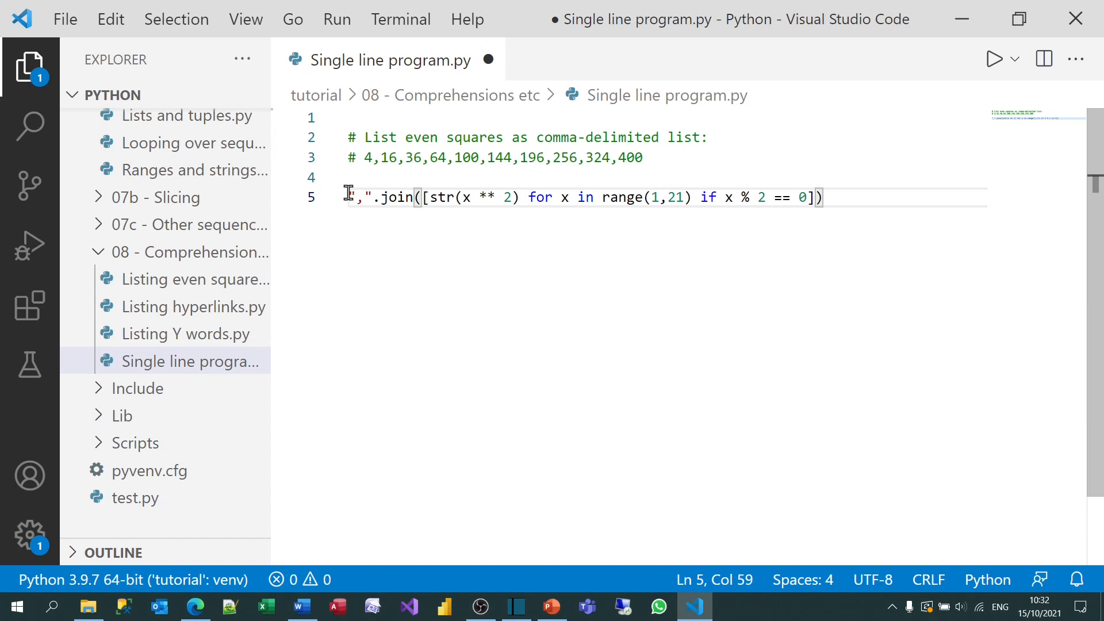
pyautogui.write('print(')
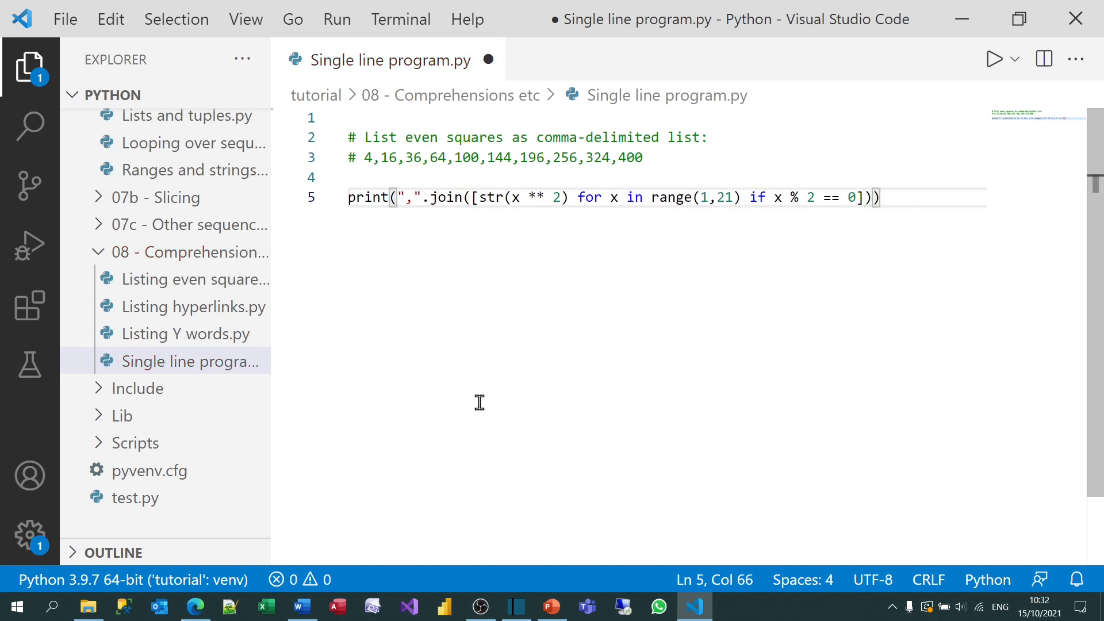
pyautogui.press('ctrl+alt+n')
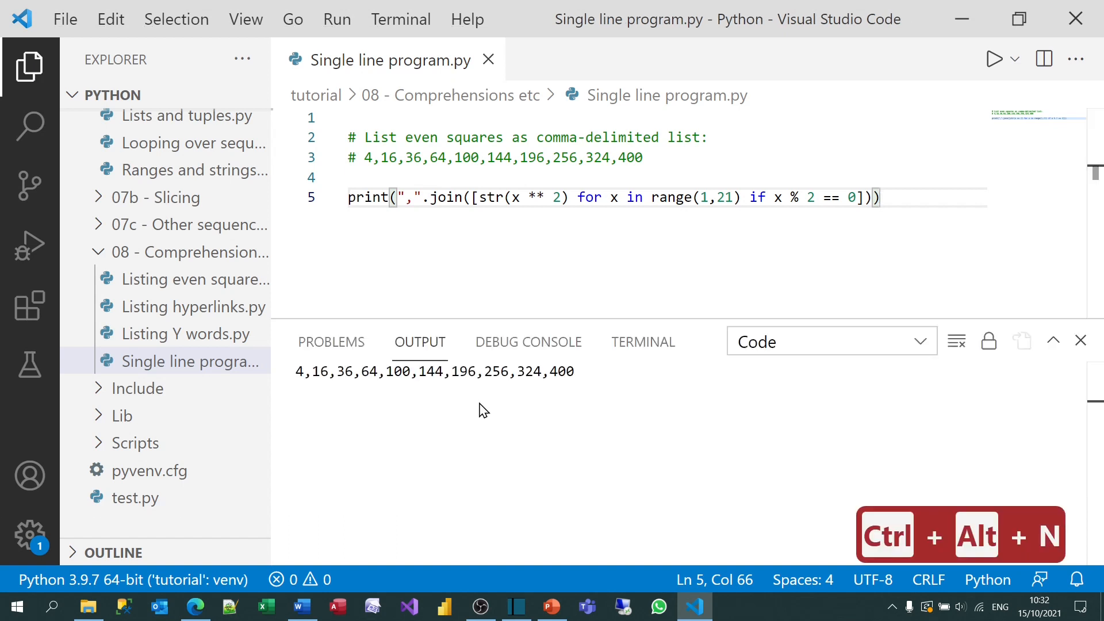